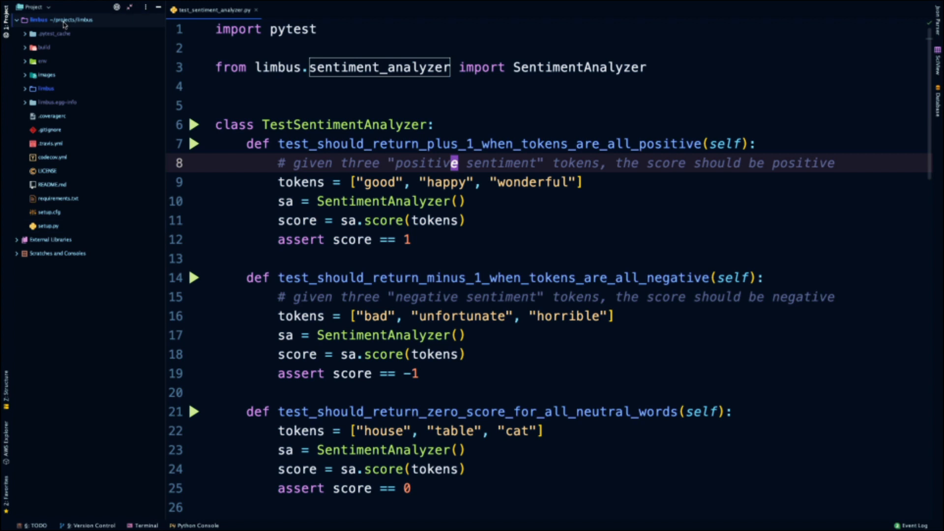
- Create a .github directory in the limbus project root
right_click(65, 19)
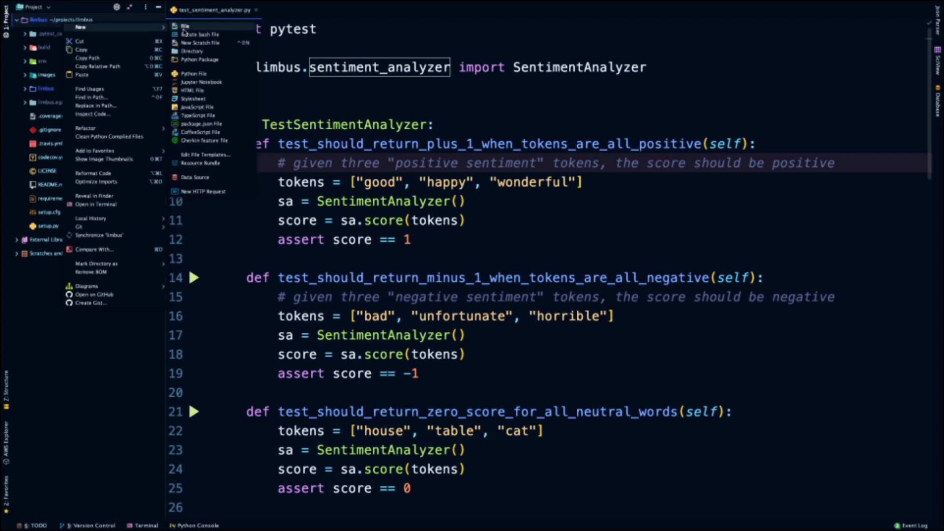
left_click(192, 51)
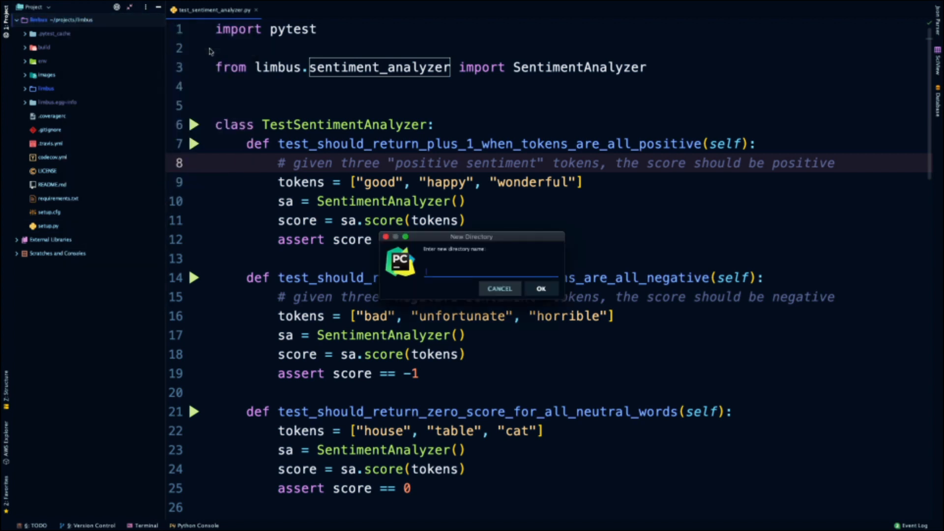
type(".github")
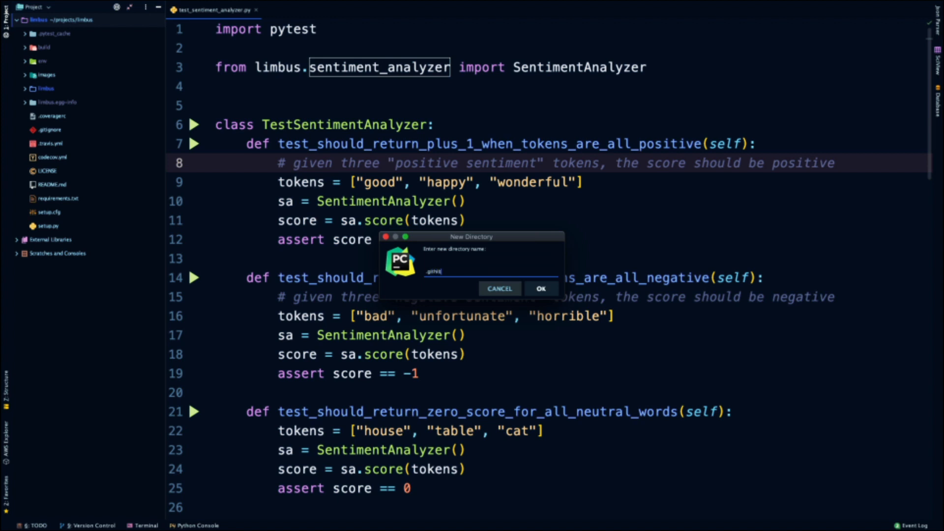
left_click(540, 288)
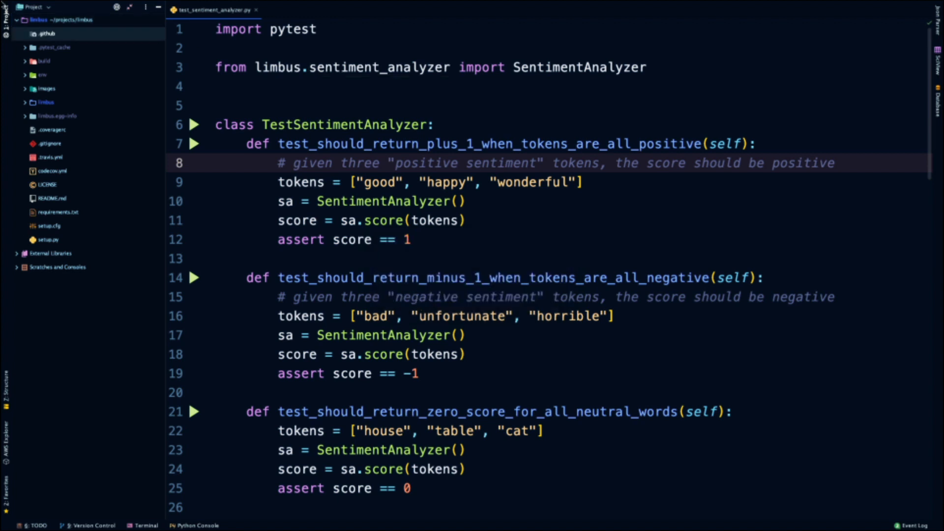
- Create a workflows directory inside .github
right_click(45, 33)
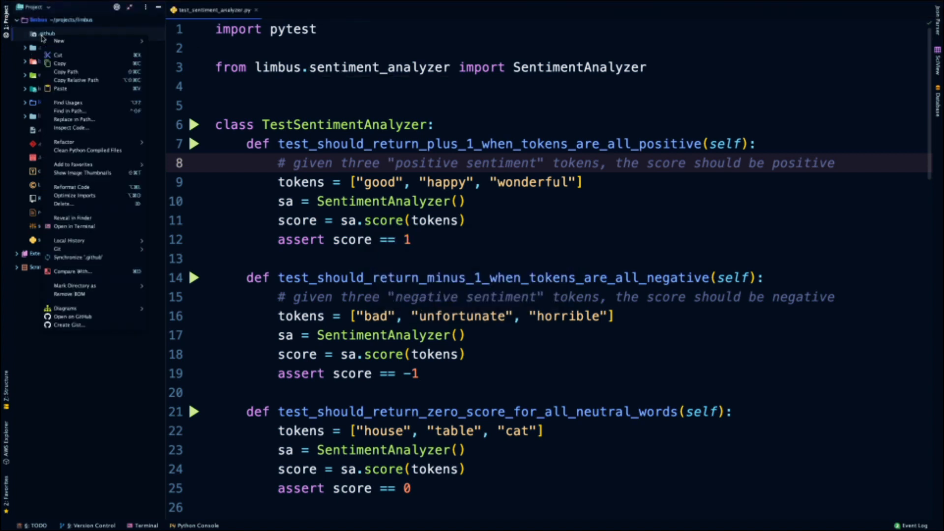
left_click(59, 41)
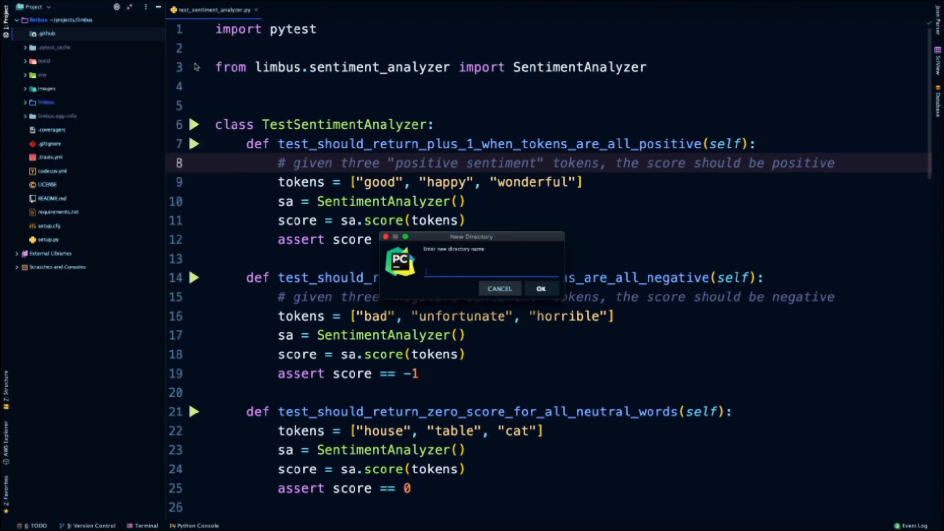
type("workflows")
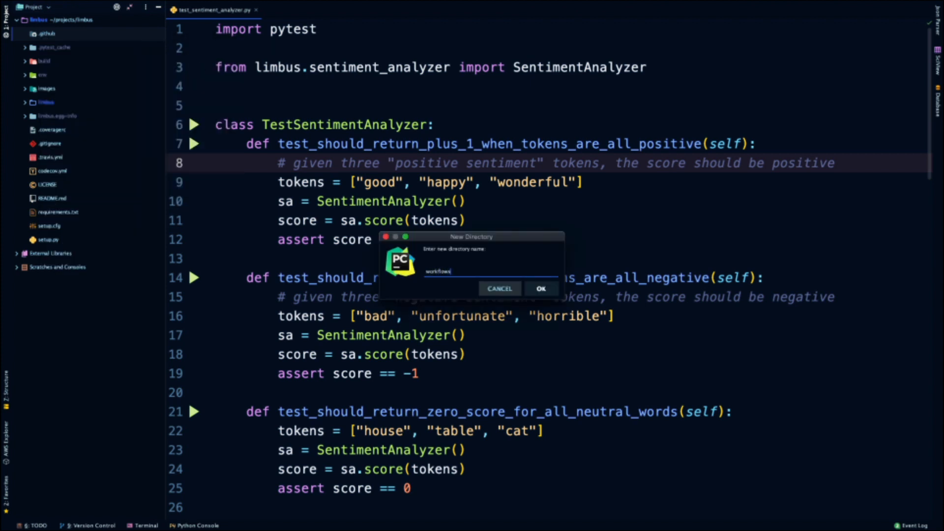
left_click(540, 288)
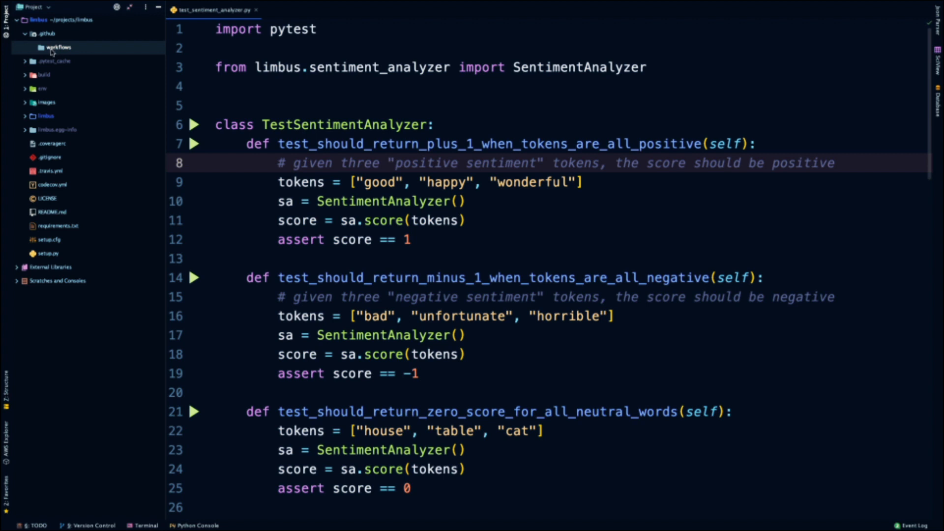
- Start a new file named build.yml inside the workflows folder
right_click(58, 47)
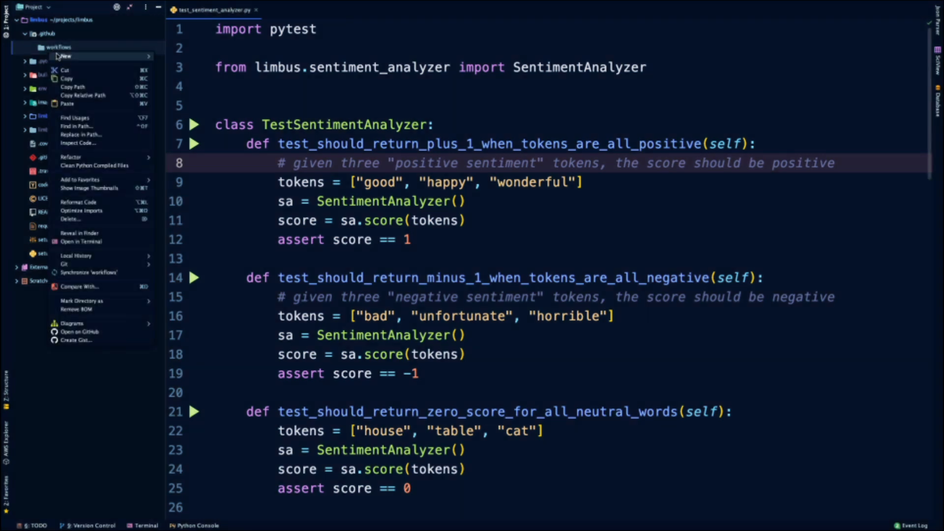
left_click(65, 56)
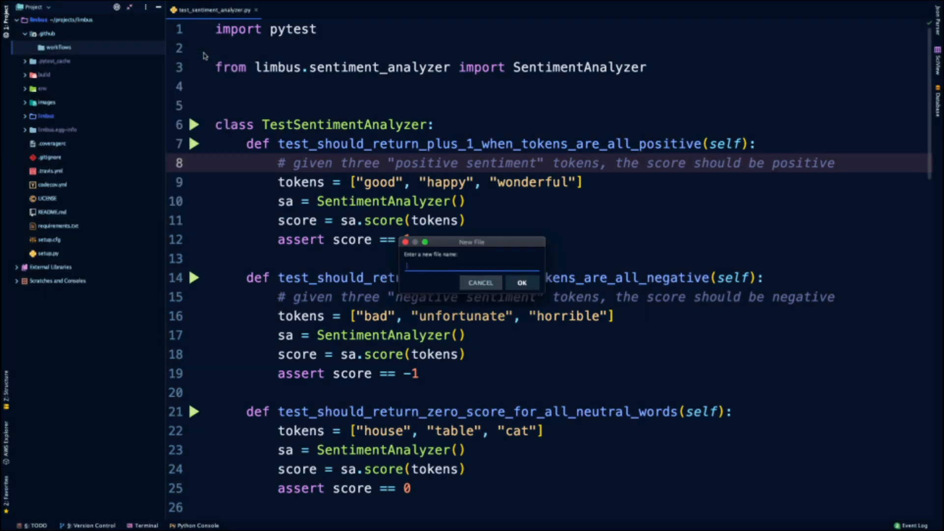
mouse_move(269, 78)
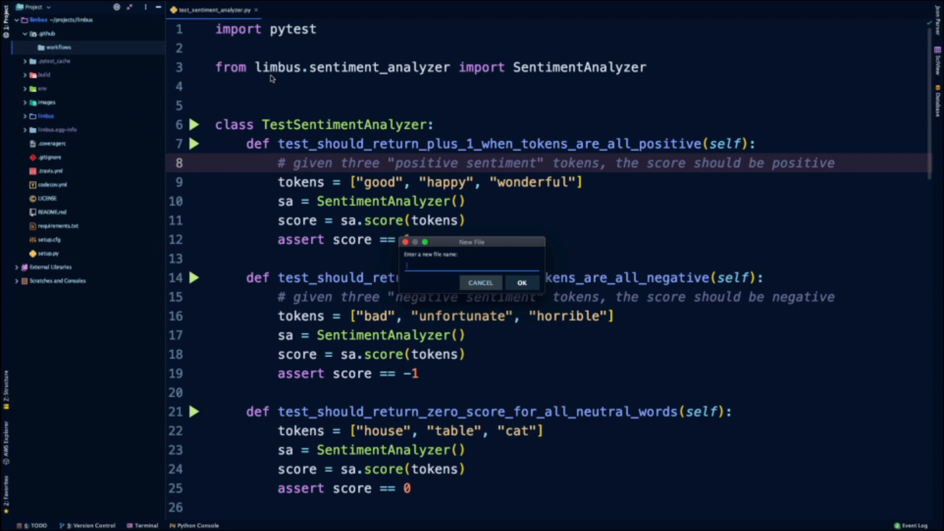
type("build.yml")
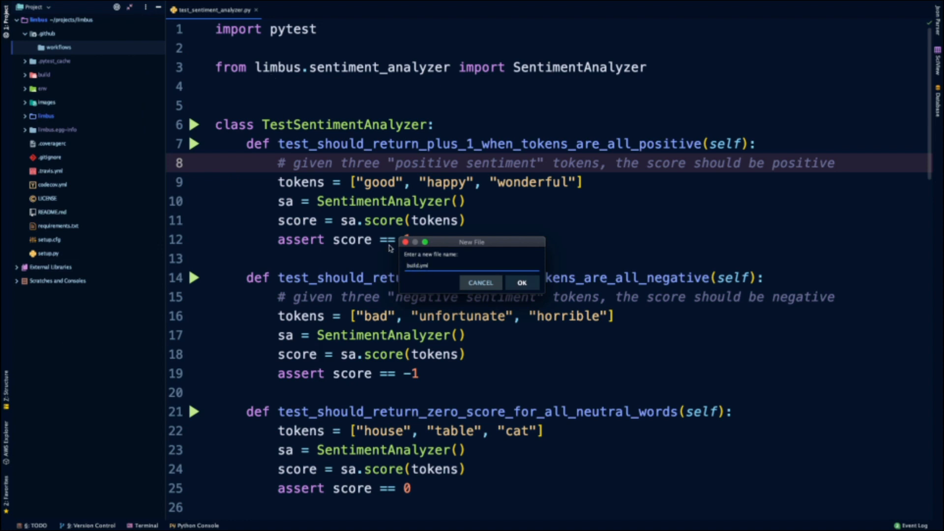
mouse_move(417, 295)
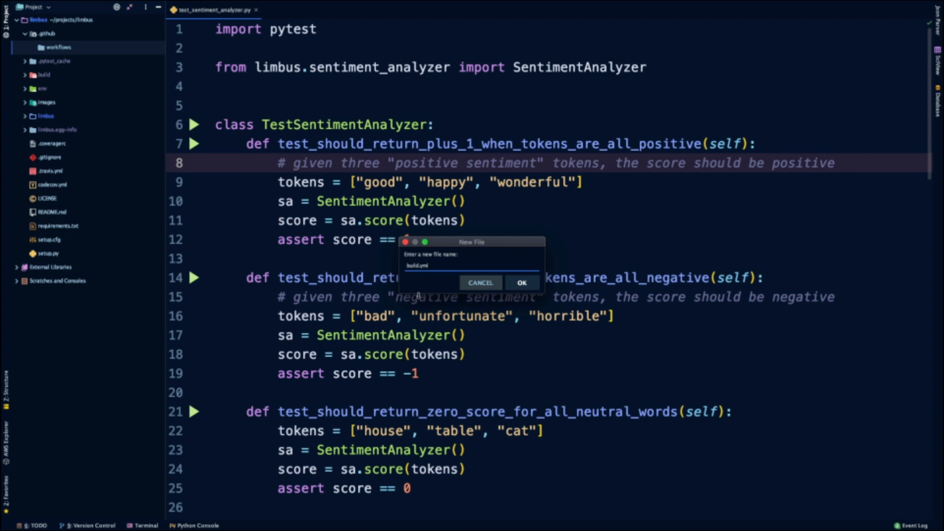
- Confirm build.yml and write 'name: Build and Test [Python 3.6, 3.7, 3.8]' as its first line
left_click(521, 282)
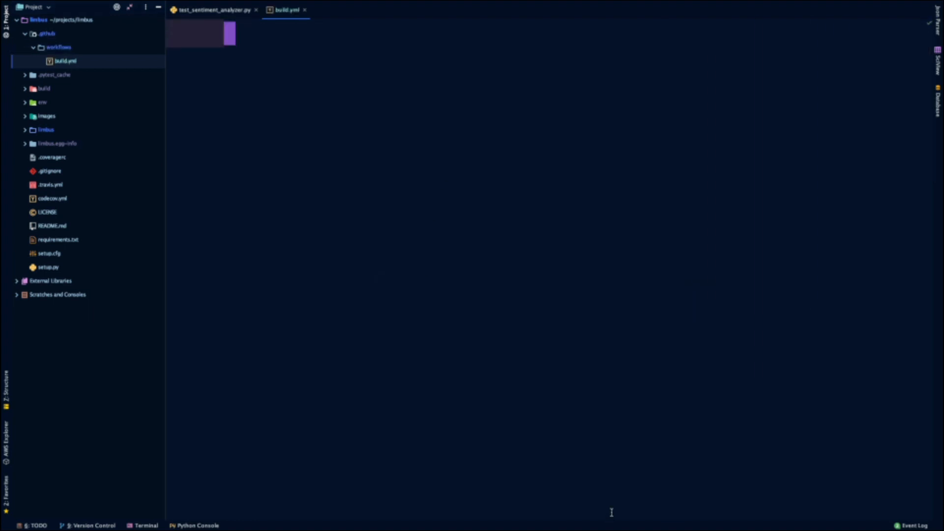
type("name:")
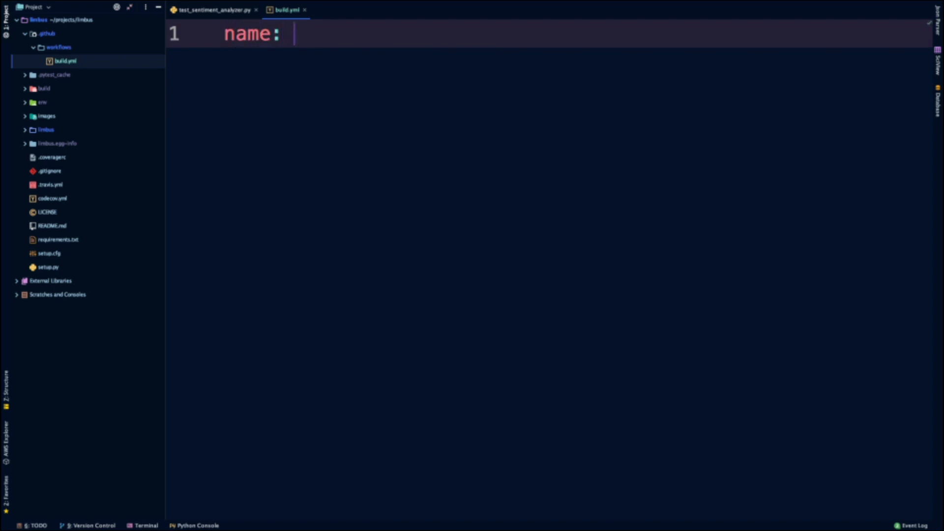
type("Build and Tes")
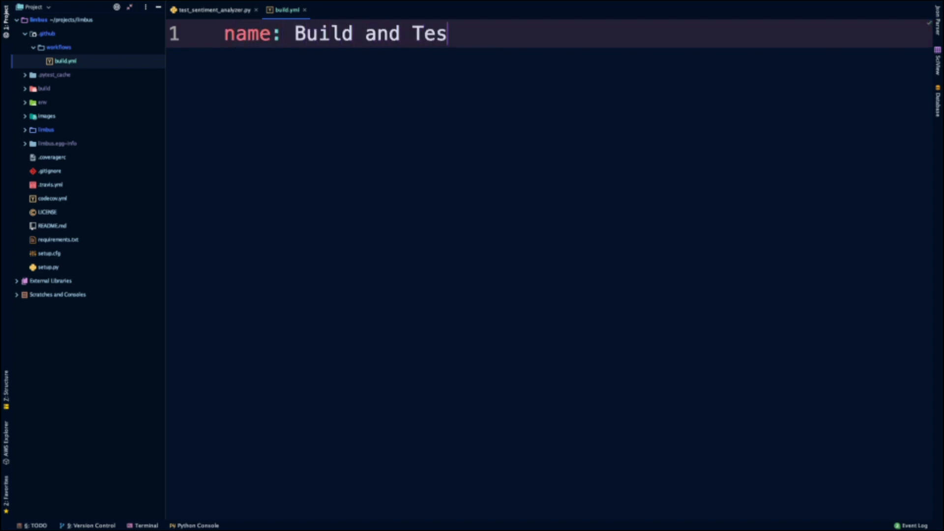
type("t")
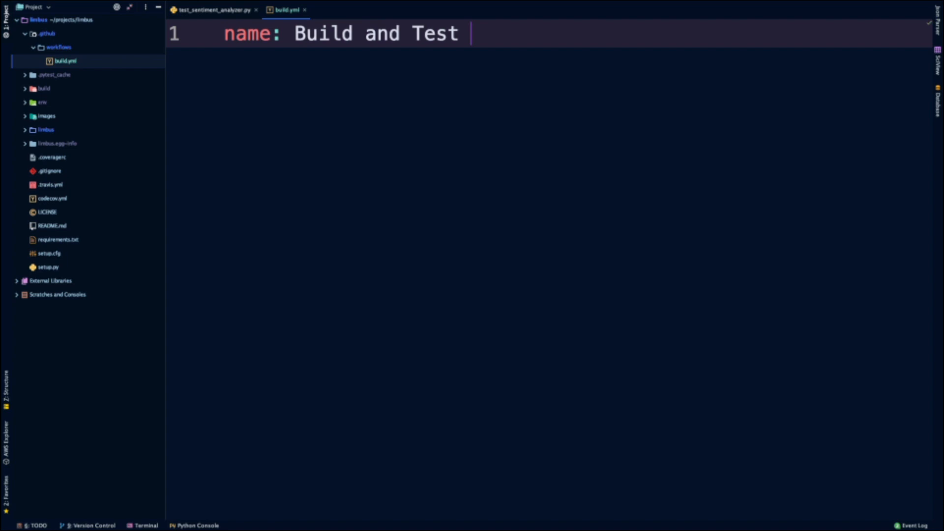
type("[Python ]")
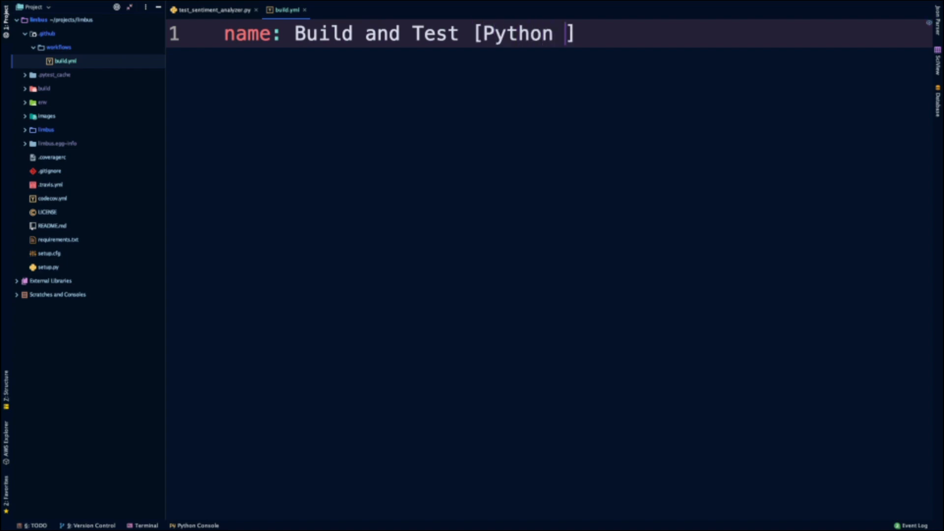
type("3.")
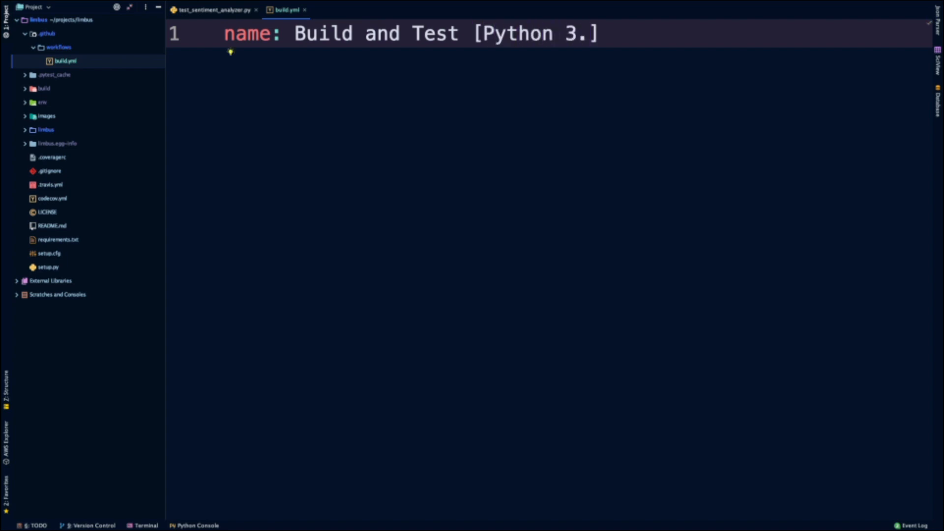
type("6,")
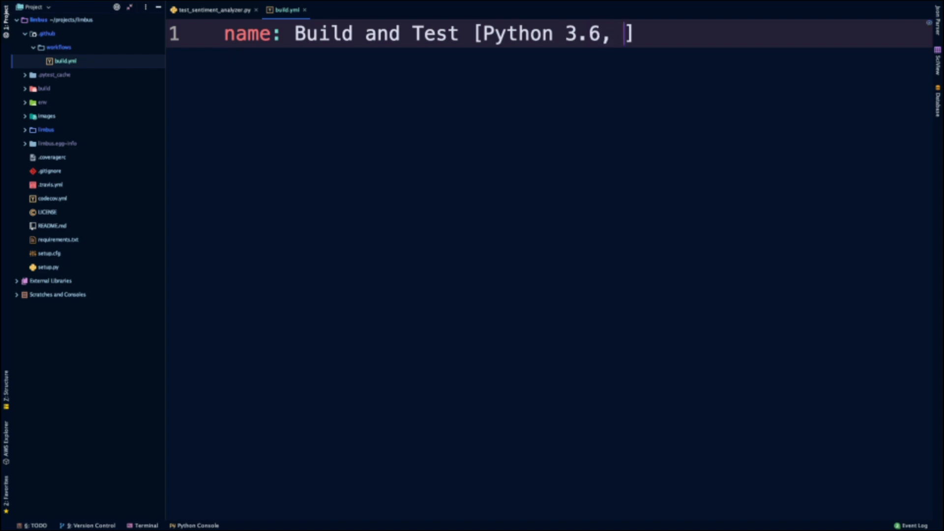
type("3.7, 3.8]")
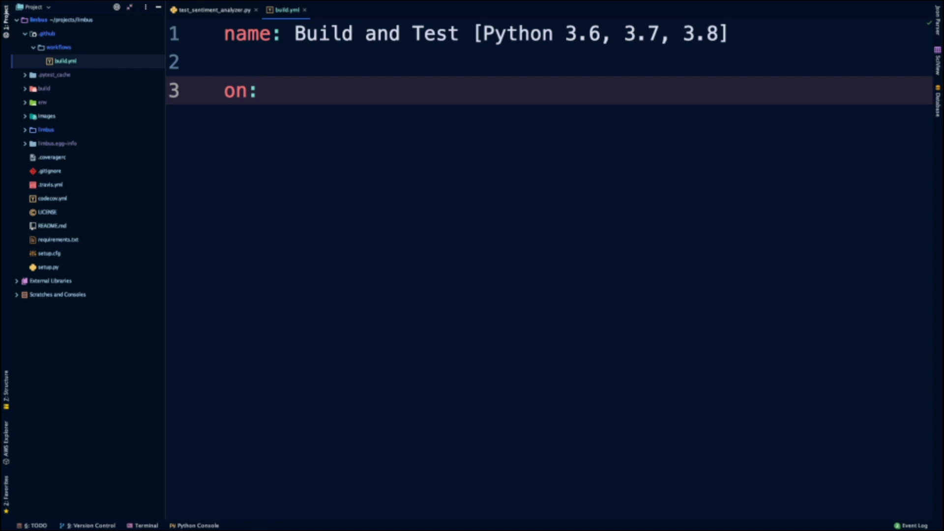
mouse_move(624, 446)
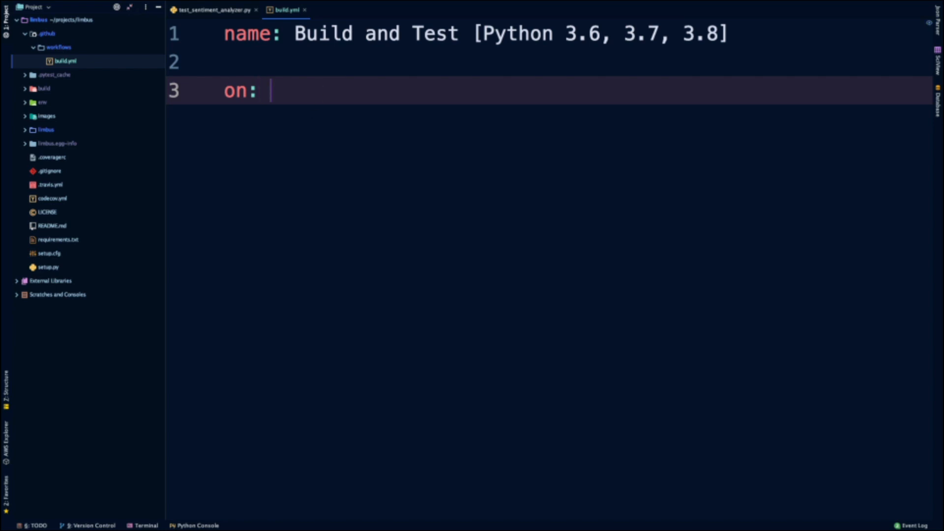
- Try an on: trigger listing push and release events
type("push")
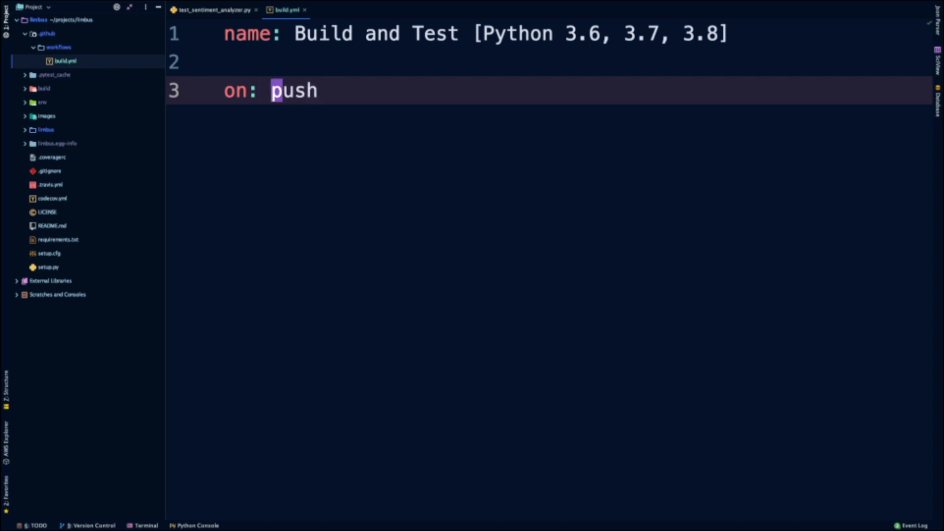
type("[]")
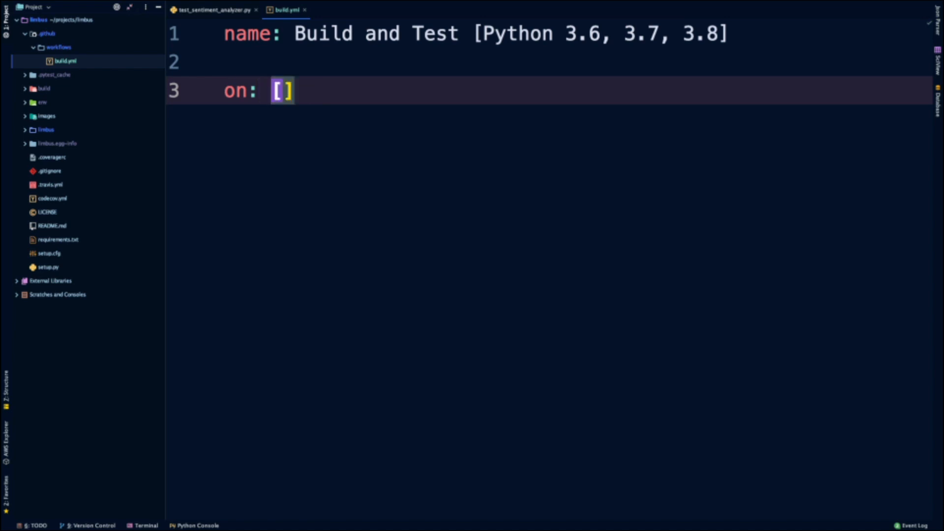
type("push")
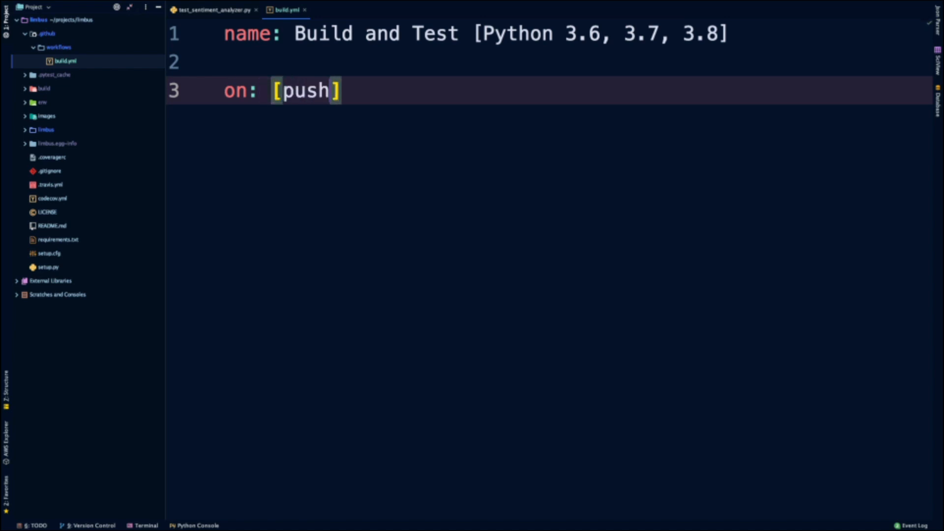
type(", pup")
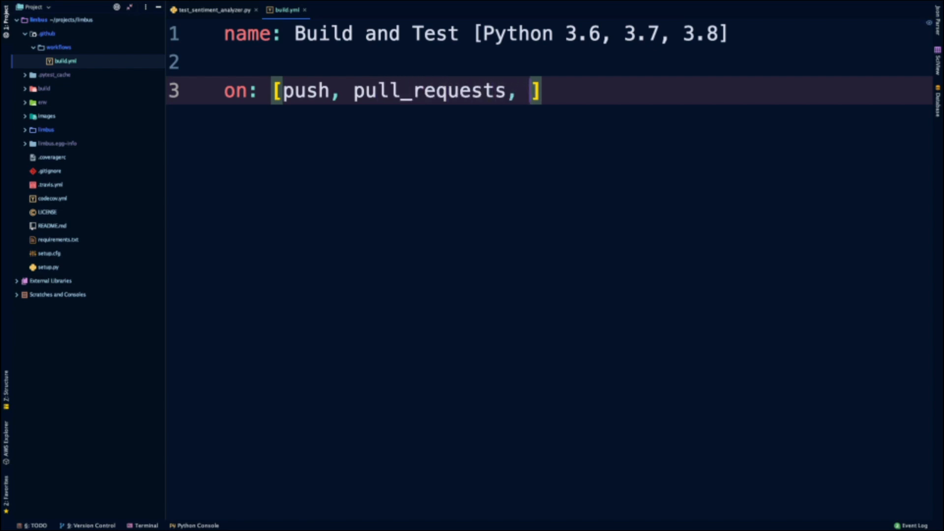
type("release")
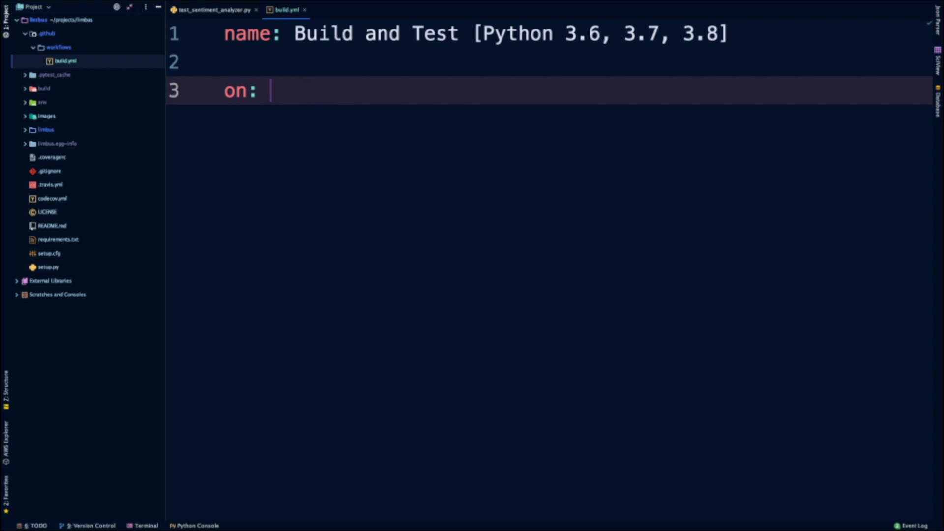
- Try a push-with-branches master block, then settle on a plain 'on: push' trigger
type("p")
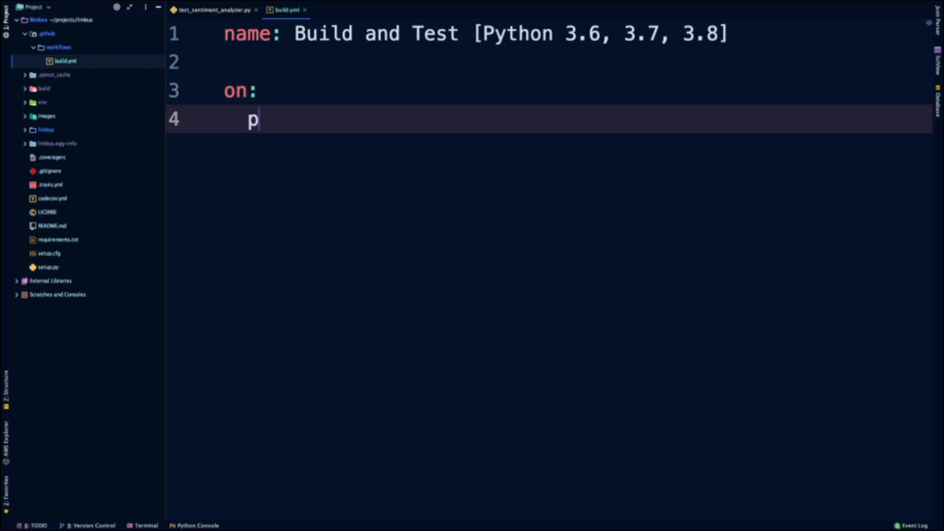
type("ush:")
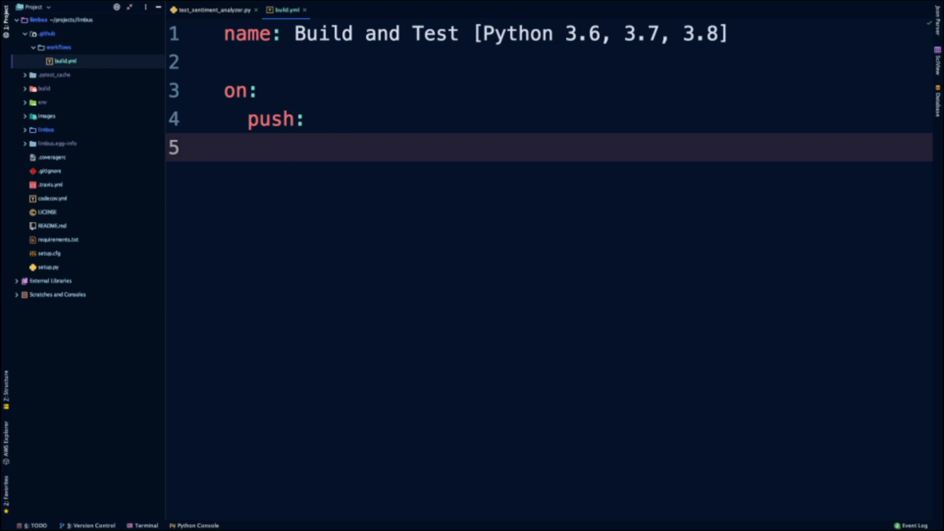
type("branc")
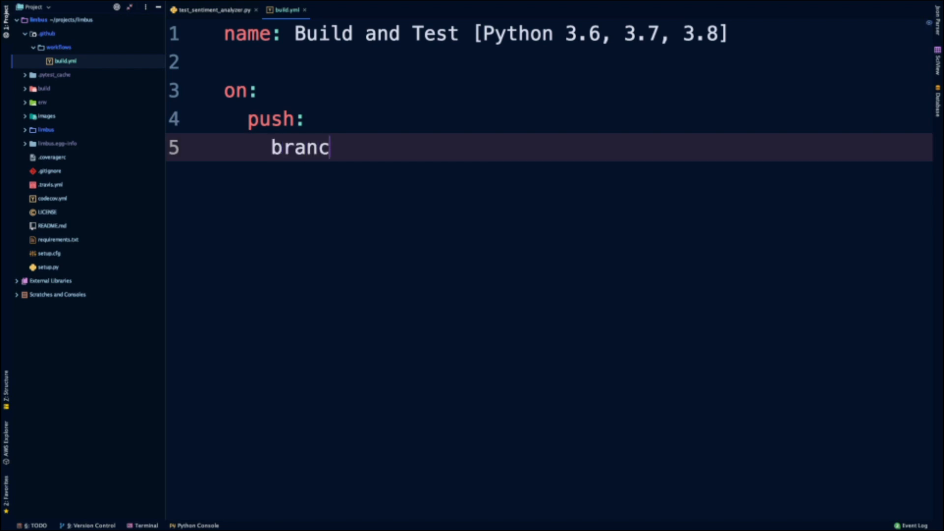
type("hes:")
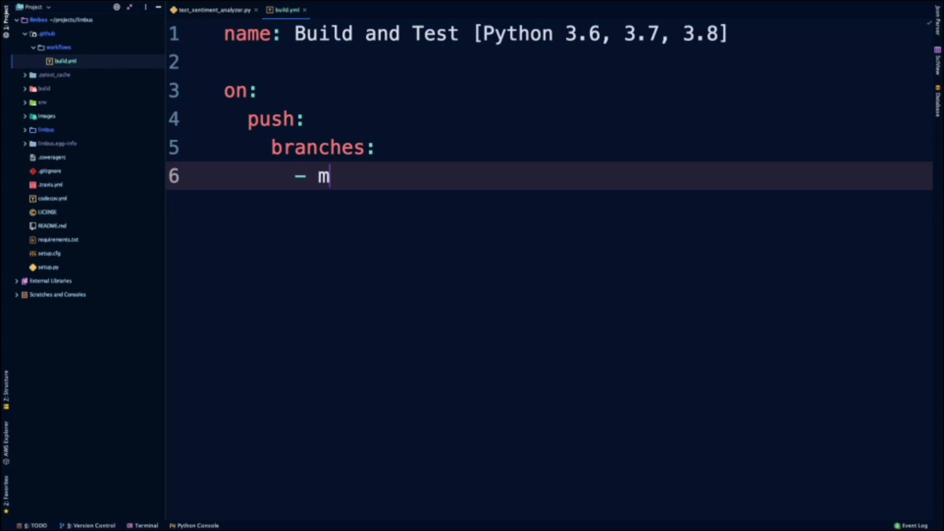
type("aster")
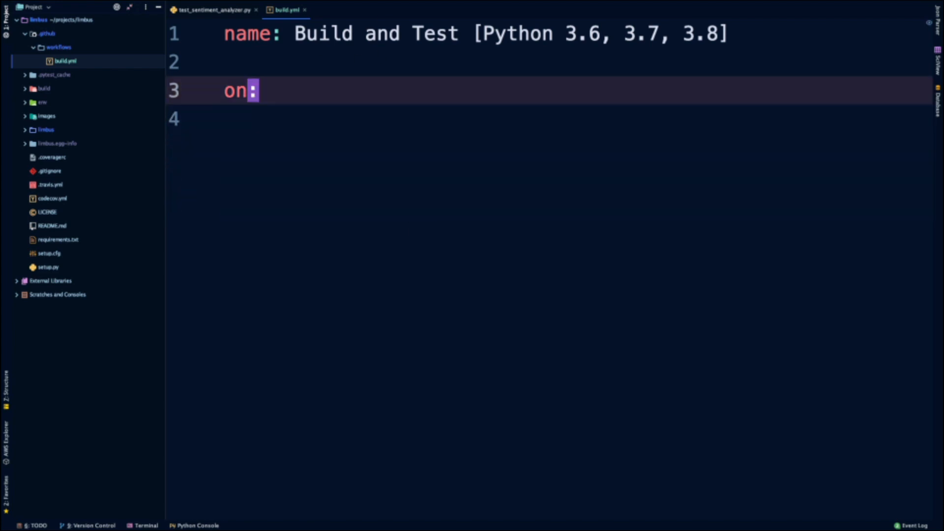
type("push")
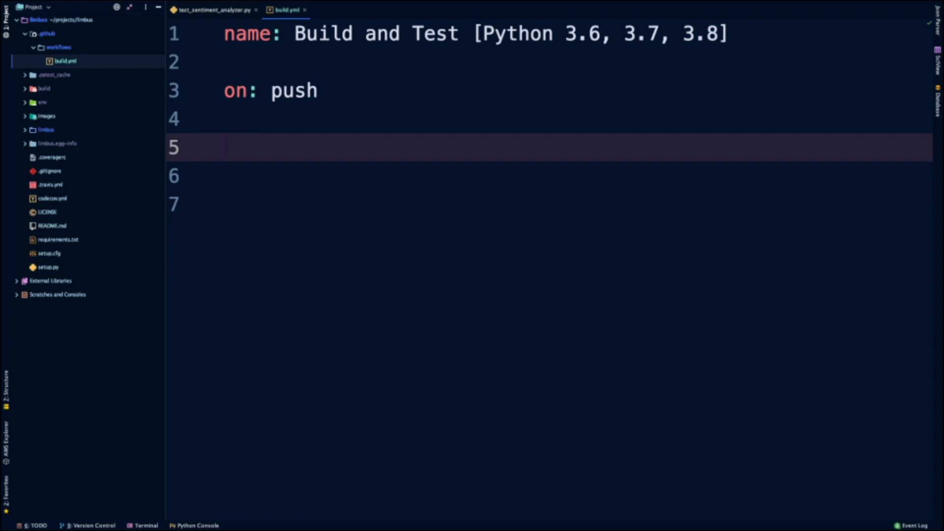
- Write a jobs section with a build job using 'runs-on: ubuntu-latest'
type("jobs:")
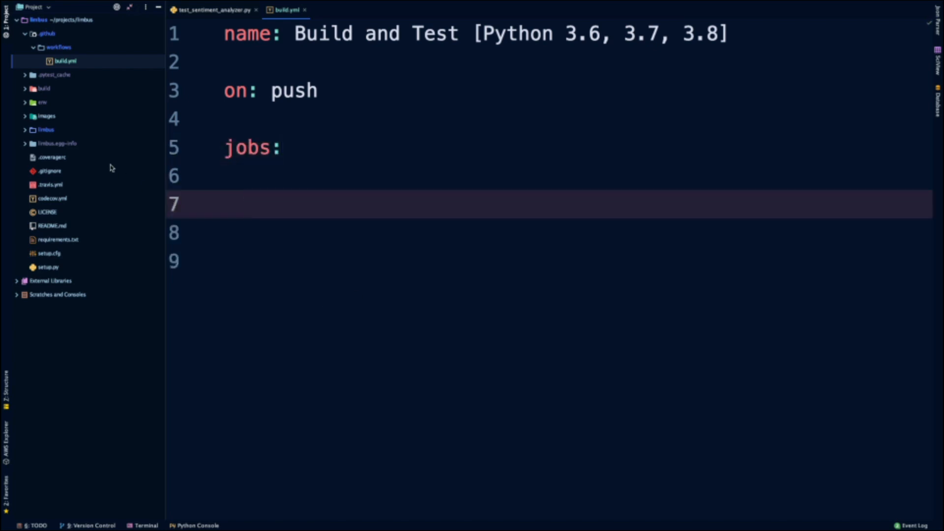
mouse_move(79, 60)
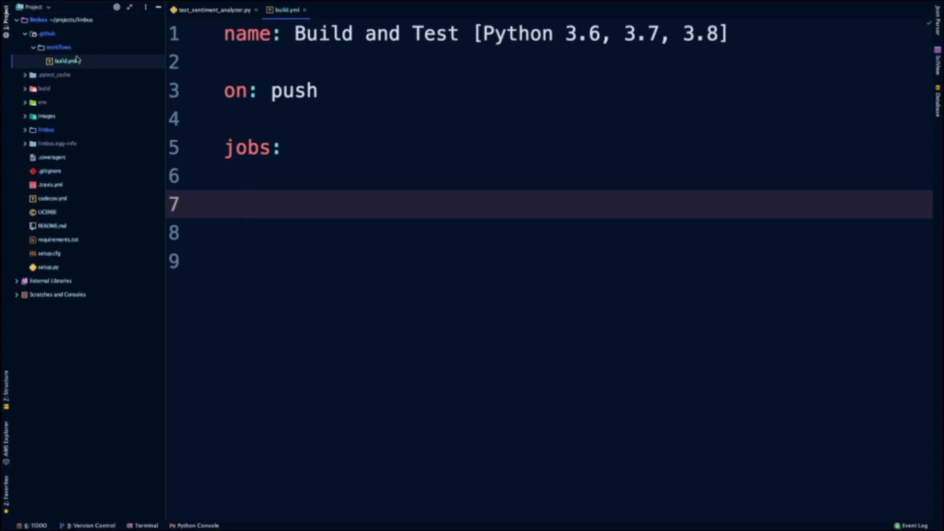
mouse_move(126, 120)
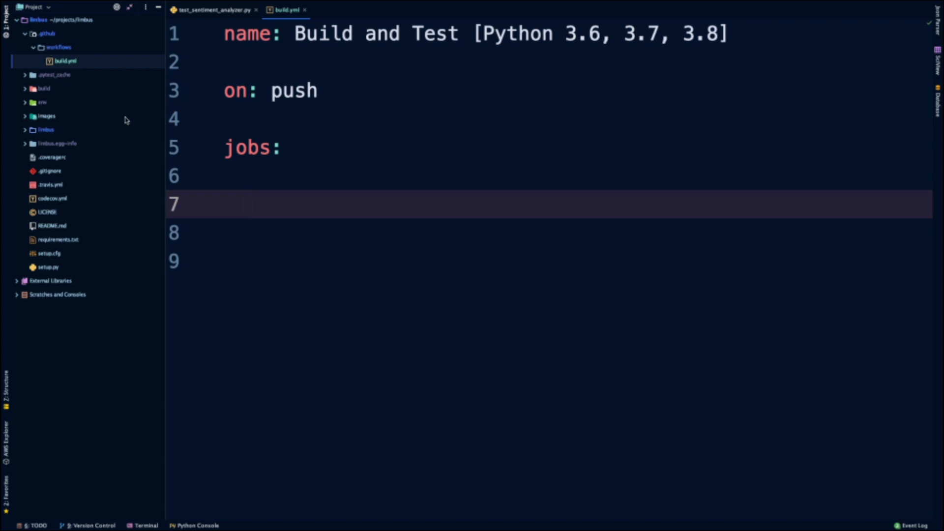
type("bui")
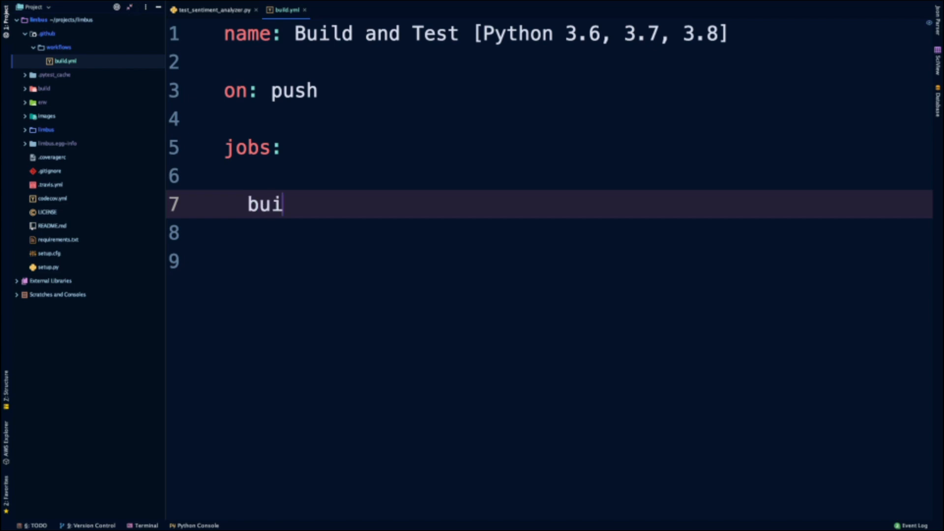
type("ld:")
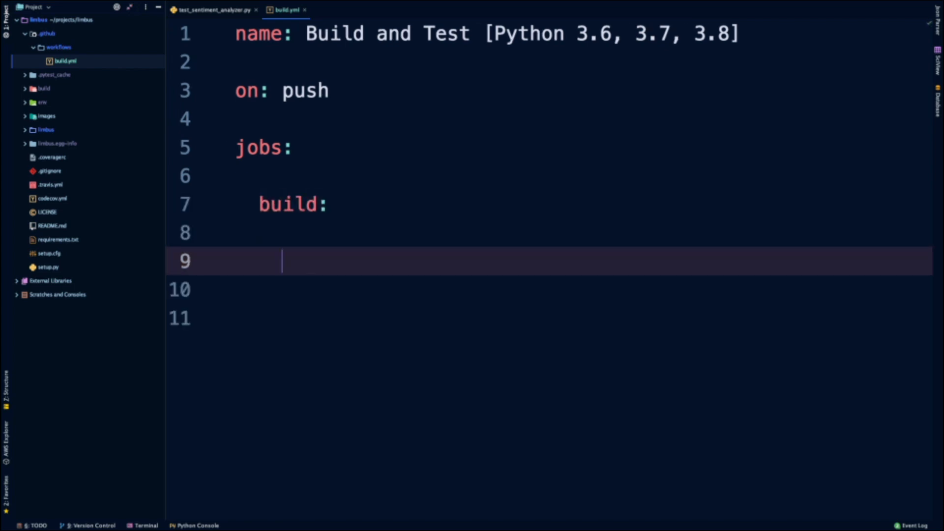
type("run")
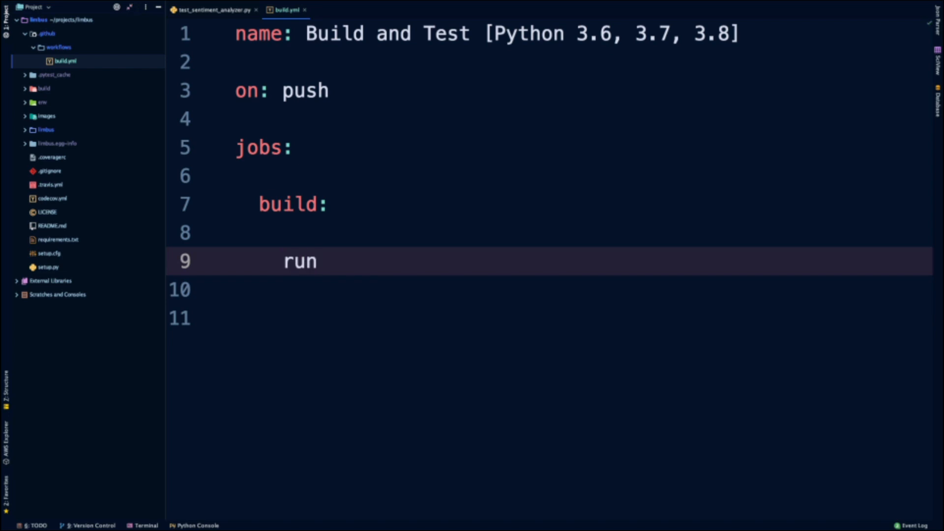
type("s-")
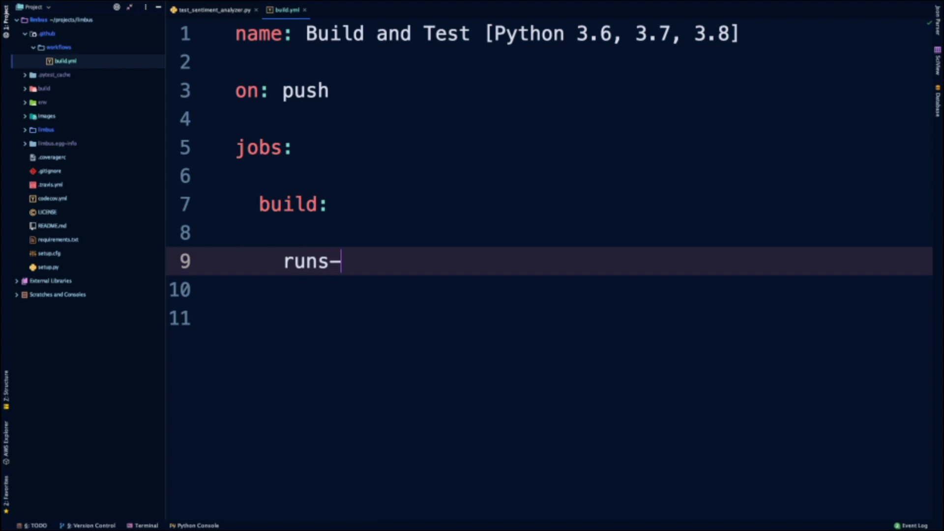
type("on: ubuntu")
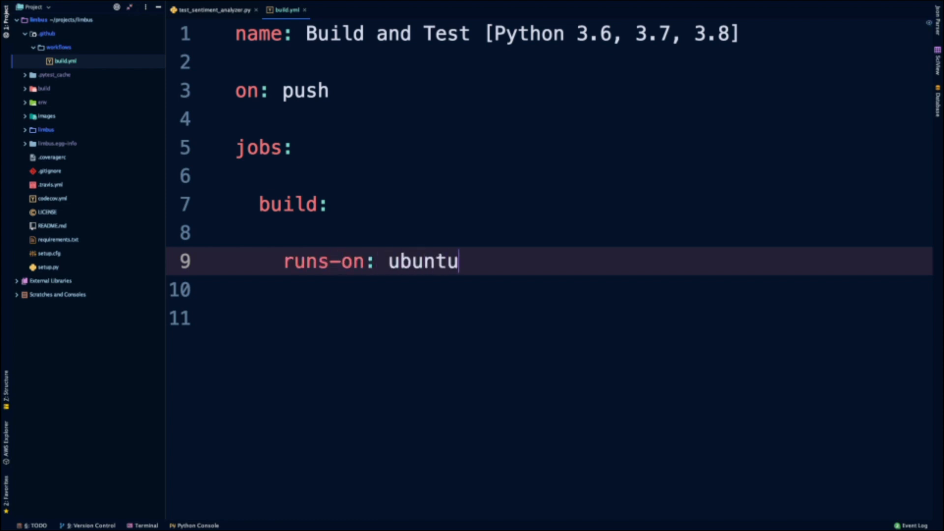
type("-latest")
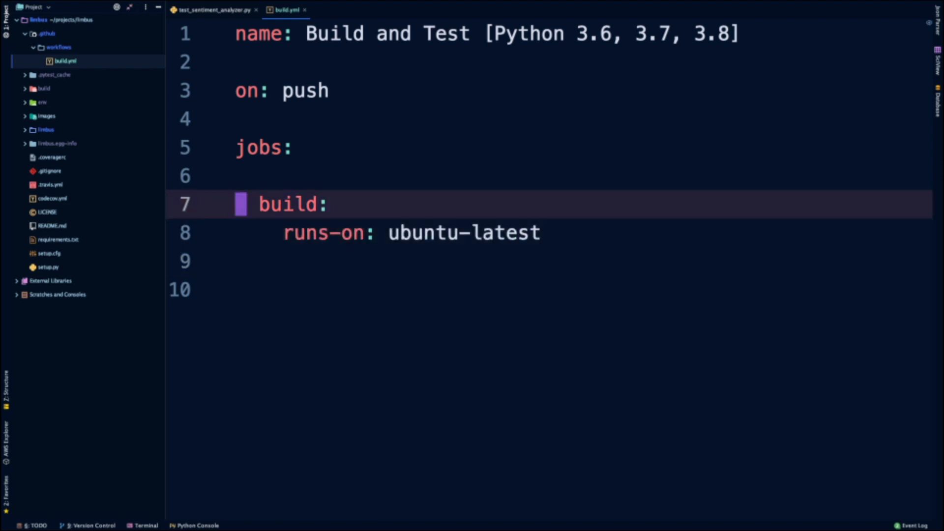
key("Backspace")
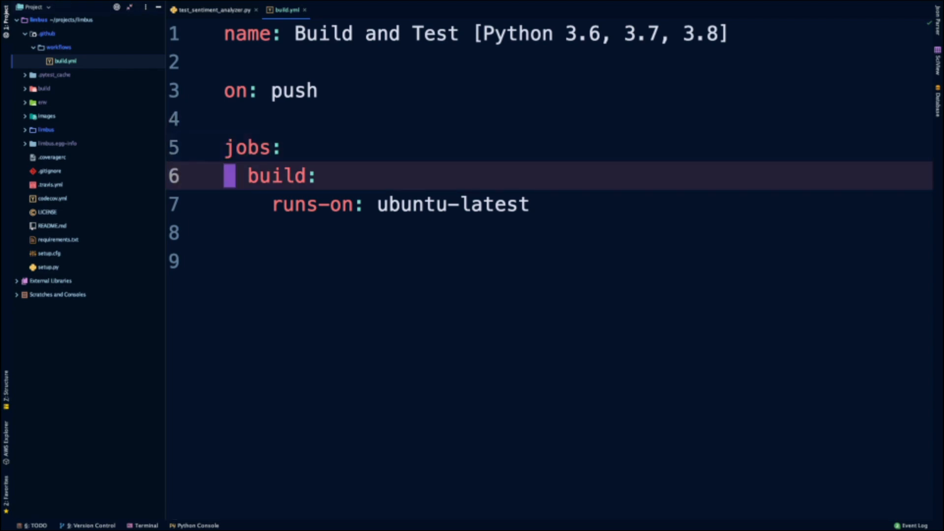
left_click(378, 204)
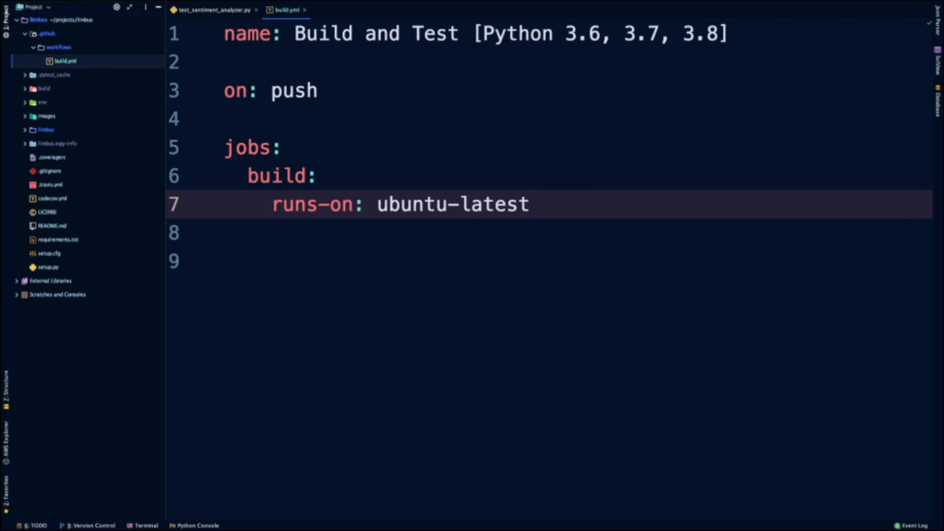
mouse_move(356, 231)
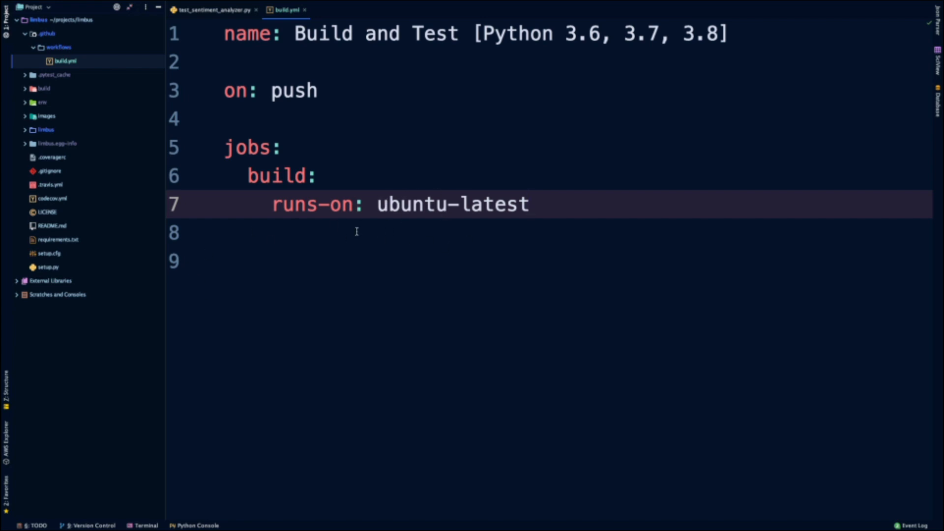
type("A")
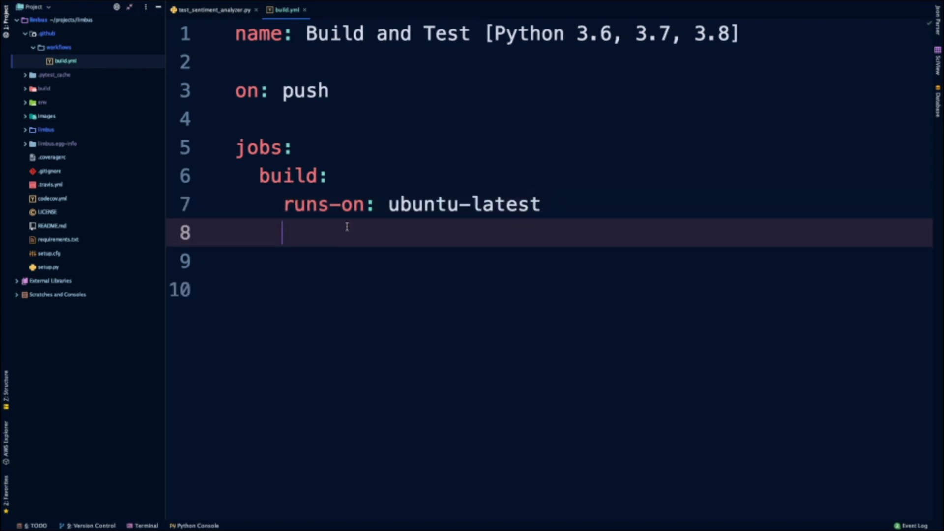
mouse_move(431, 364)
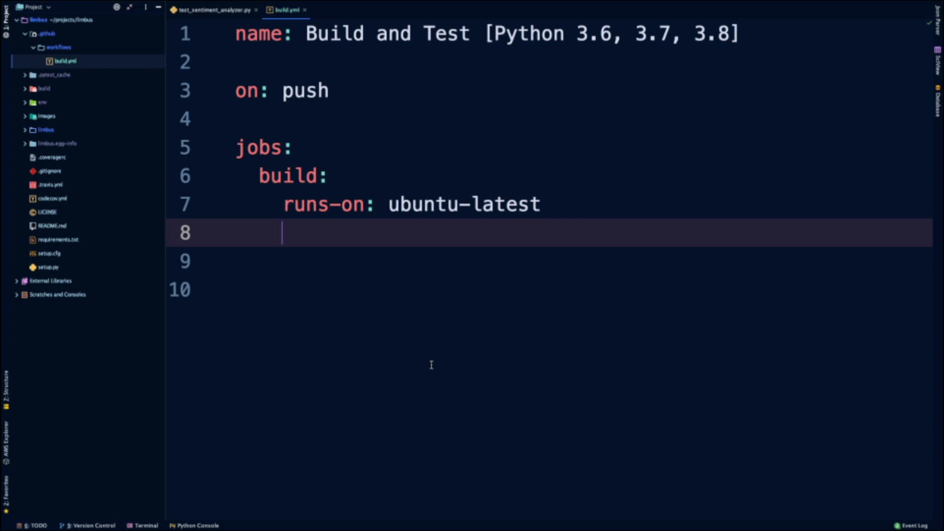
- Add a strategy matrix with 'python-version: [3.6, 3.7, 3.8]' to the build job
type("str")
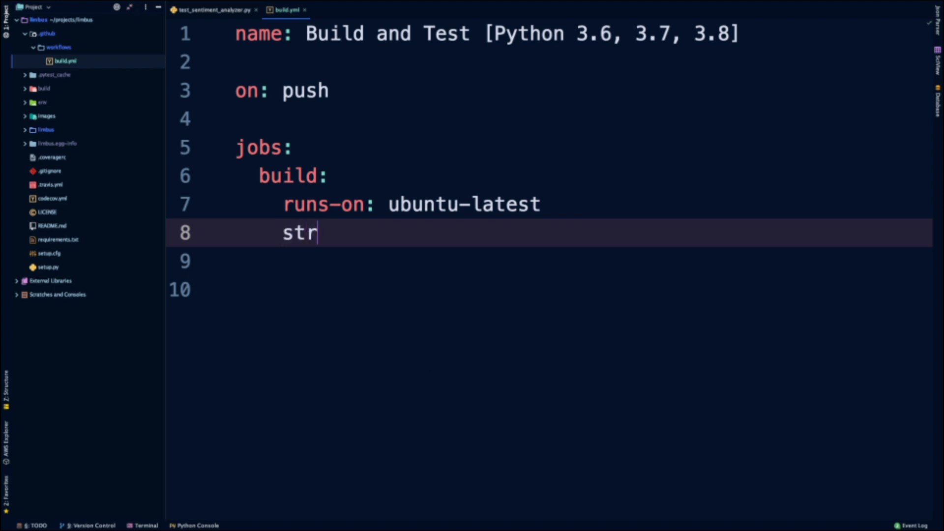
type("ategy:")
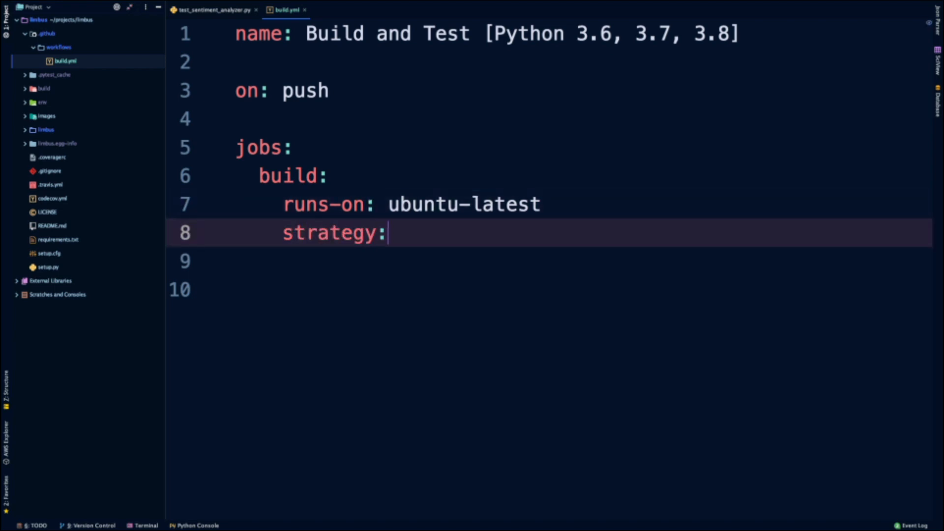
mouse_move(361, 259)
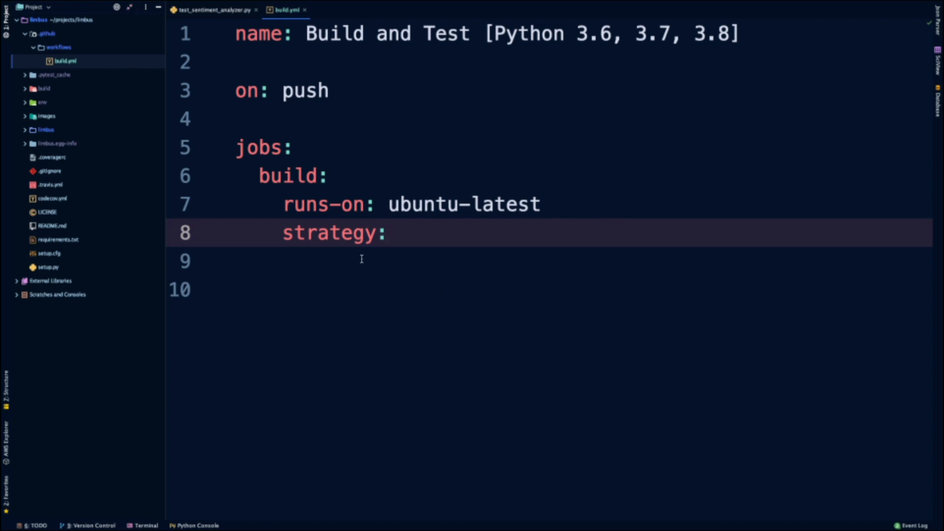
type("matrix:")
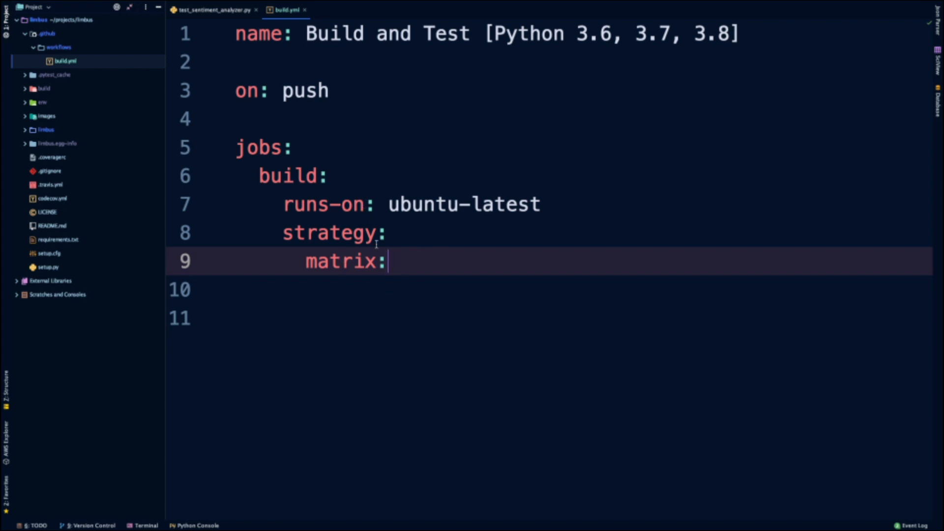
type("python")
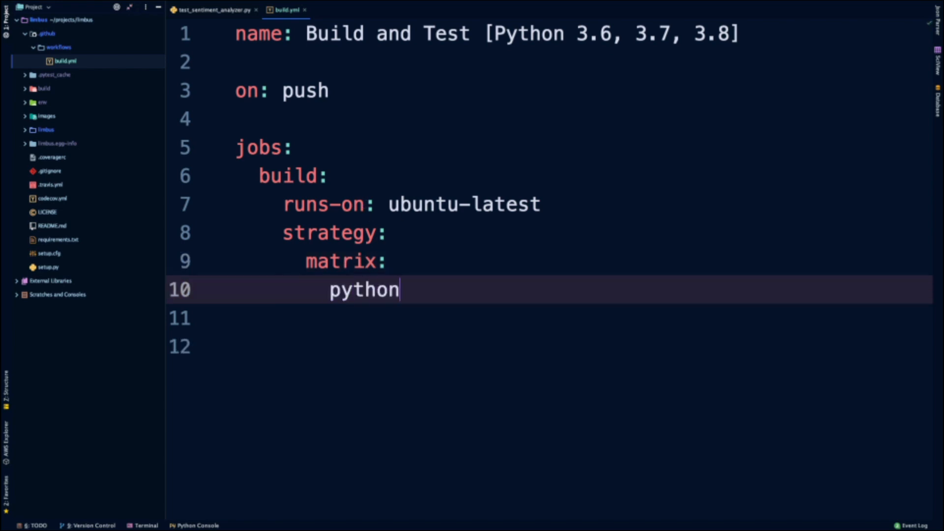
type("-version:")
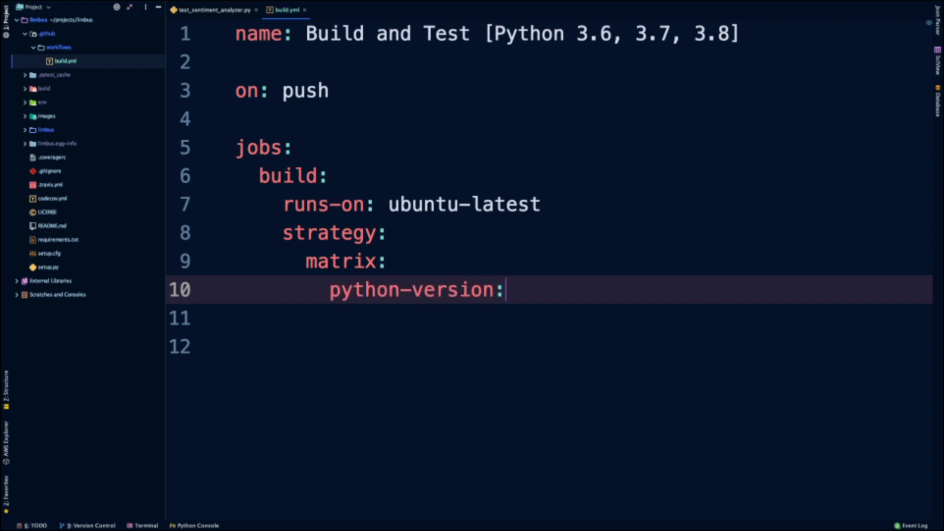
type("[]")
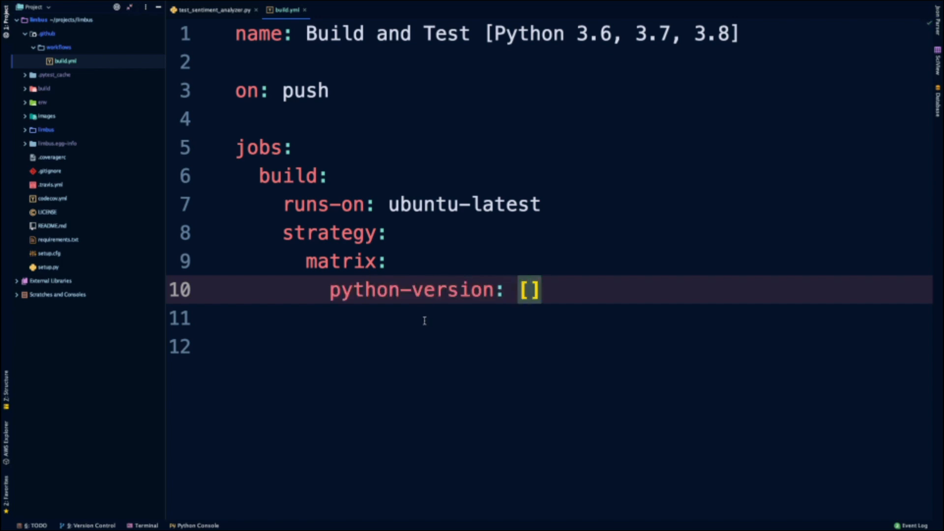
type("3.")
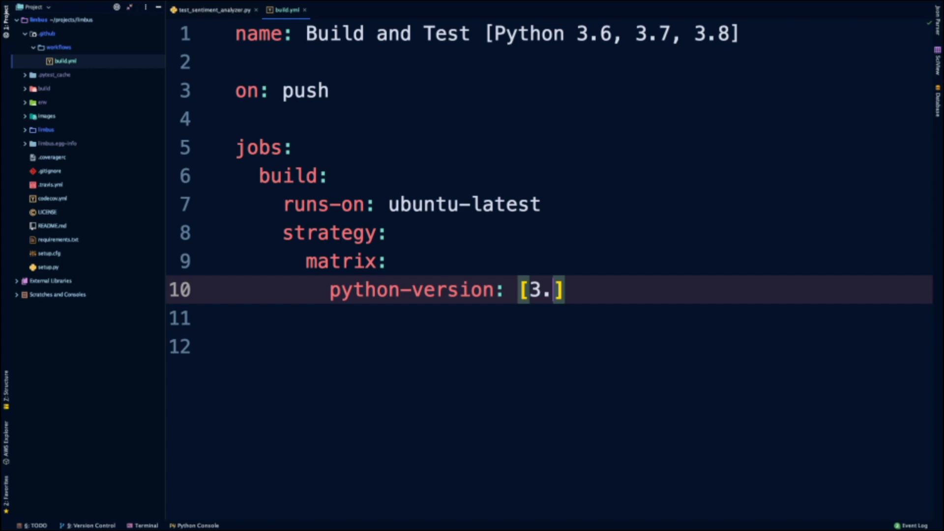
type("6, 3.")
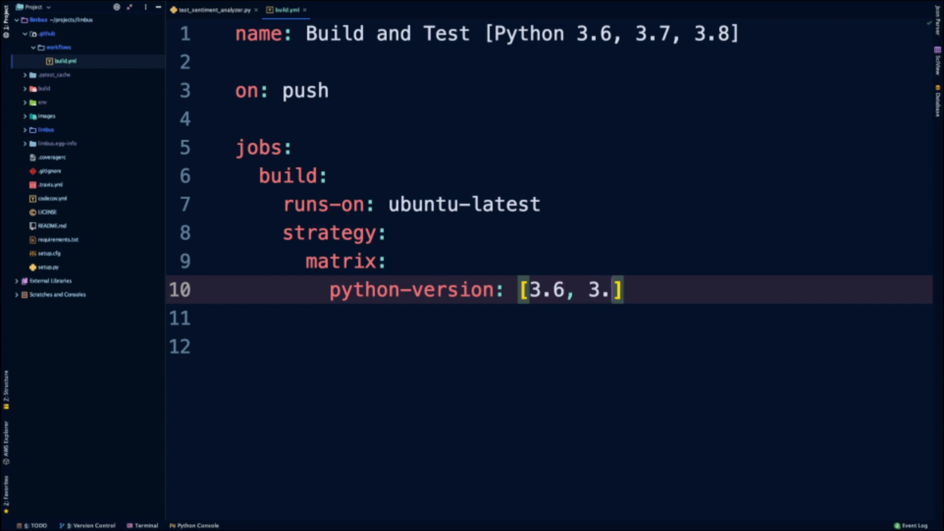
type("7, 3.8")
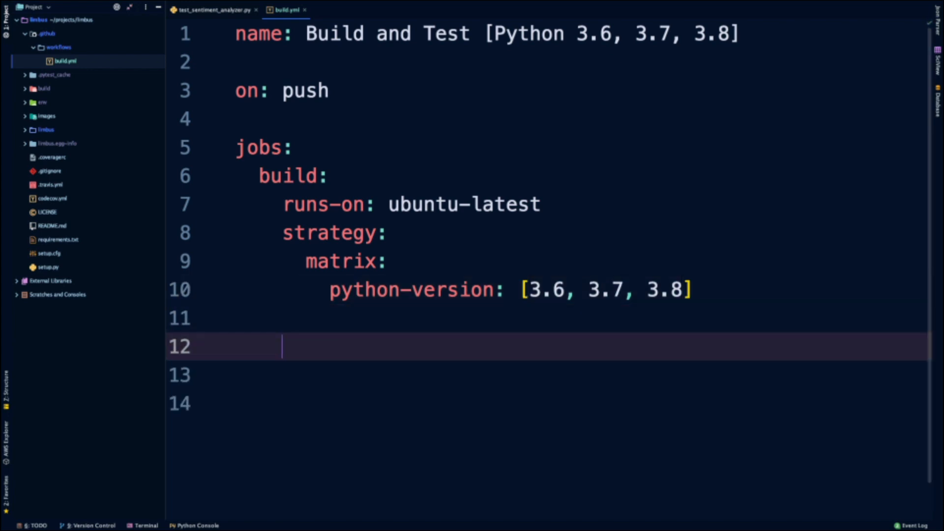
- Begin the steps list with '- uses: actions/checkout@v2'
type("ste")
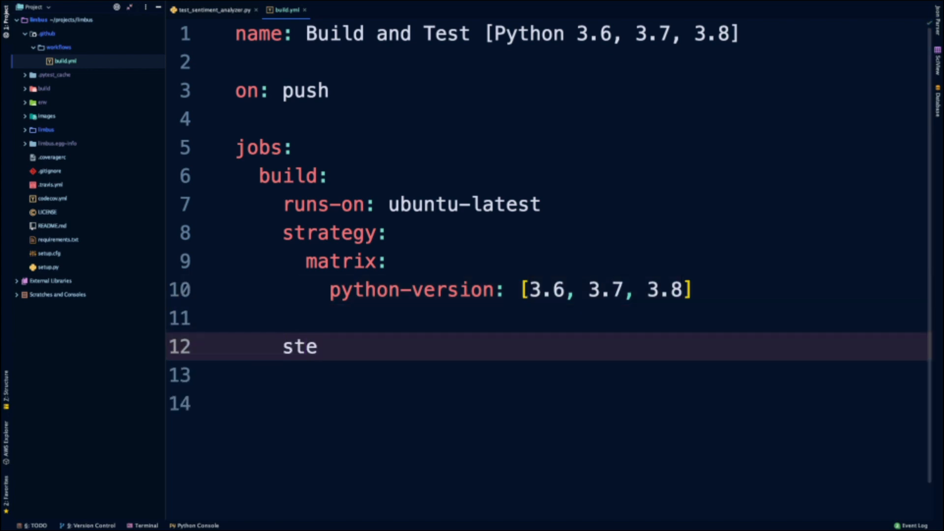
type("ps:")
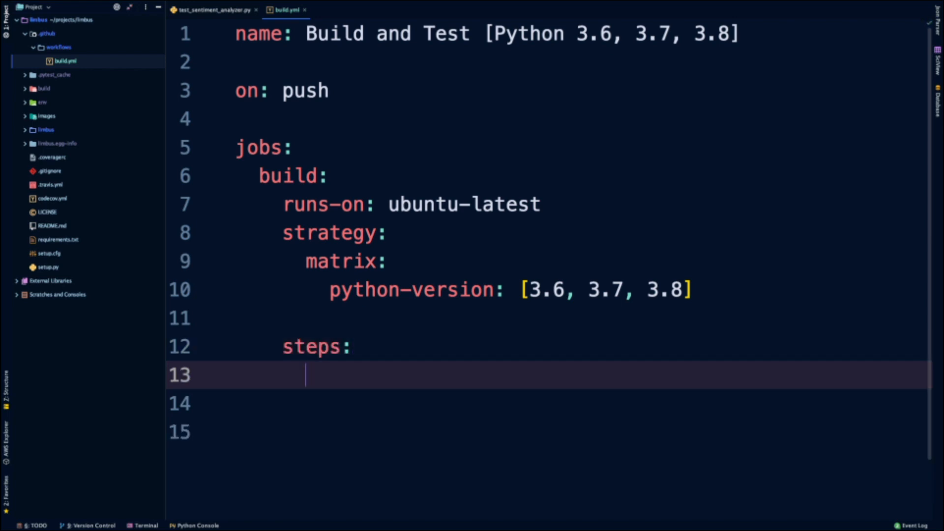
type("- uses:")
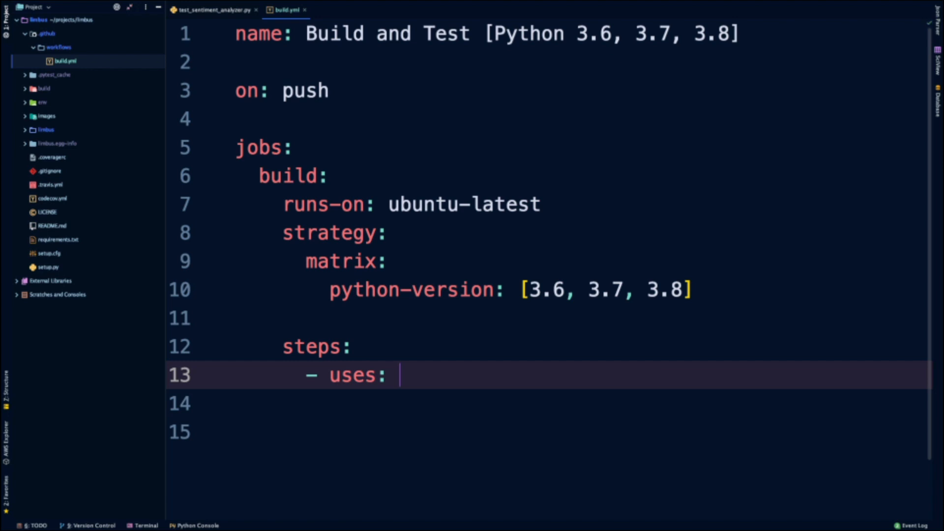
type("actions/")
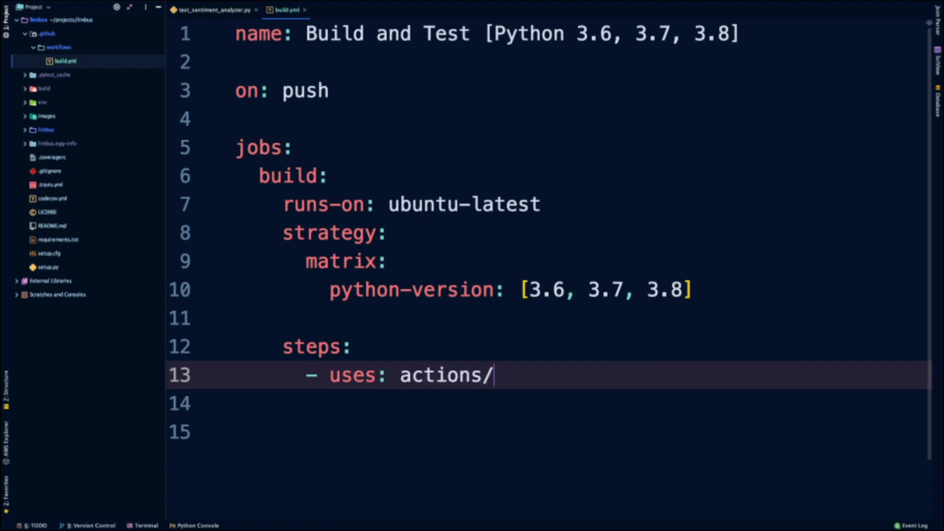
type("check")
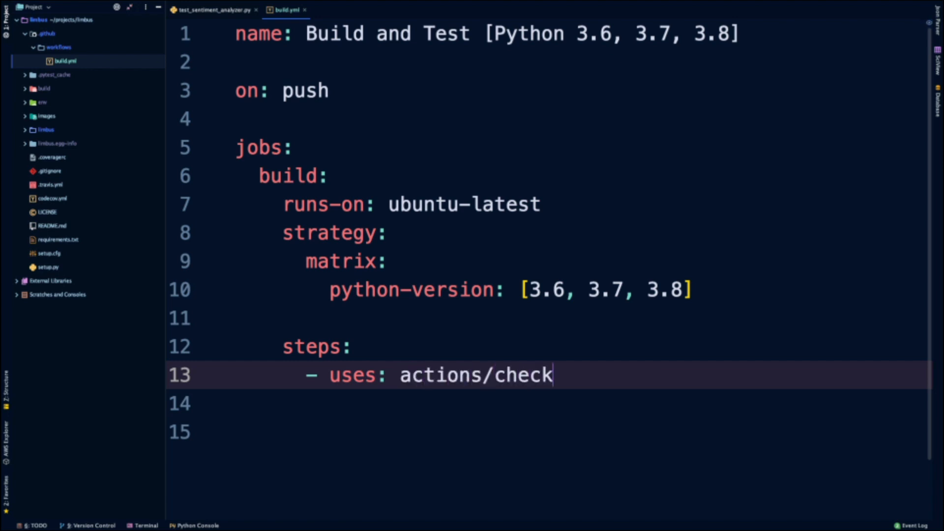
type("out@v2")
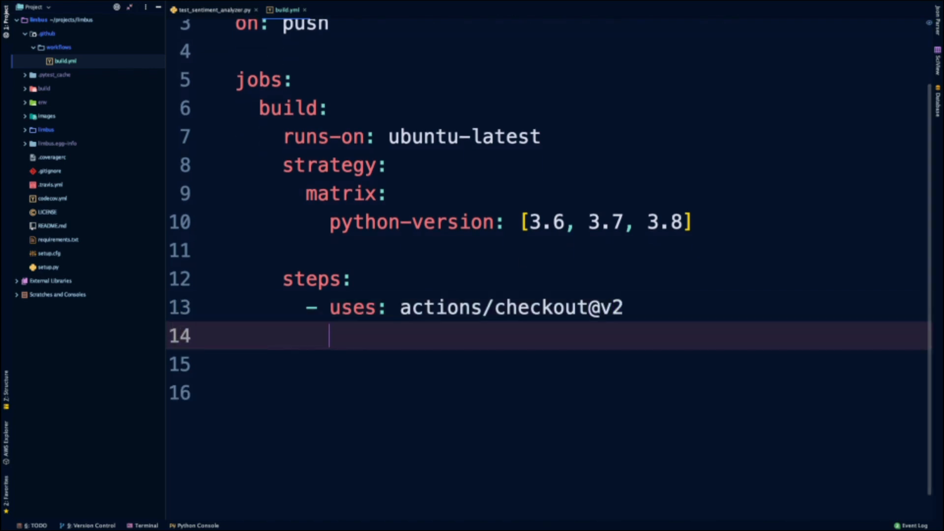
- Add a step named 'Build using Python ${{ matrix.python-version }}'
type("- nam")
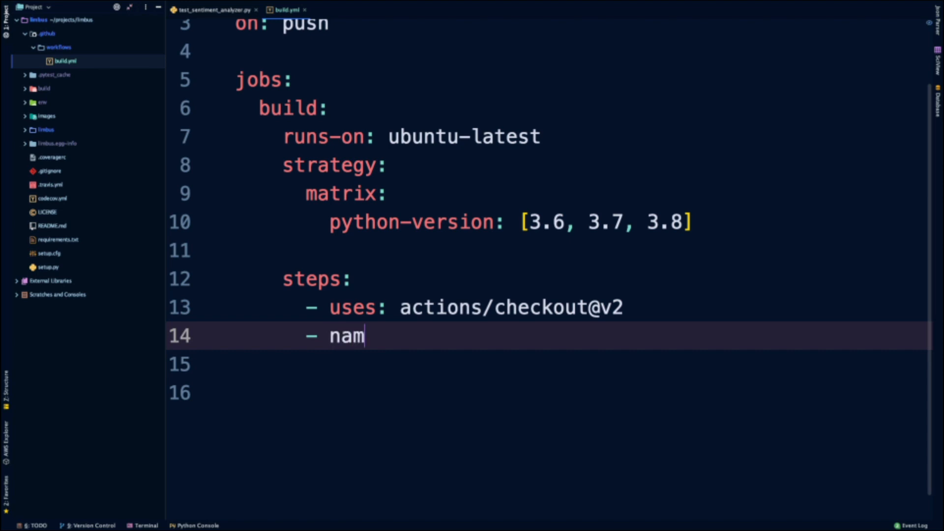
type("e: Build using")
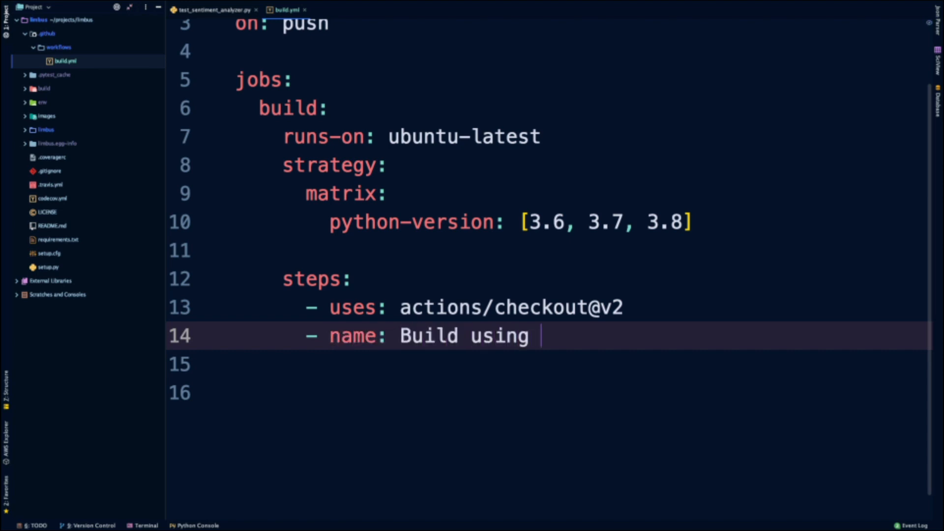
type("Python")
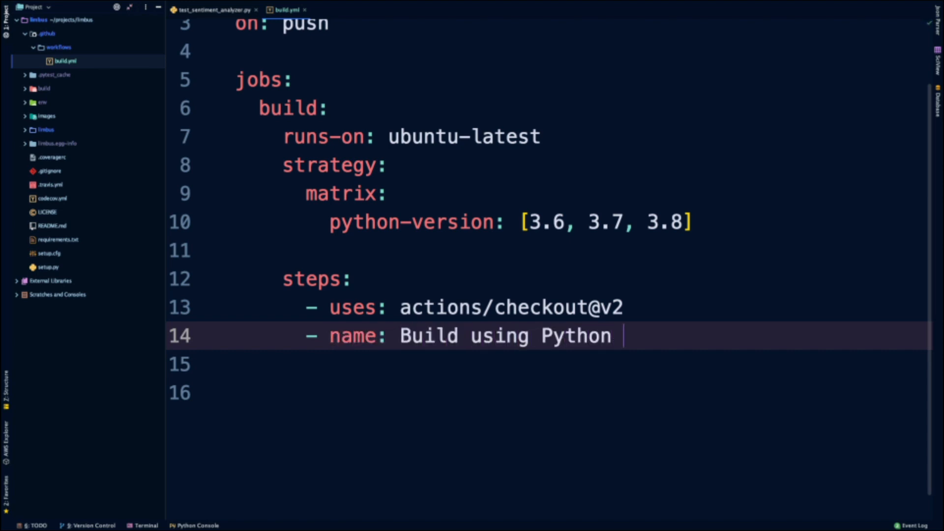
type("${{}}")
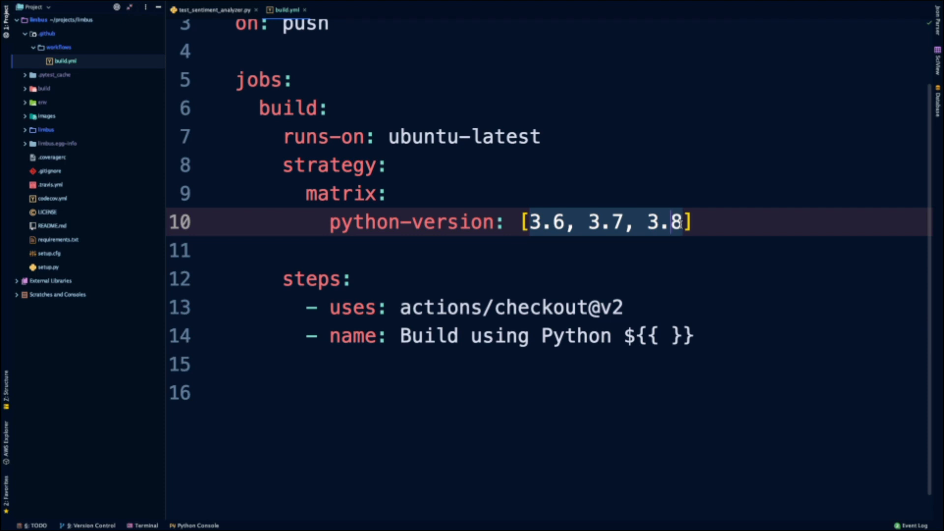
left_click(463, 335)
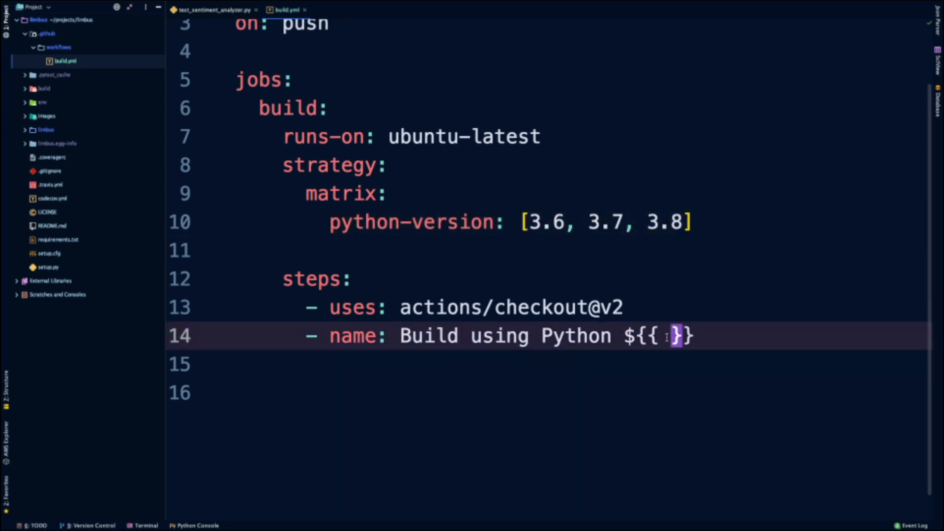
type("matrix.")
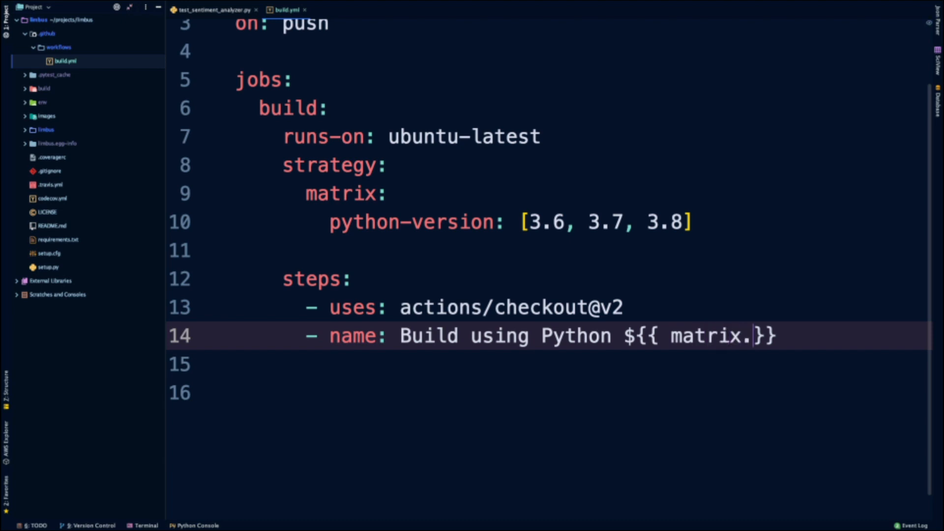
type("python-")
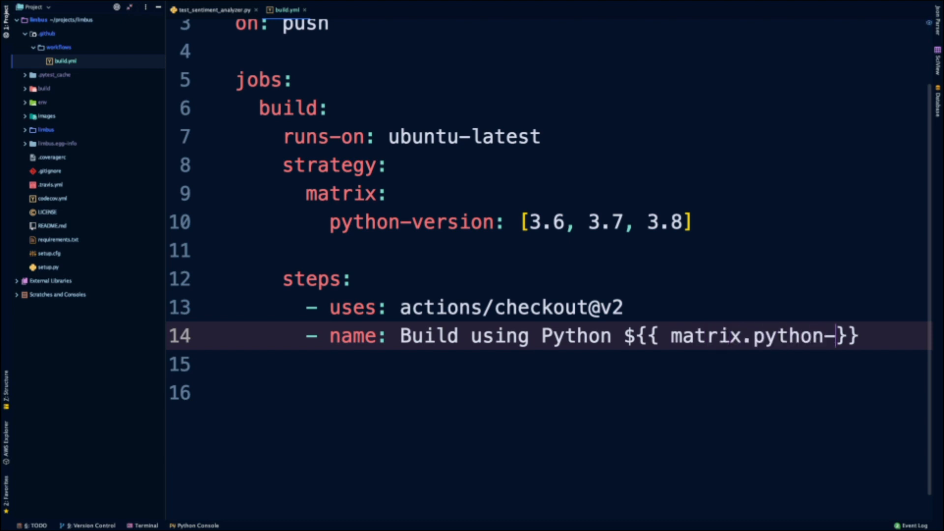
type("version")
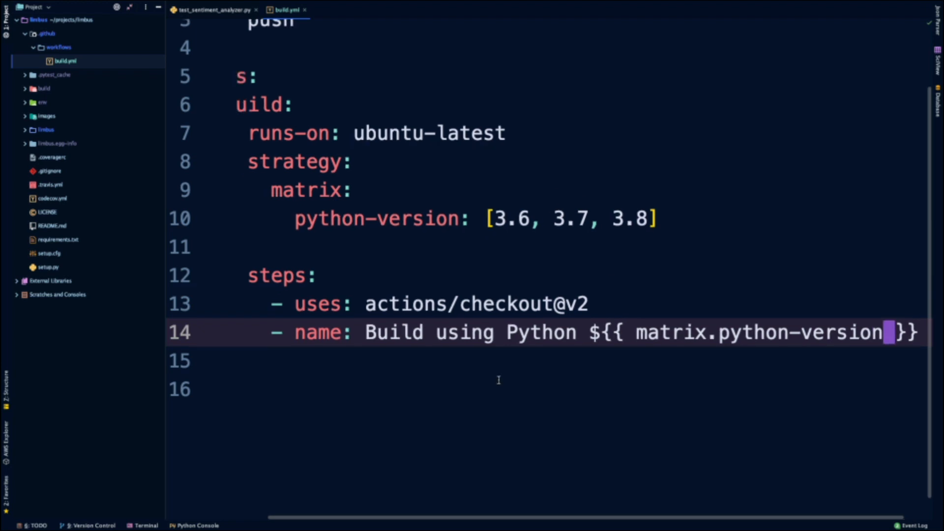
scroll("up", 3)
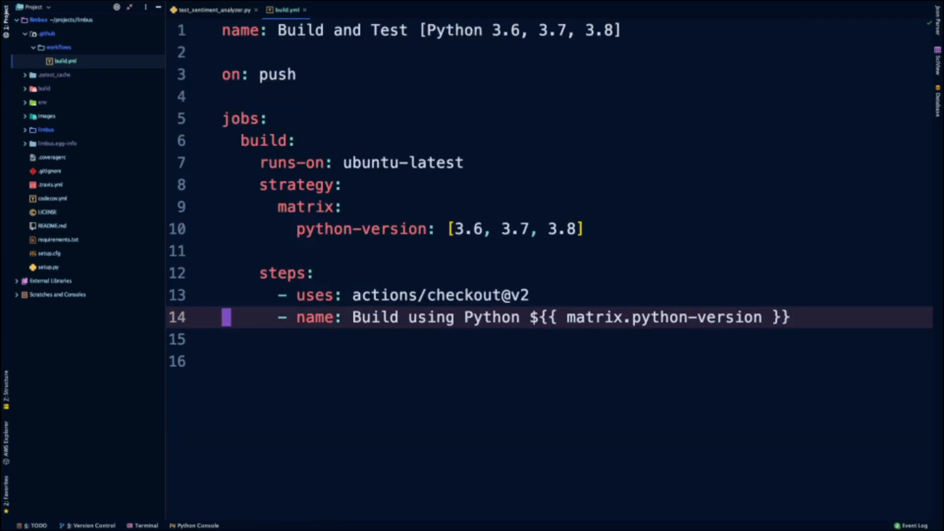
- Make the Build step use actions/setup-python@v2
type("wit")
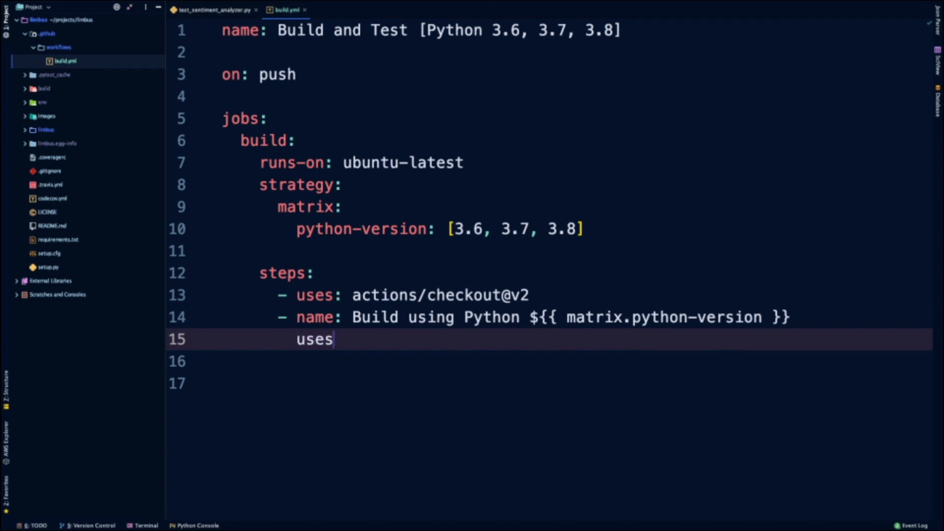
type(": actions")
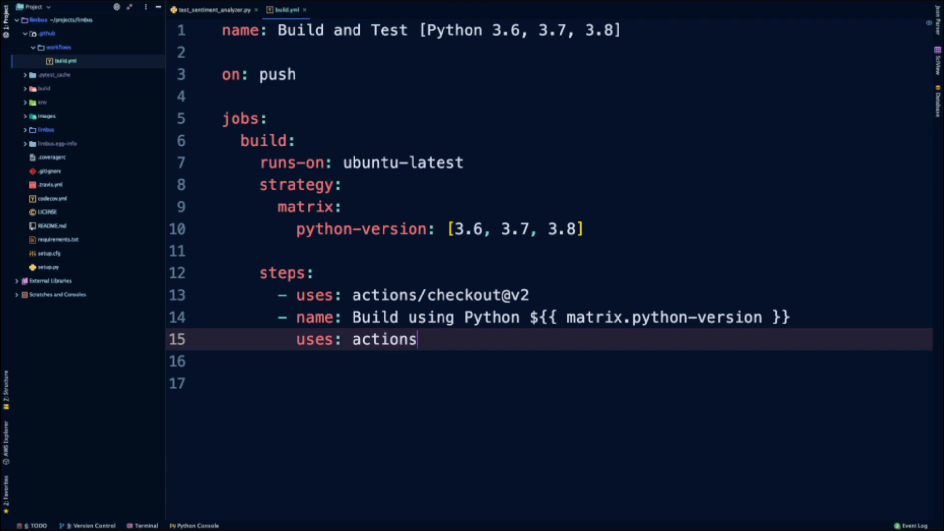
type("/setup-python@")
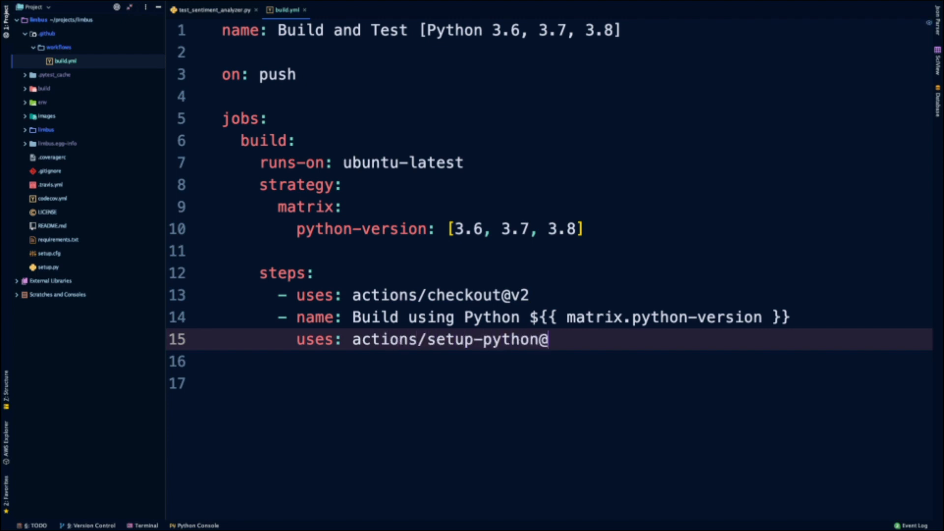
type("v2")
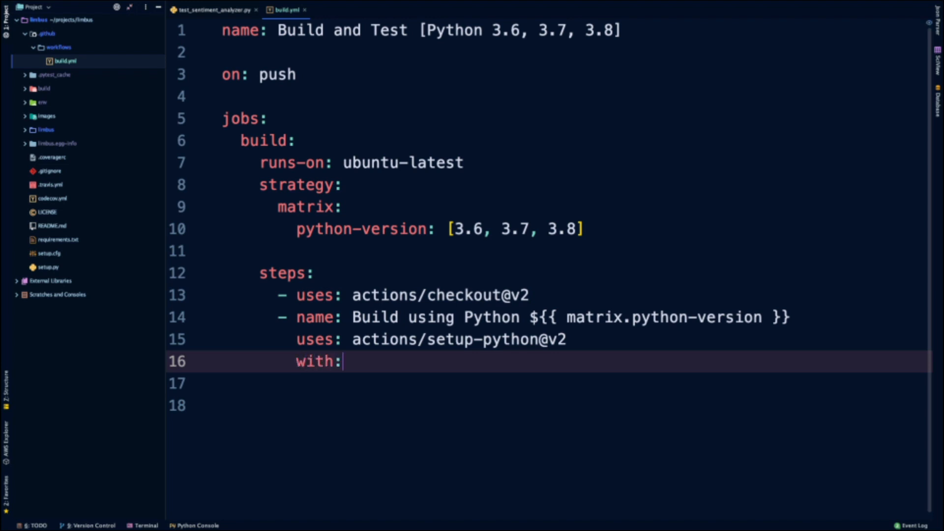
mouse_move(457, 423)
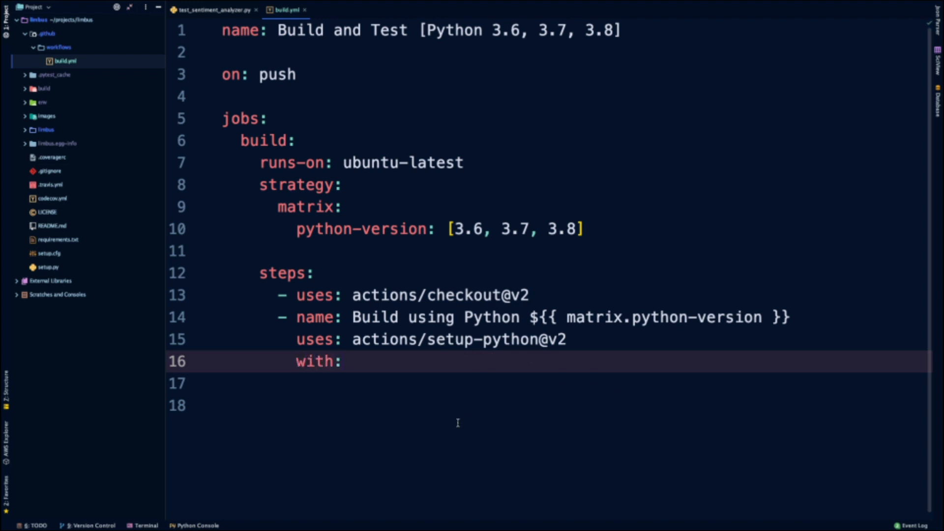
- Give it 'with: python-version: ${{ matrix.python-version }}'
type("python")
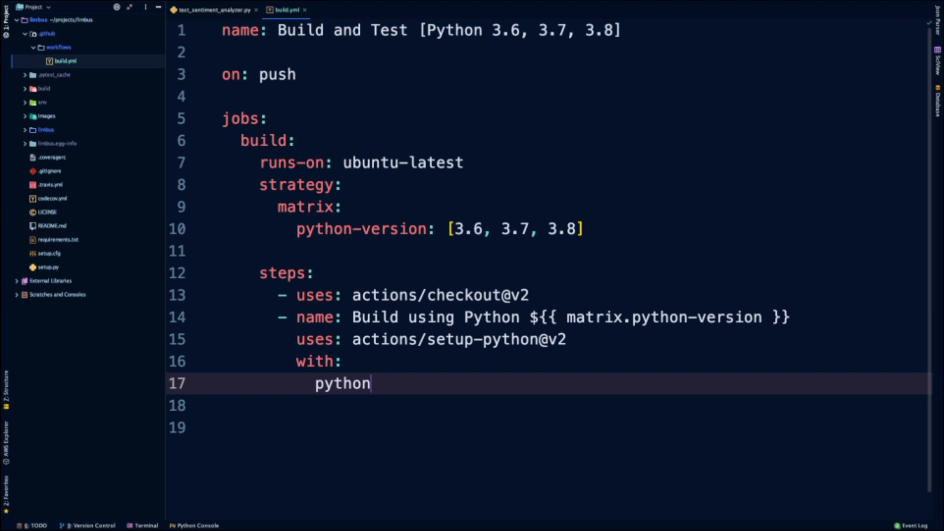
type("-version")
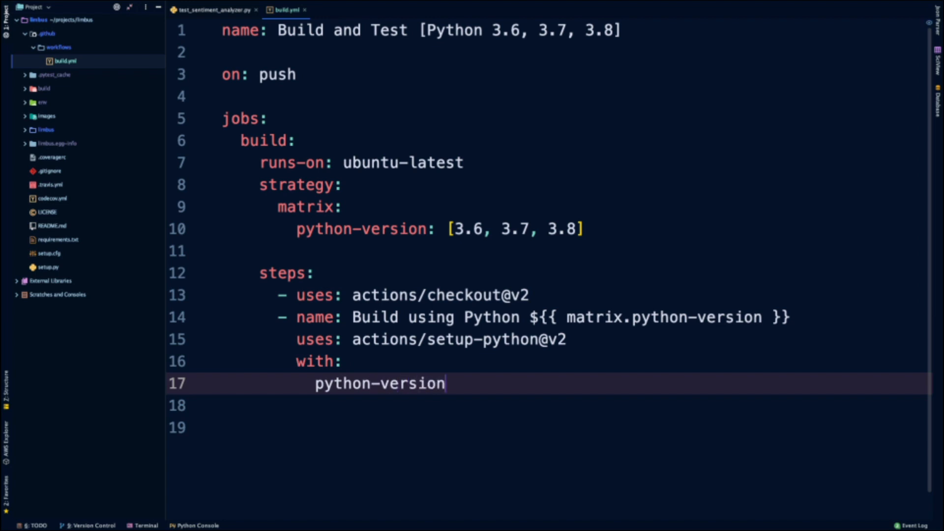
type(": ${{")
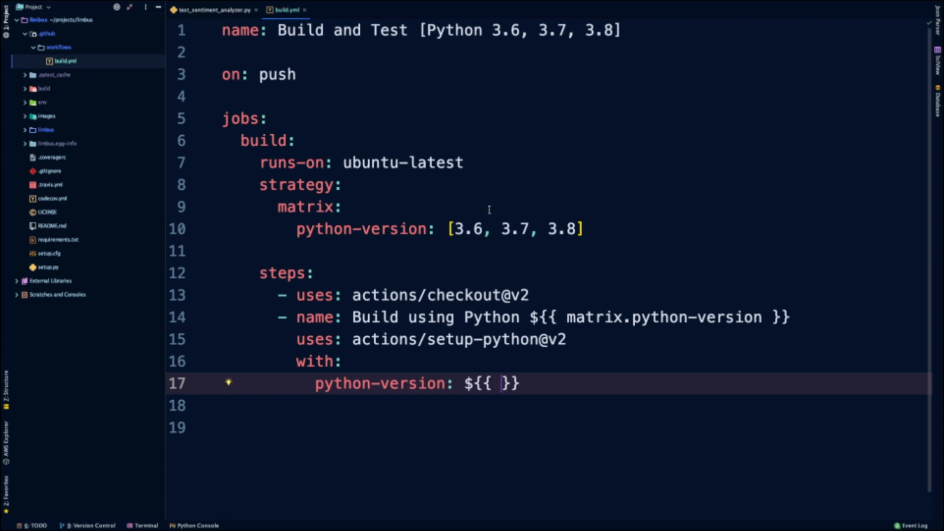
mouse_move(673, 322)
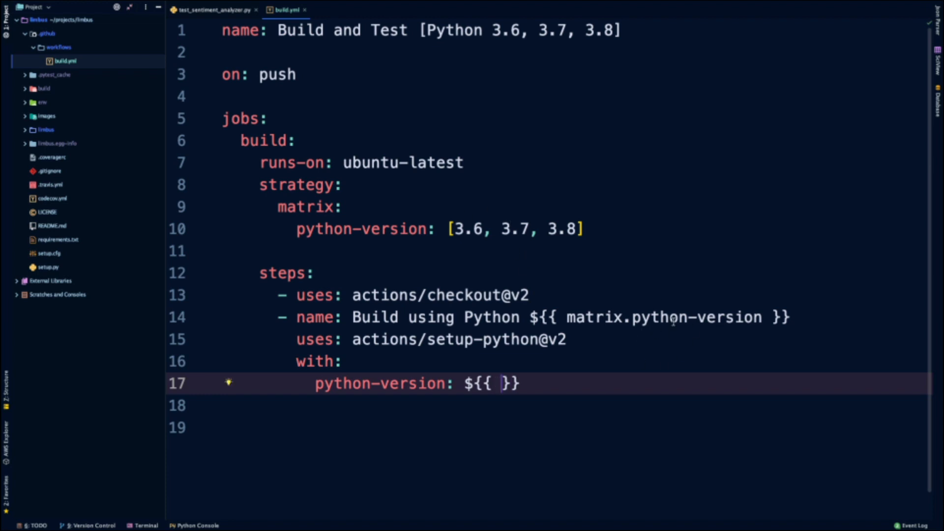
type("matrix")
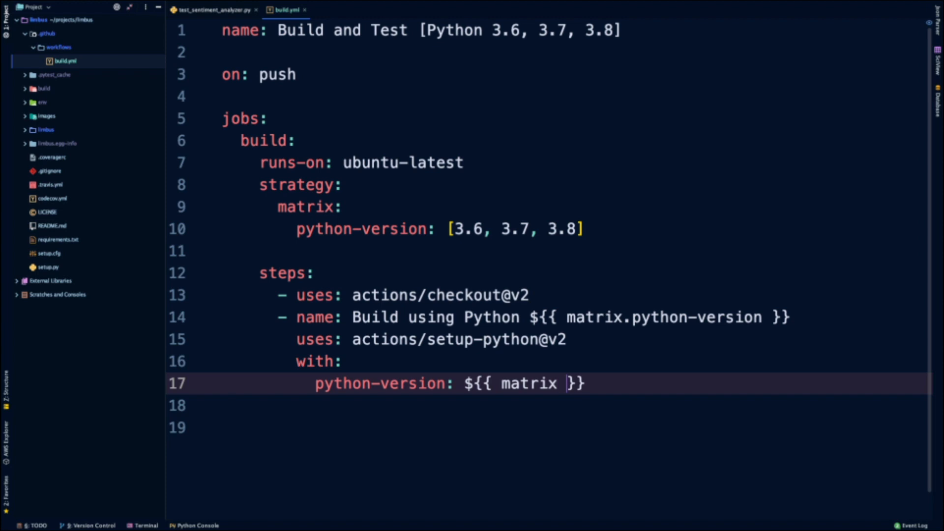
type(".py")
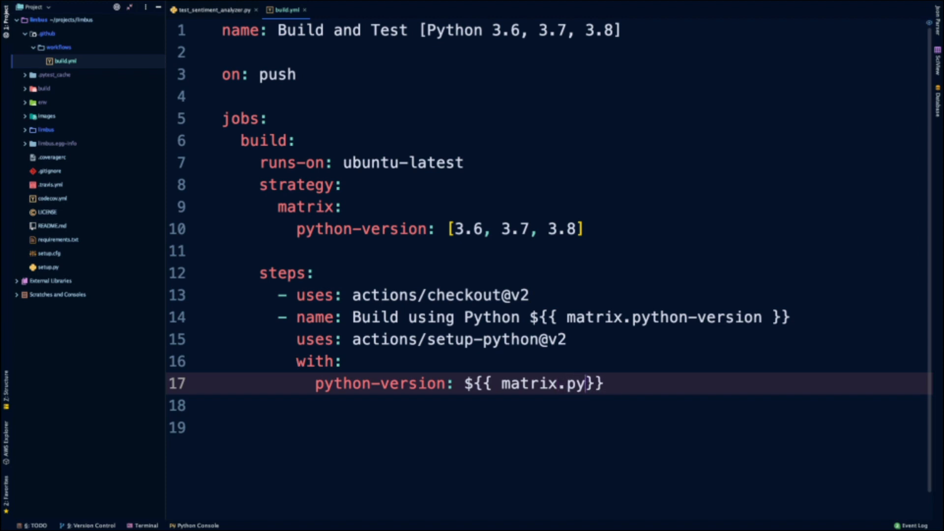
type("thon-version")
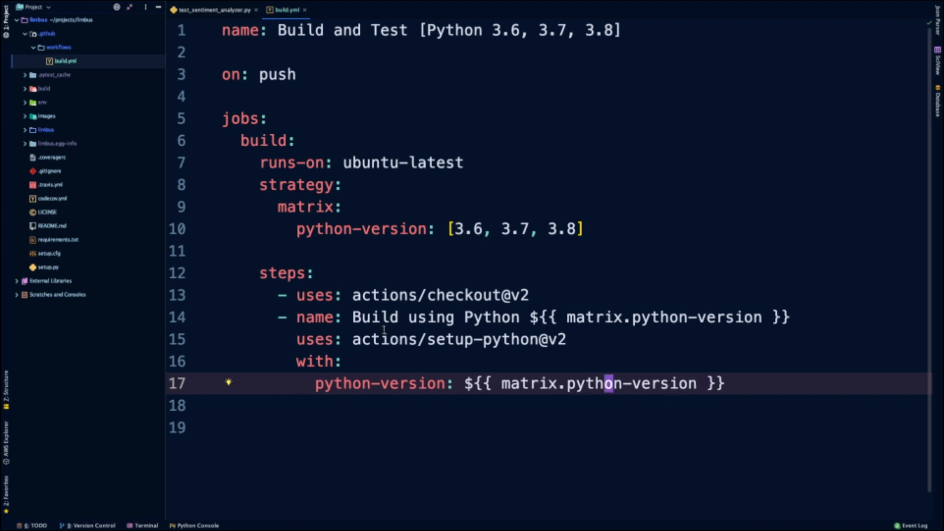
key("Return")
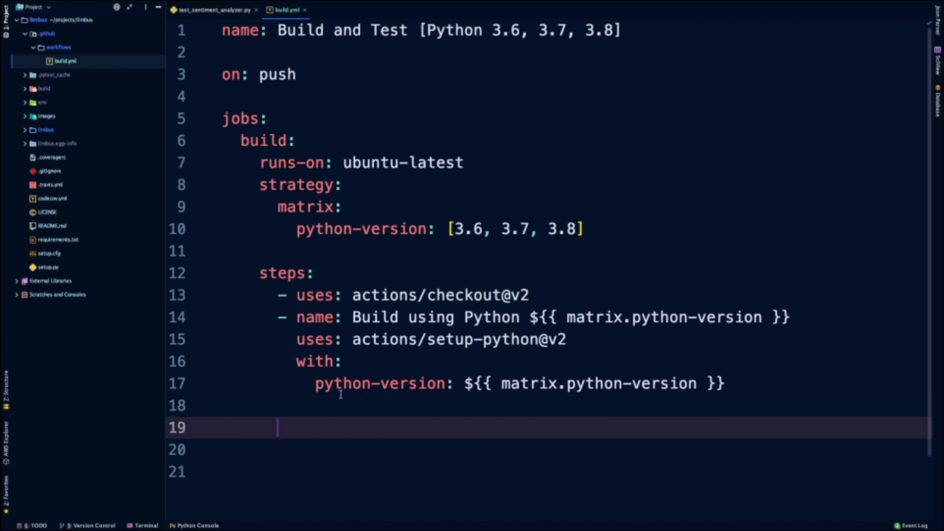
- Add an 'install dependencies [pip]' step whose run script upgrades pip
scroll("down", 3)
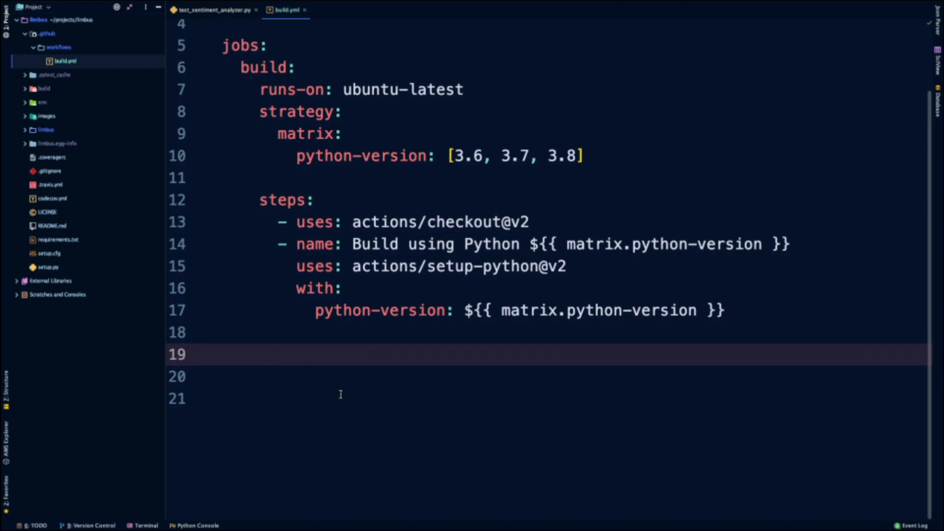
type("names")
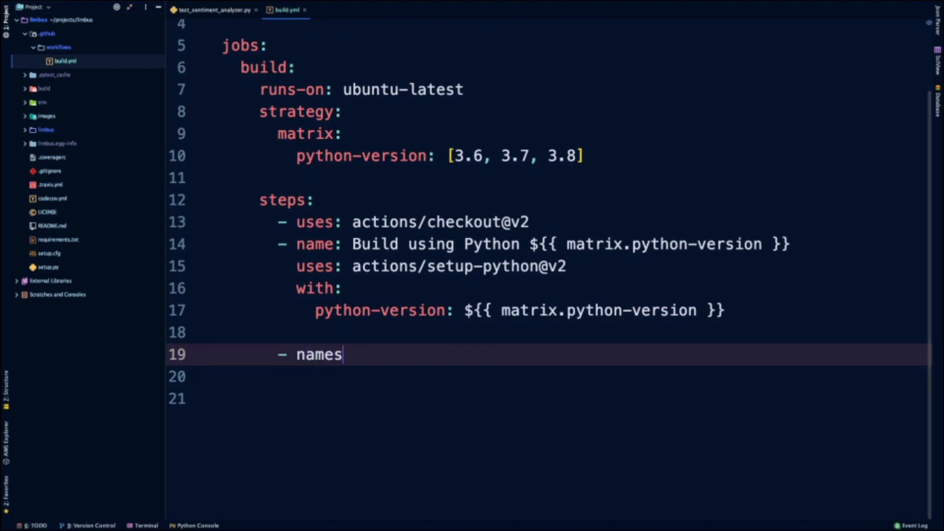
type(": pi")
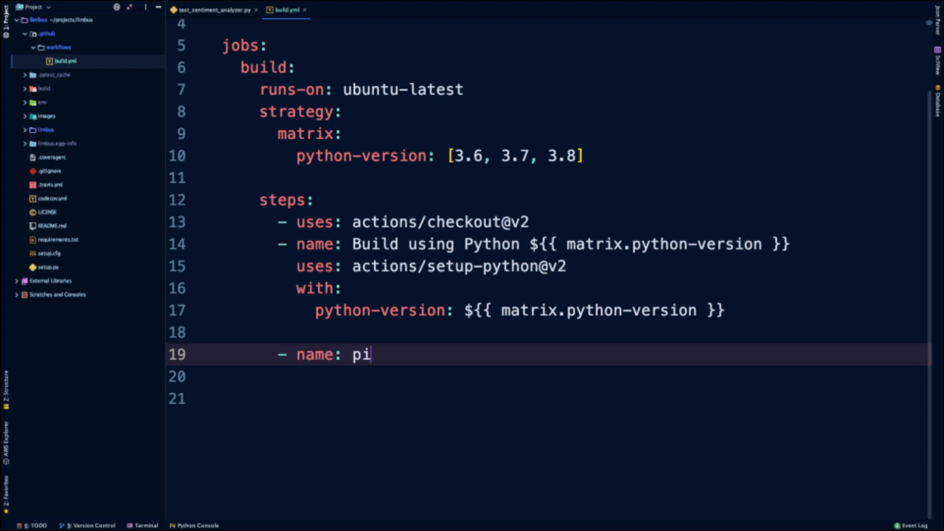
type("p install")
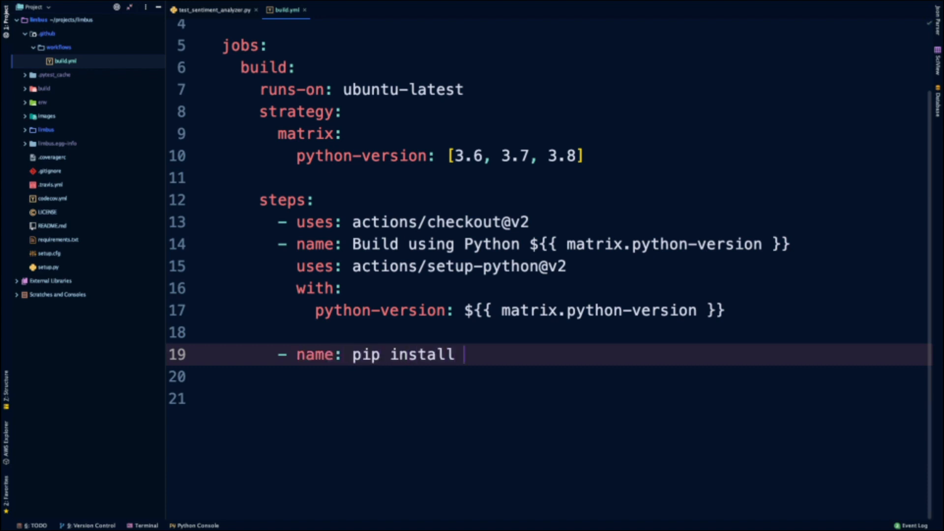
type("dependencies [")
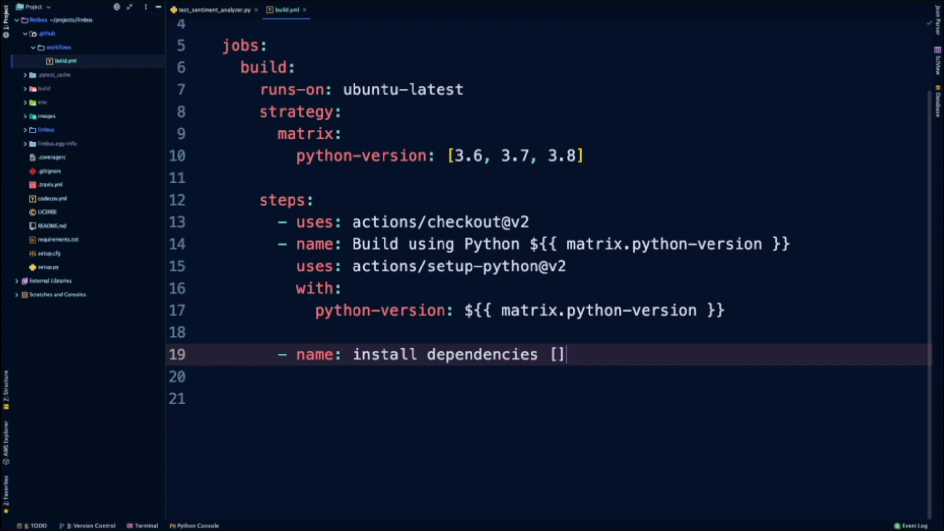
type("pip")
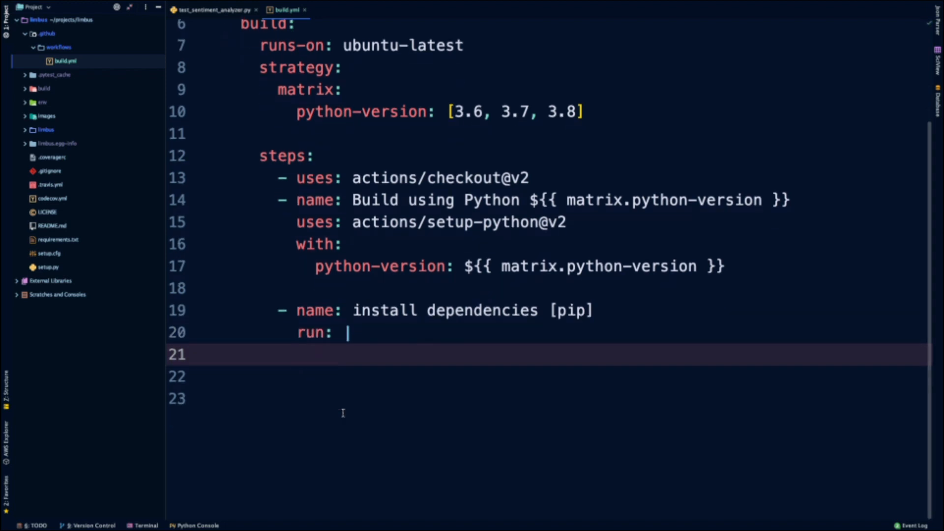
type("python -m p")
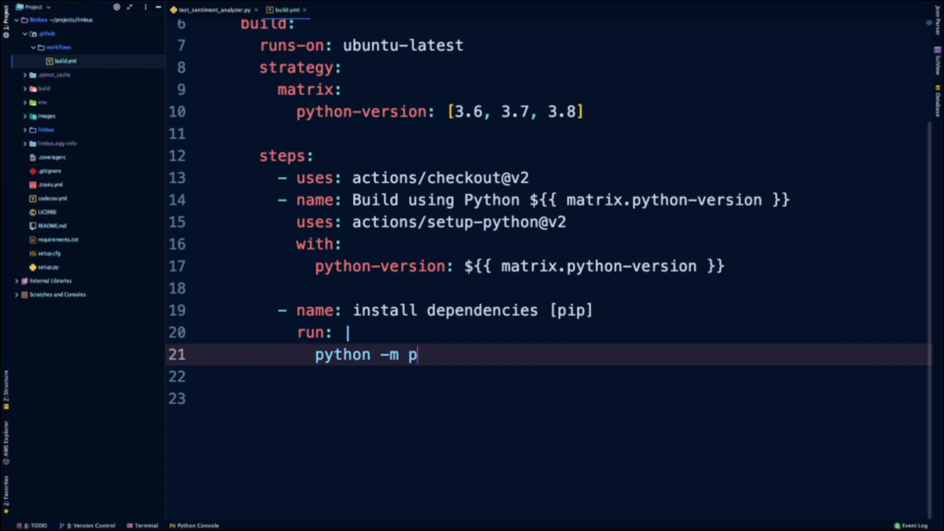
type("ip install pip --")
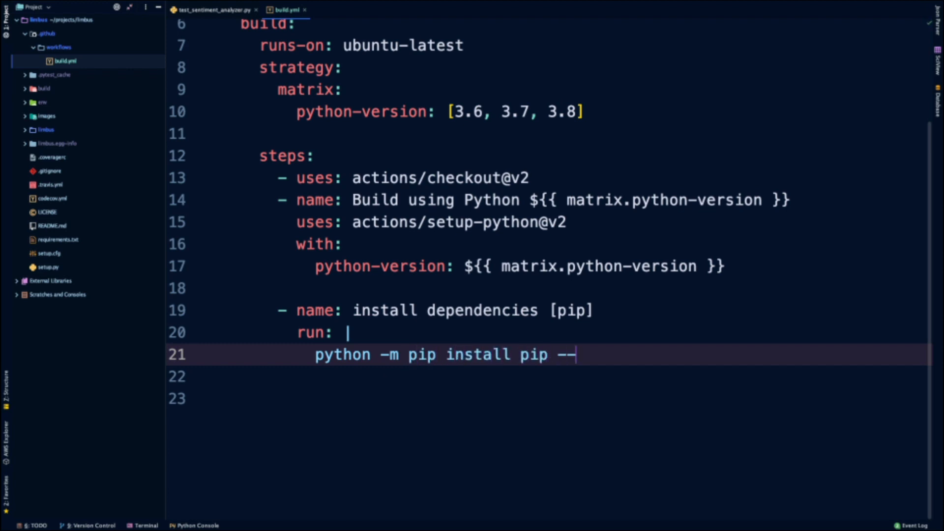
type("upgrade pip")
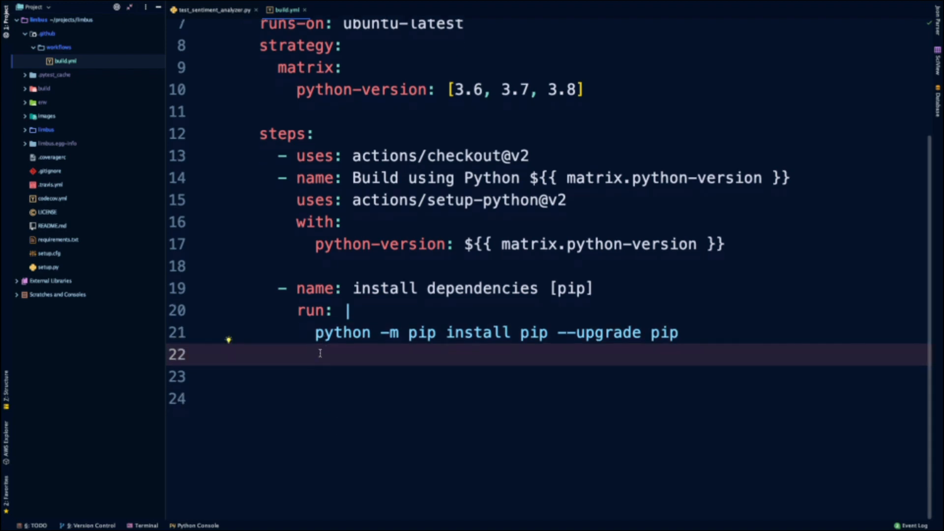
mouse_move(207, 336)
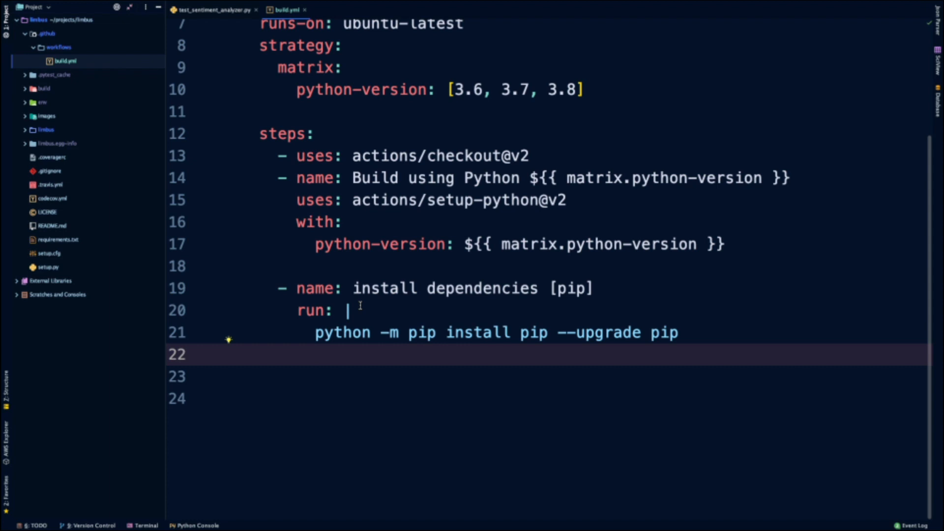
mouse_move(337, 165)
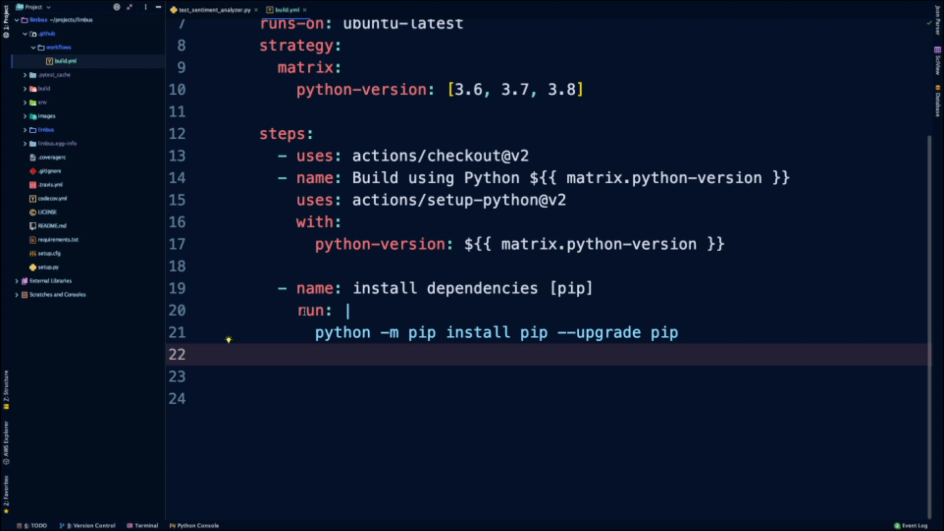
mouse_move(474, 380)
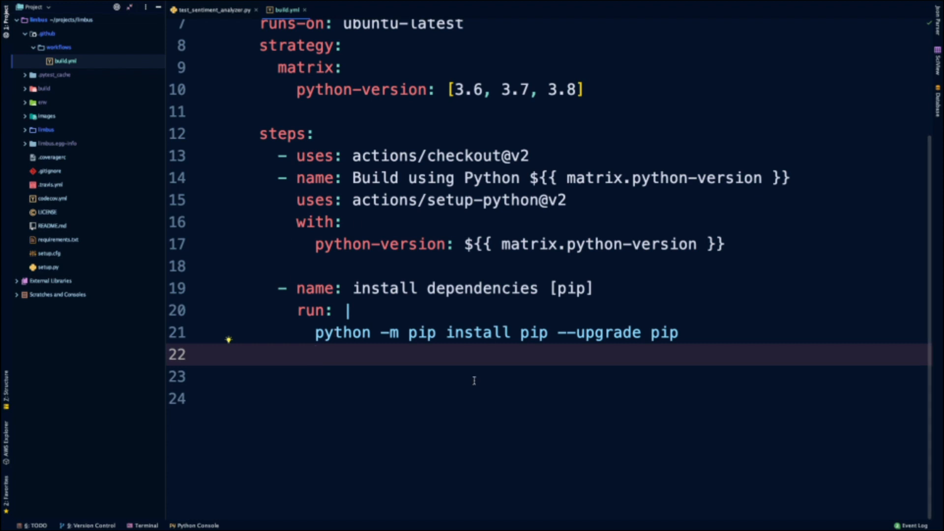
- Install flake8 and, if requirements.txt exists, pip install -r requirements.txt
type("pip install fl")
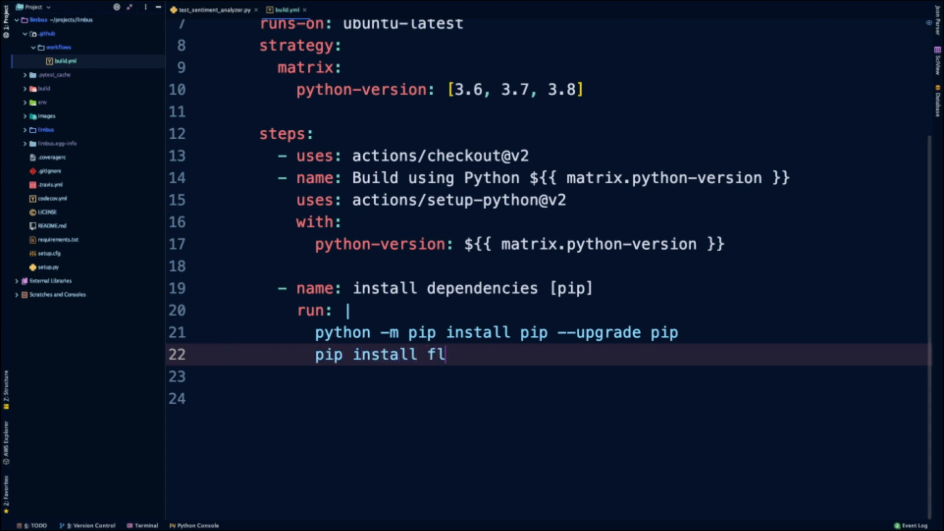
type("ake8")
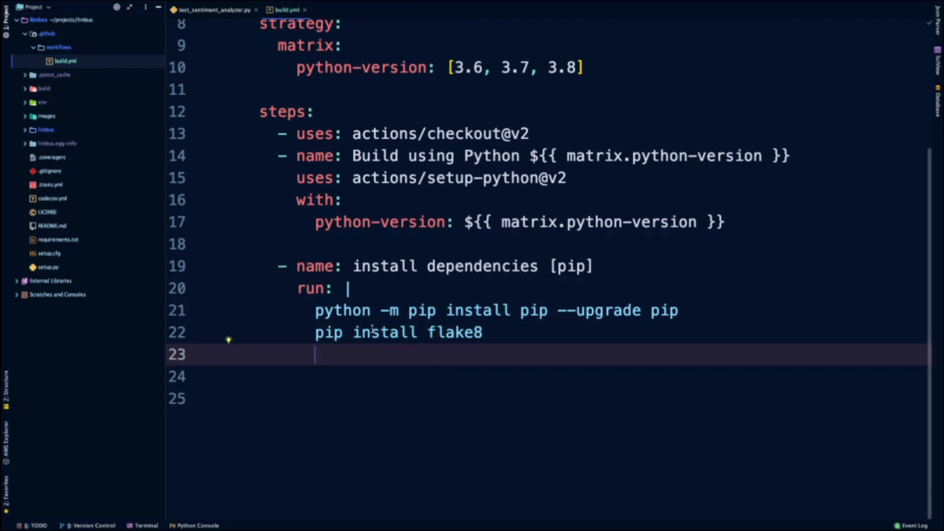
type("if")
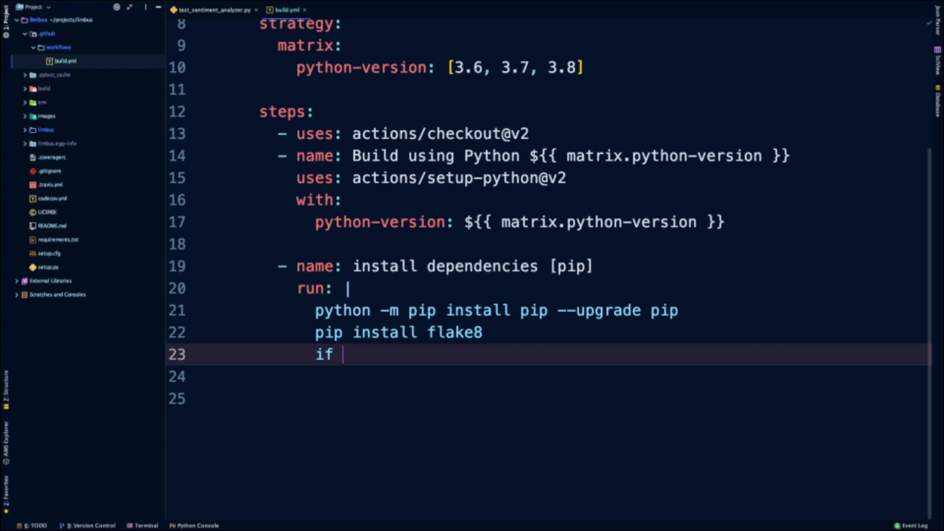
type("[ -f")
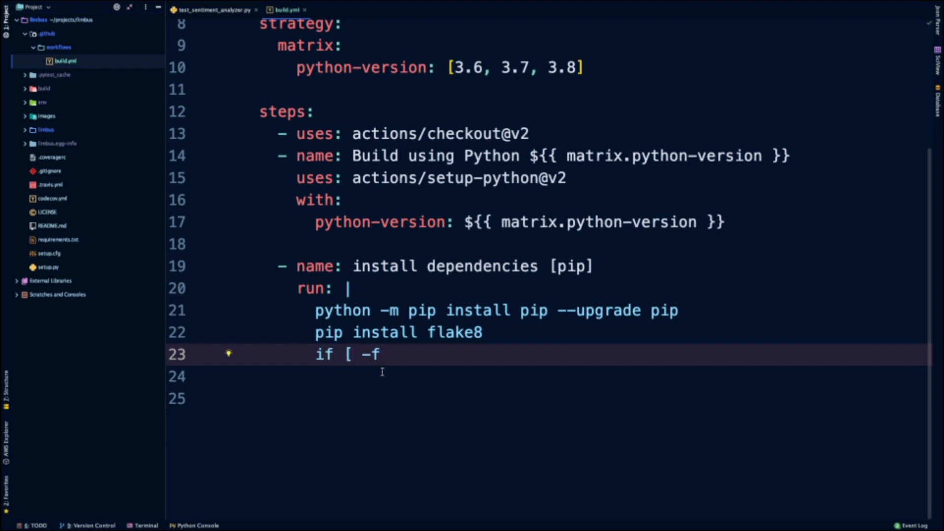
type("requirements.tx")
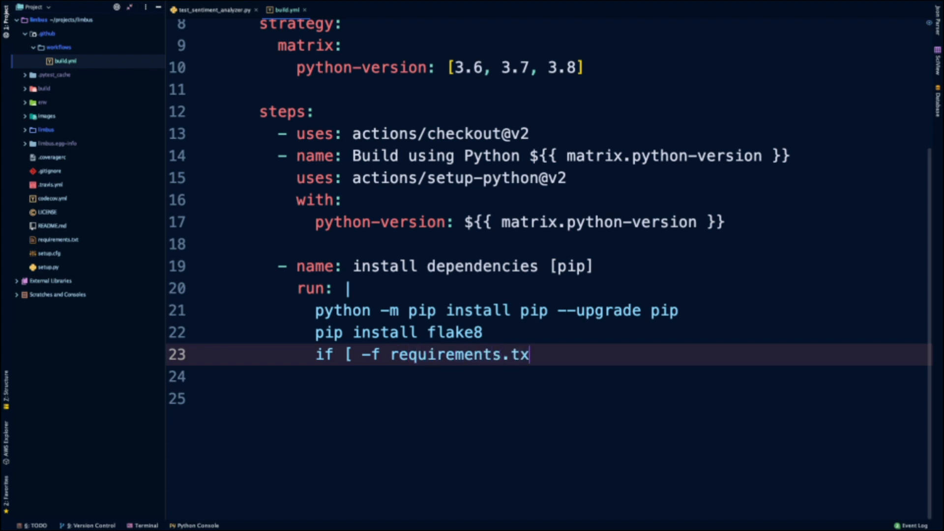
type("t")
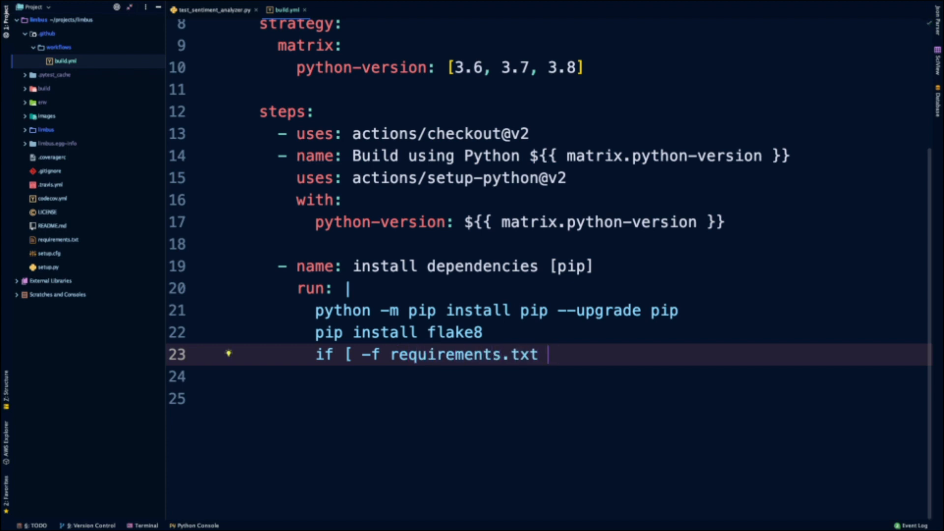
type("]; then")
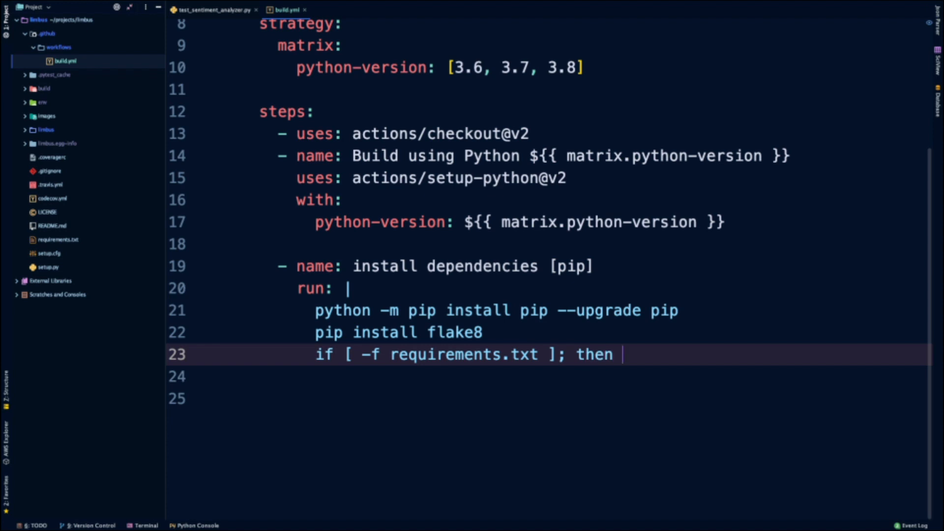
type("pip install -r req")
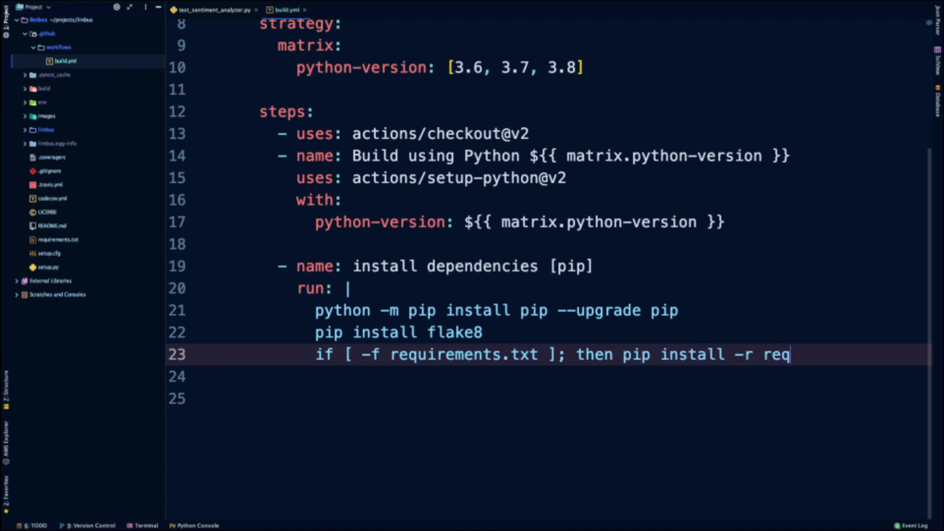
type("uirements.txt; fi")
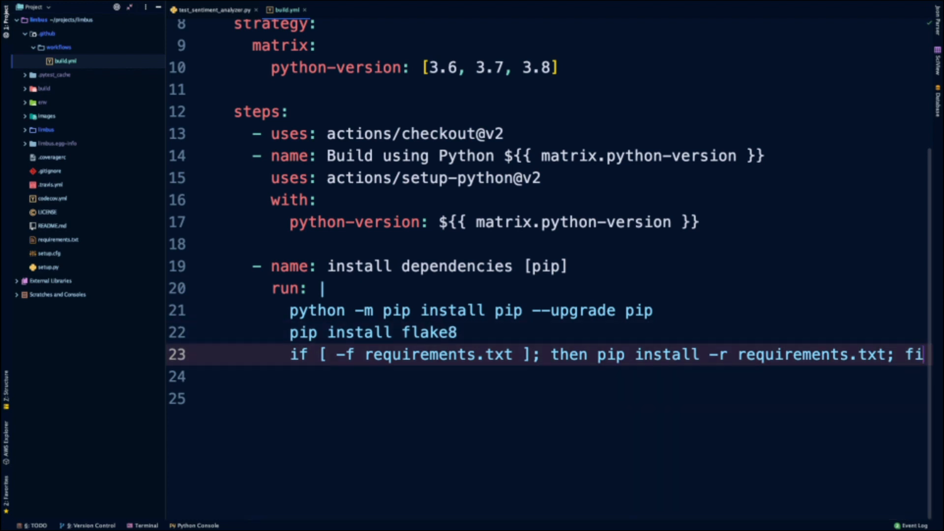
mouse_move(45, 249)
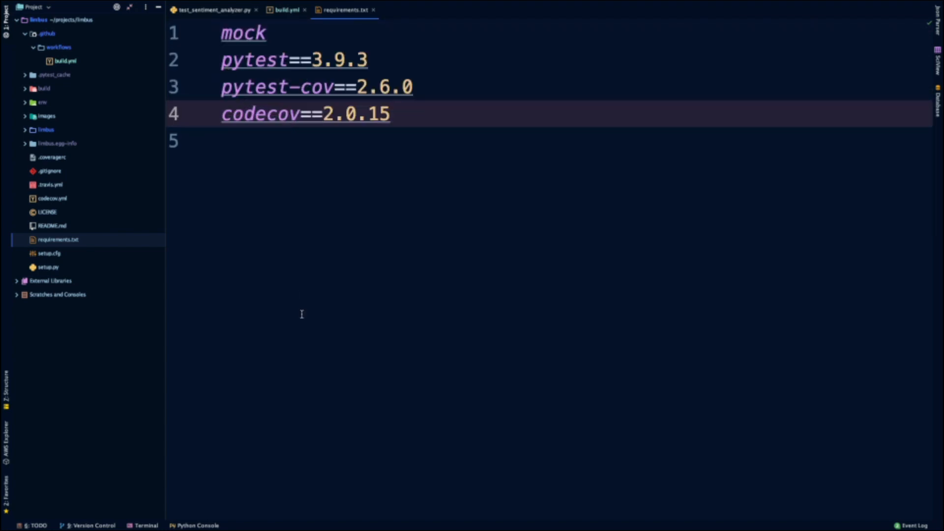
mouse_move(344, 76)
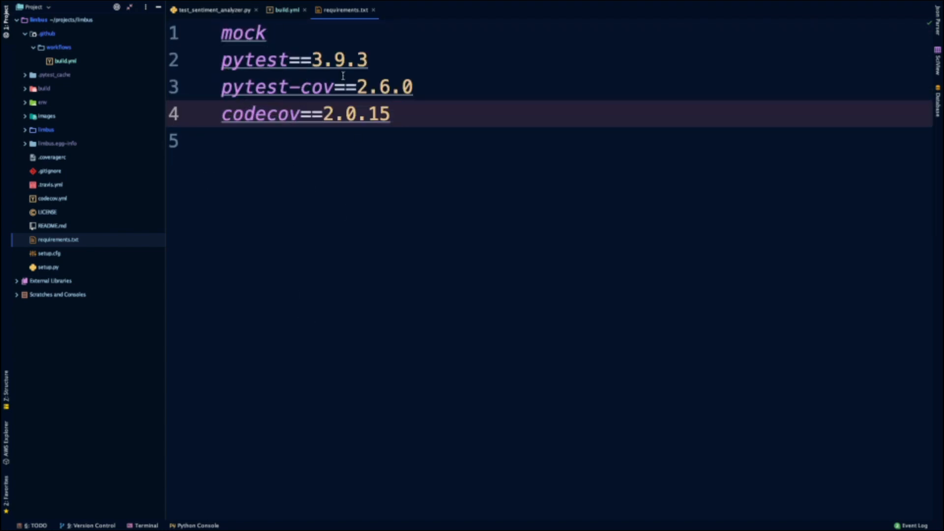
left_click(283, 10)
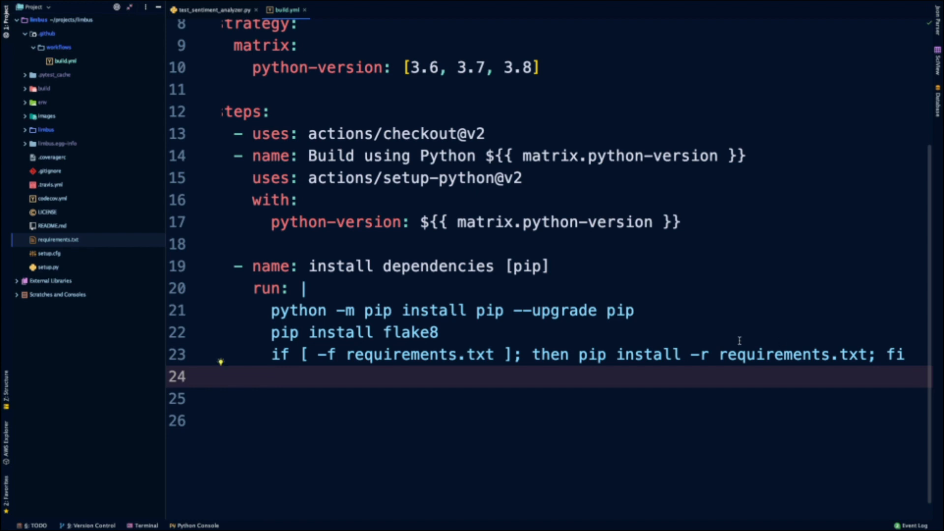
- Add 'pip install -e .' to the install step, glancing at setup.py and the test file
type("pip install")
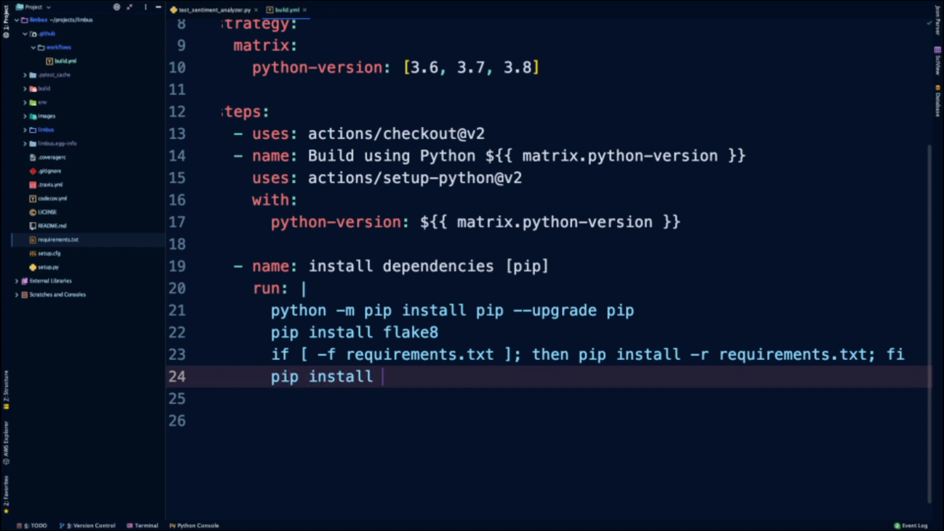
type("-e .")
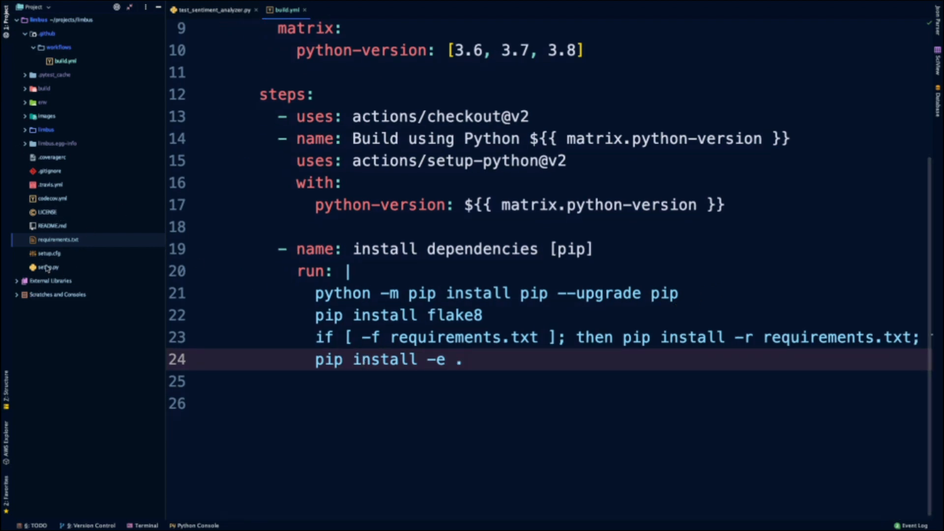
left_click(48, 268)
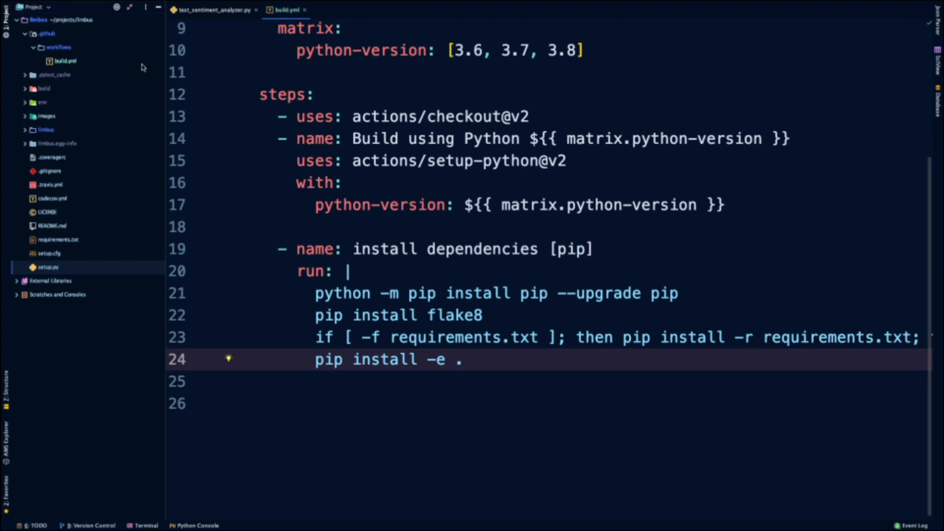
left_click(213, 10)
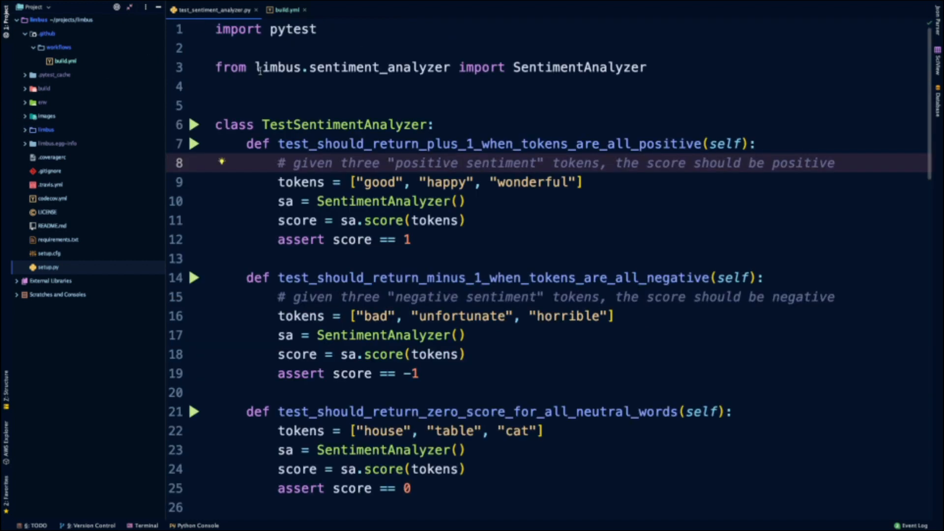
double_click(380, 67)
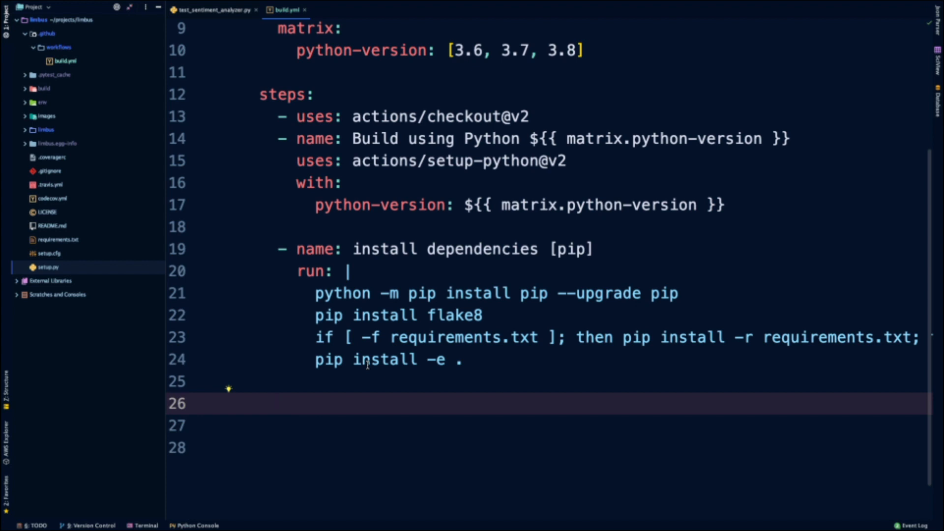
- Add a 'run linter [flake8]' step running 'flake8 .'
type("- na,e")
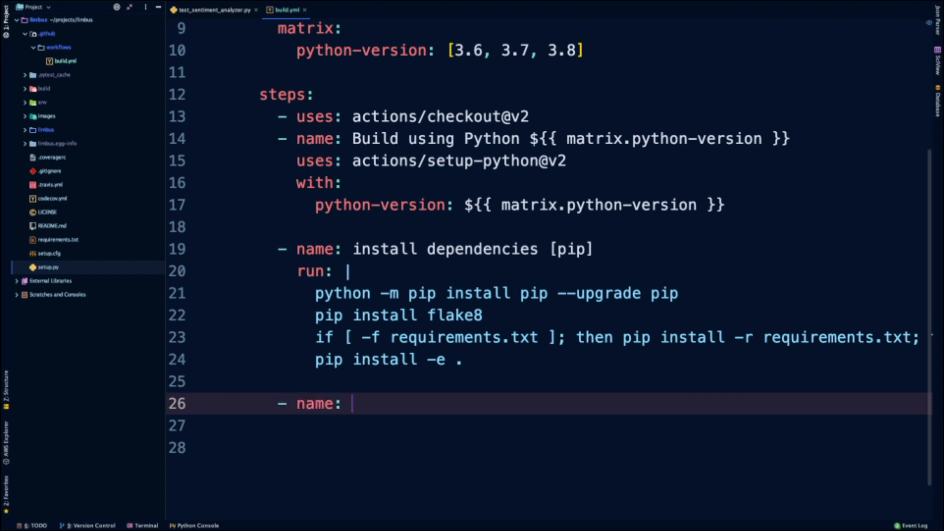
type("run flake8")
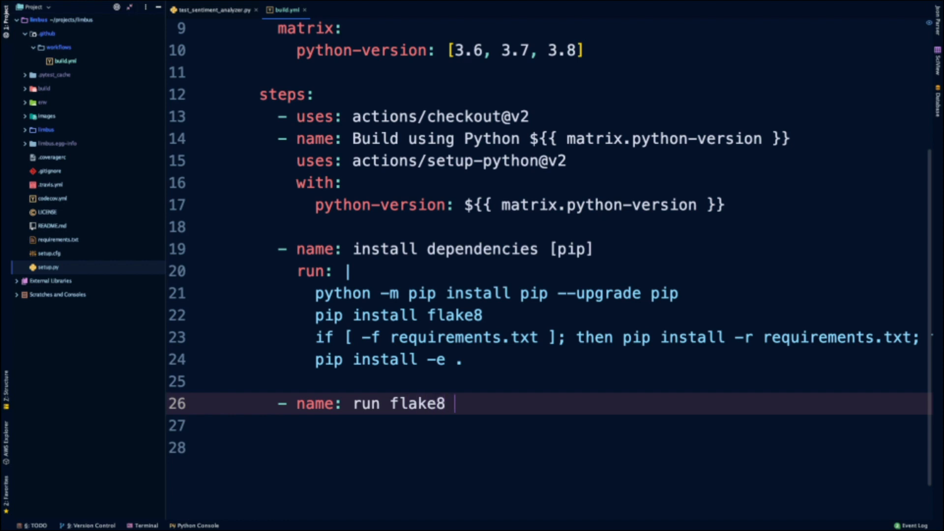
type("linter [")
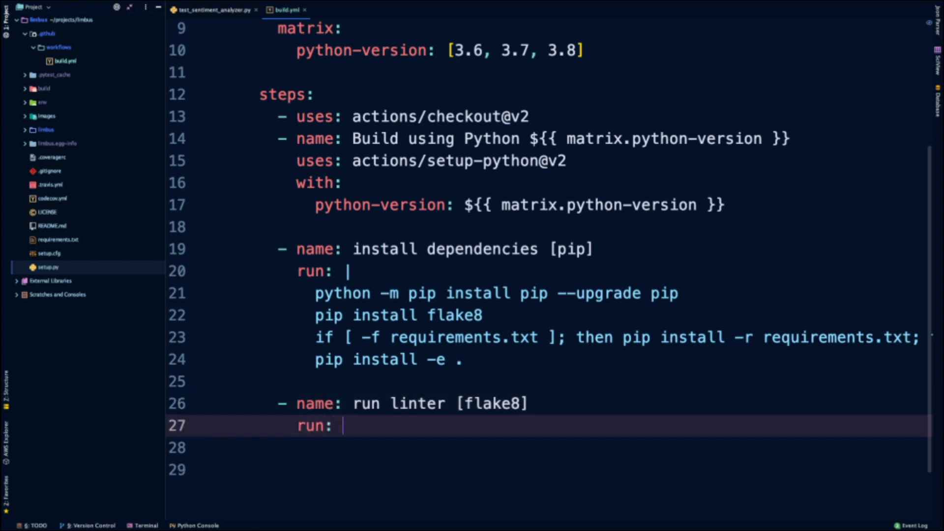
type("flake8 .")
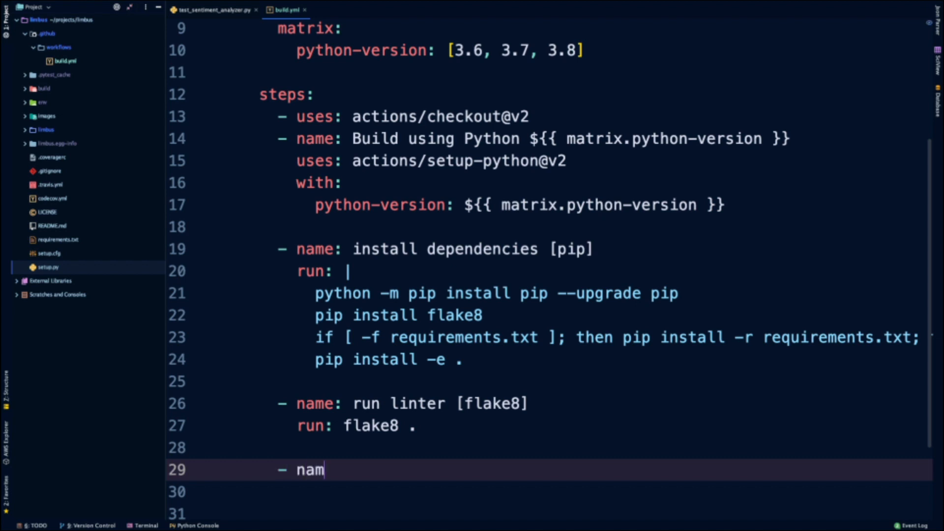
- Add a 'run unit tests [pytest]' step running pytest
type("e: run uni")
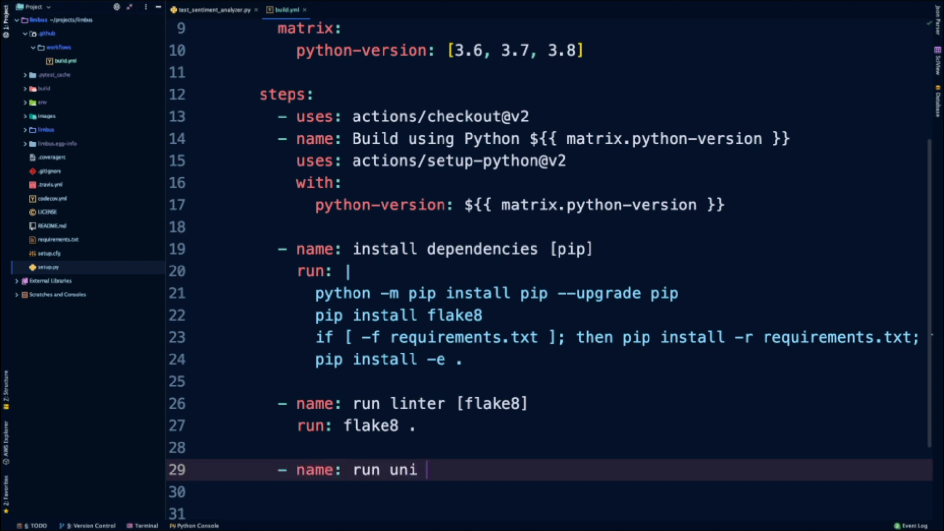
type("t tests [")
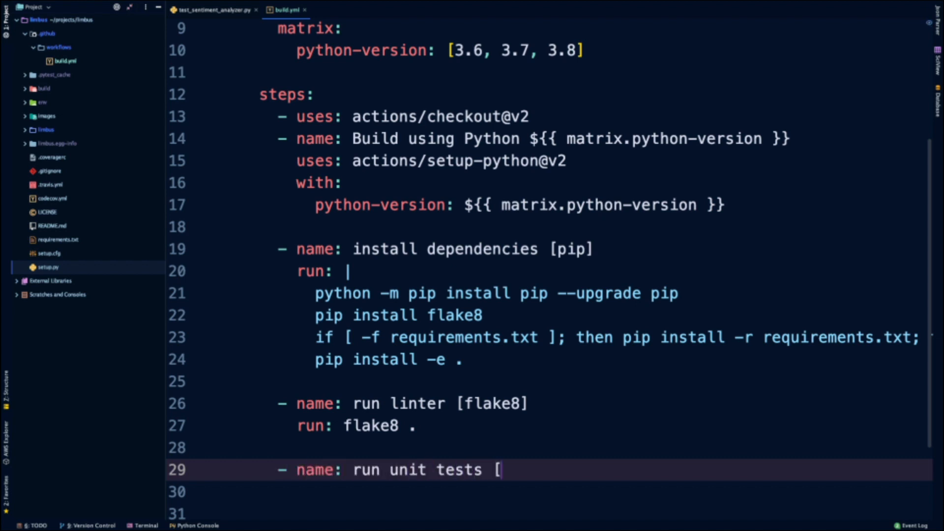
type("pytest")
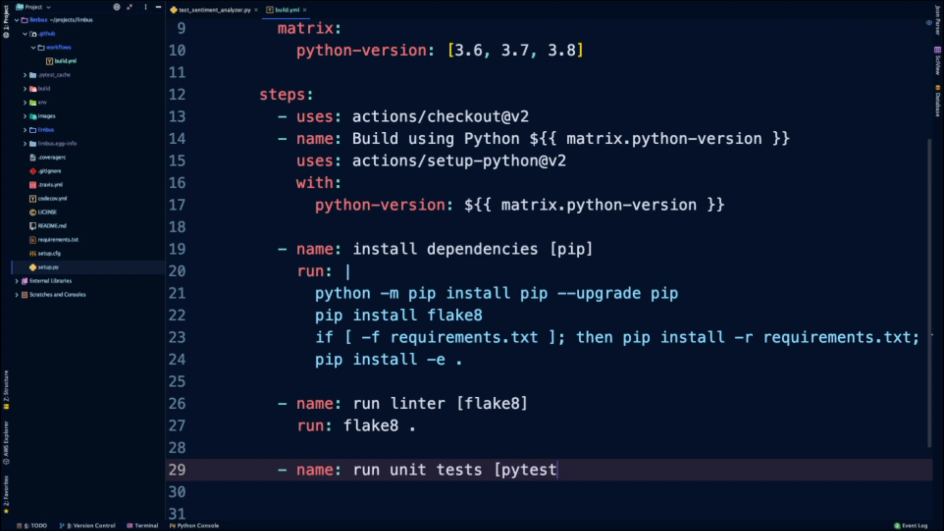
type("]")
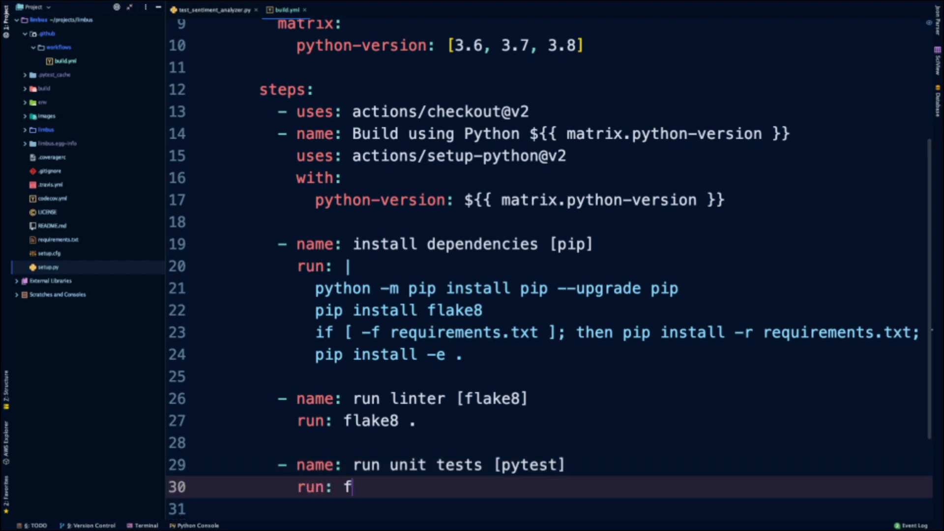
type("ytest")
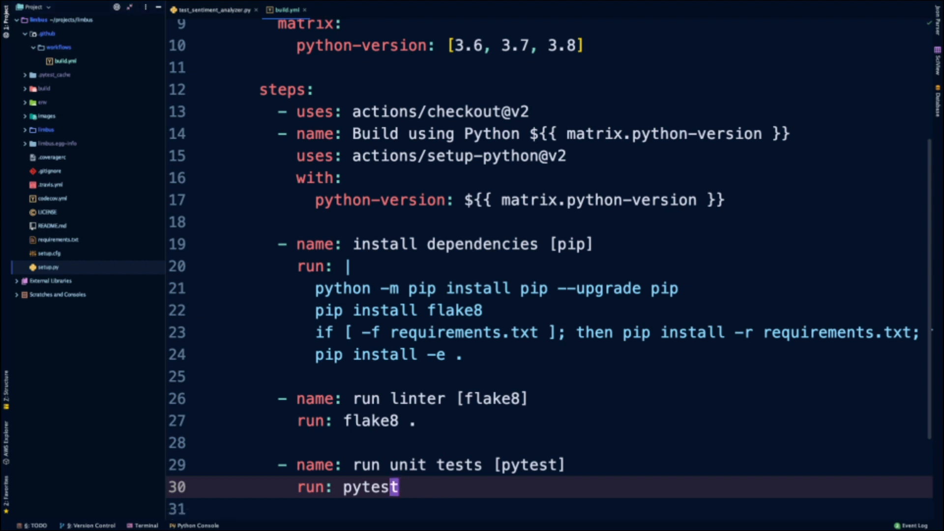
scroll("down", 3)
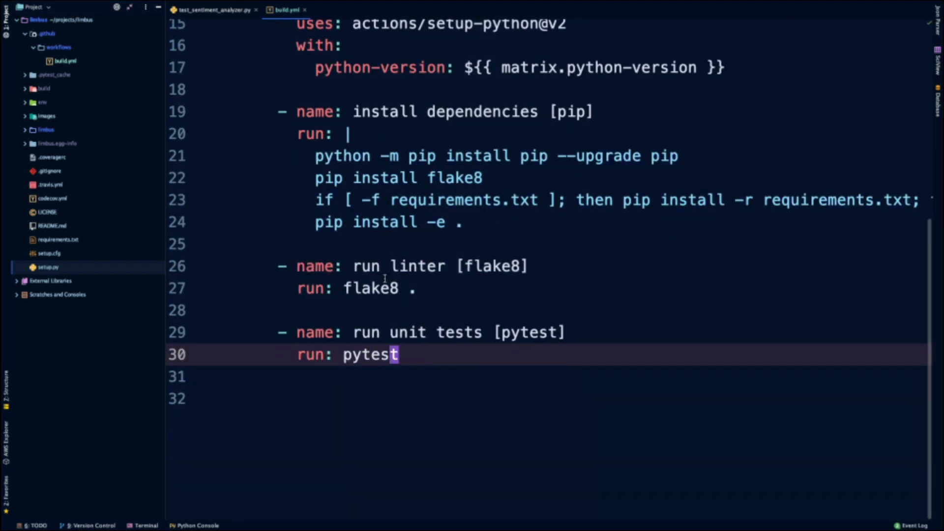
scroll("up", 3)
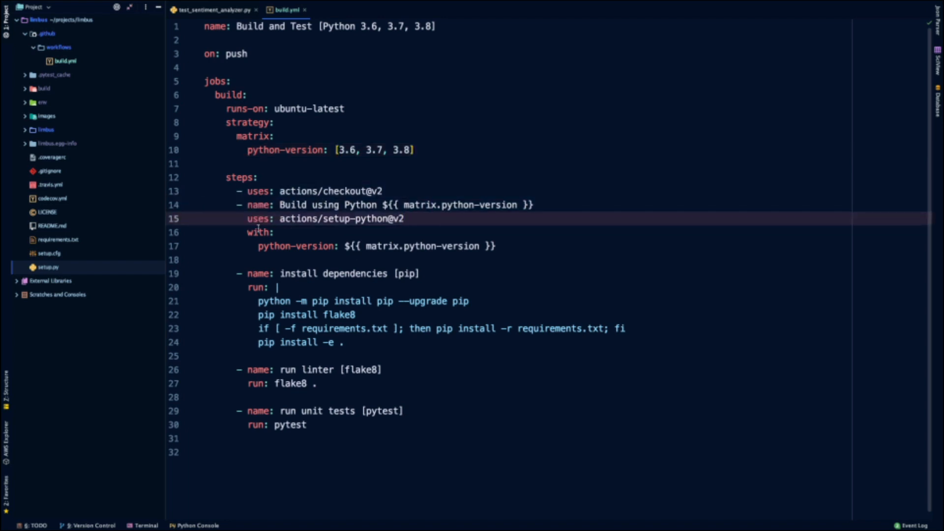
- Review build.yml's steps and remove the extra blank line after the pytest step
left_click(277, 232)
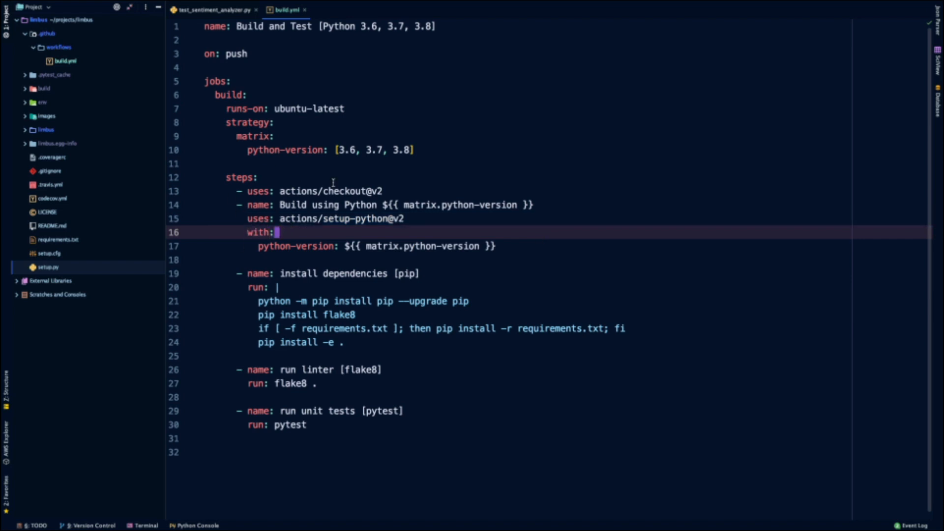
mouse_move(332, 153)
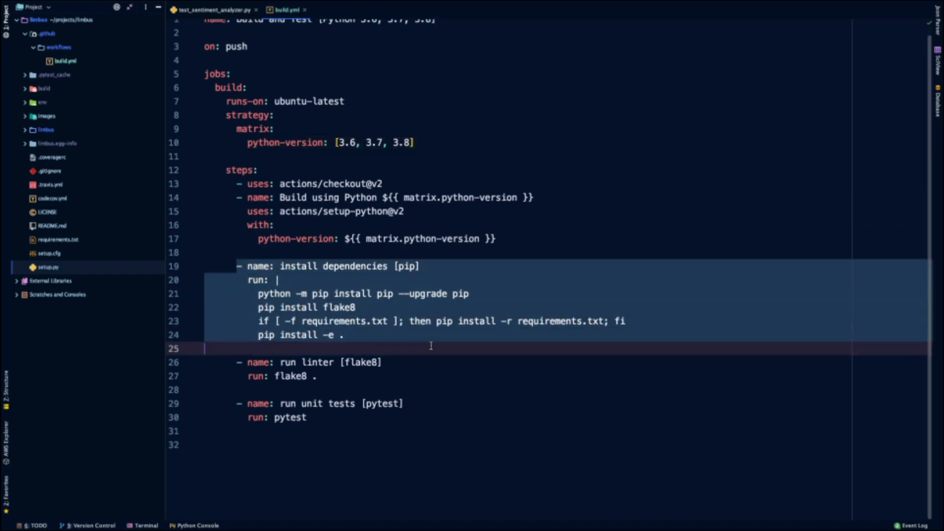
left_click(319, 376)
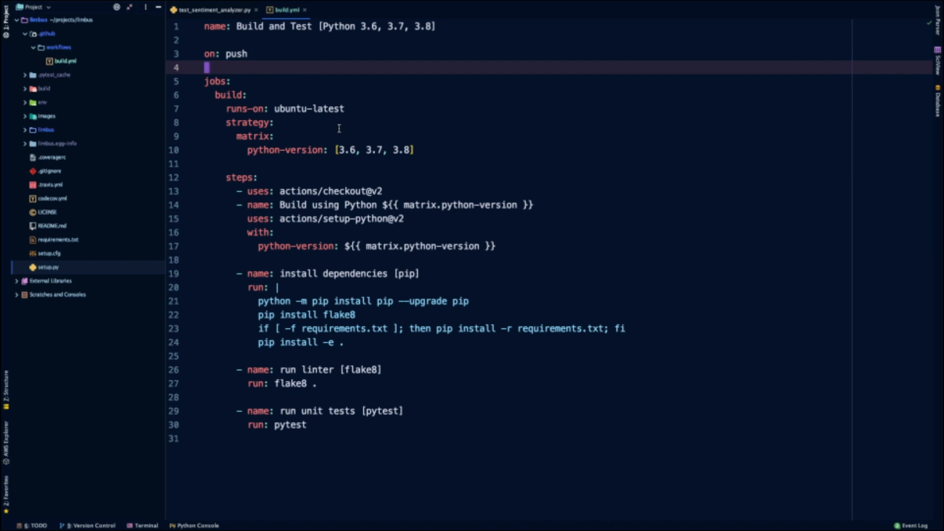
mouse_move(292, 202)
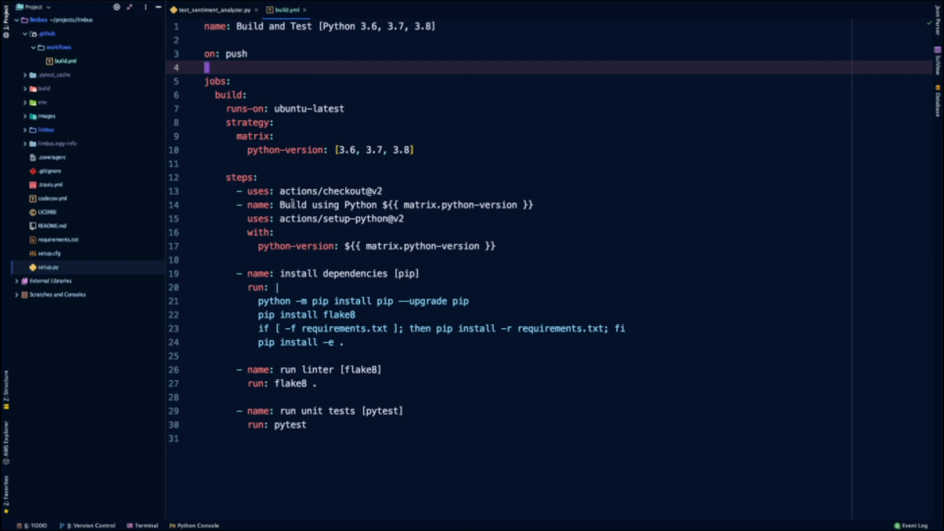
mouse_move(319, 190)
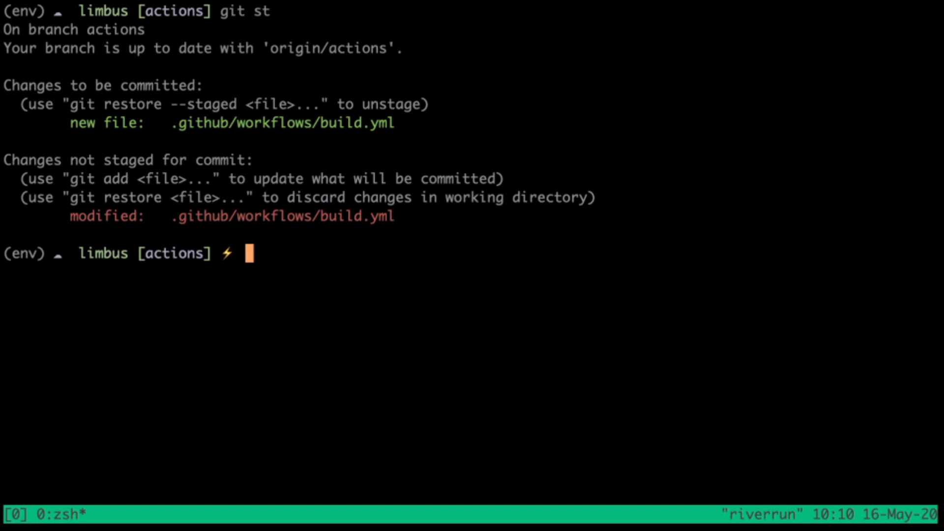
- Stage the build.yml changes and commit them as "Create build.yml workflow"
type("git c \"C")
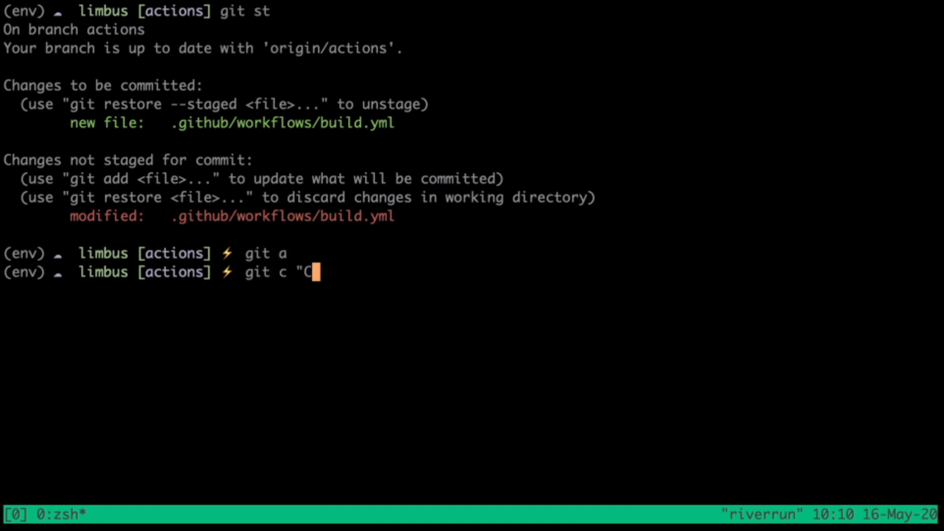
type("lean up")
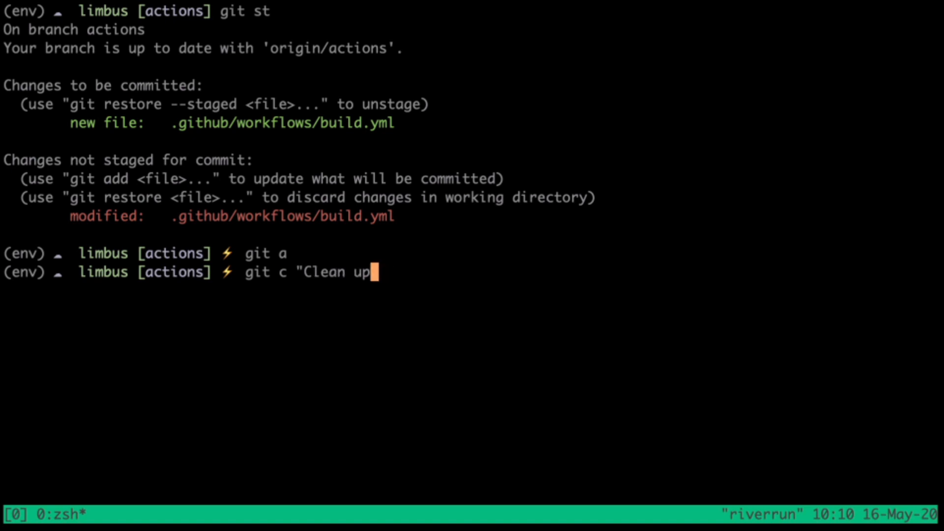
type("Create build")
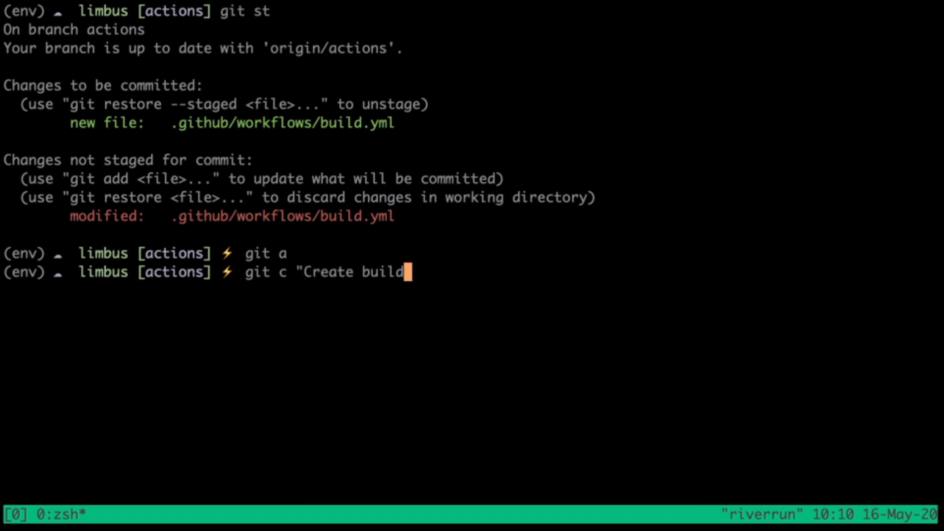
key("Return")
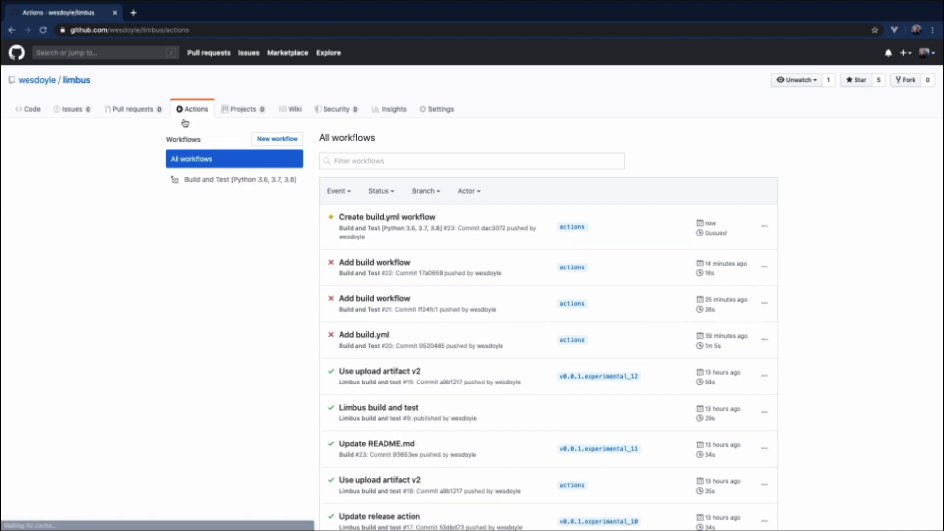
mouse_move(193, 109)
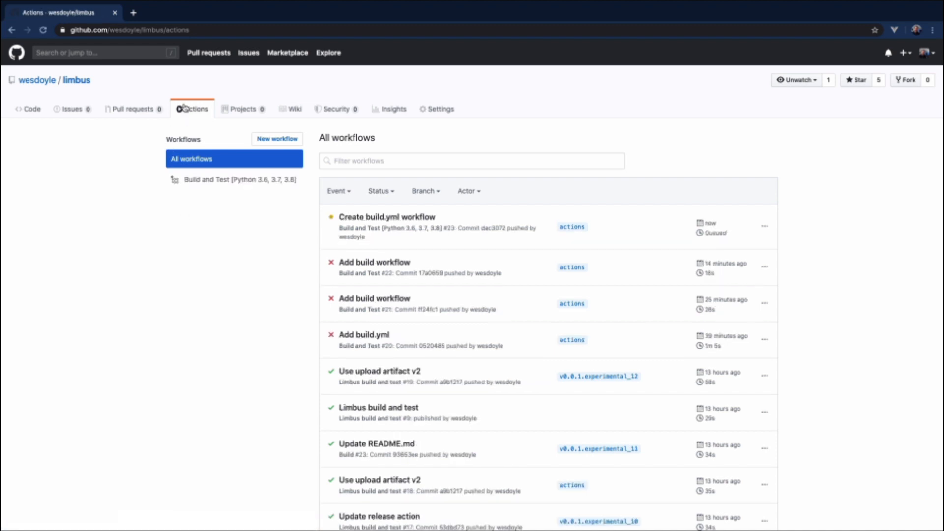
- Filter Actions to Build and Test runs and open the Create build.yml workflow run
scroll("down", 3)
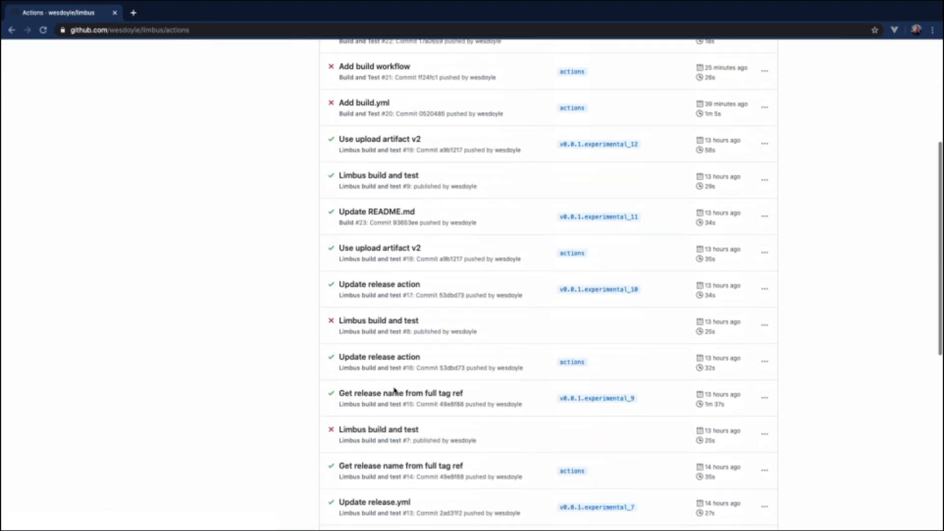
scroll("up", 3)
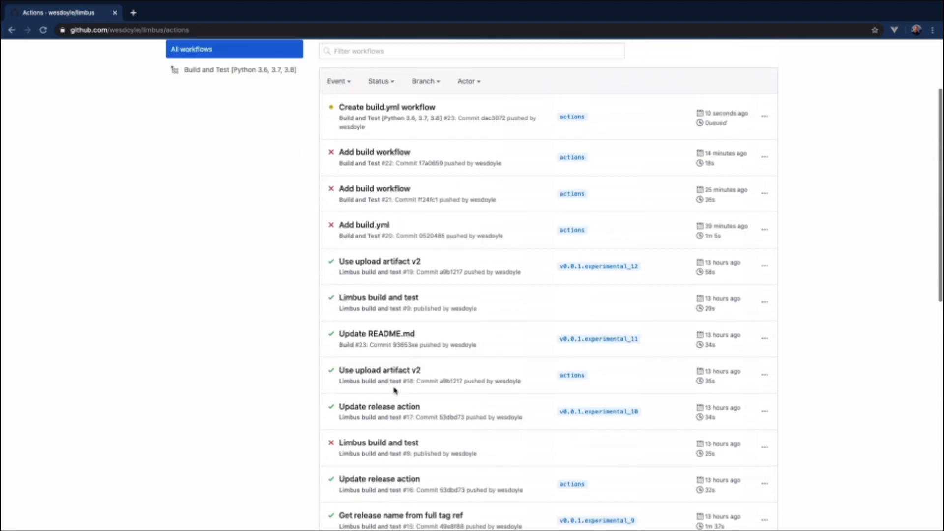
left_click(239, 69)
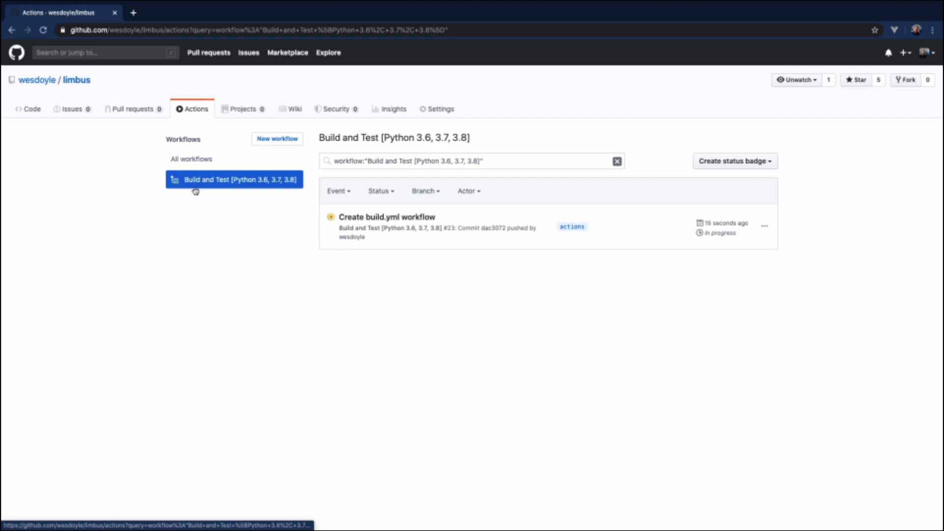
mouse_move(367, 249)
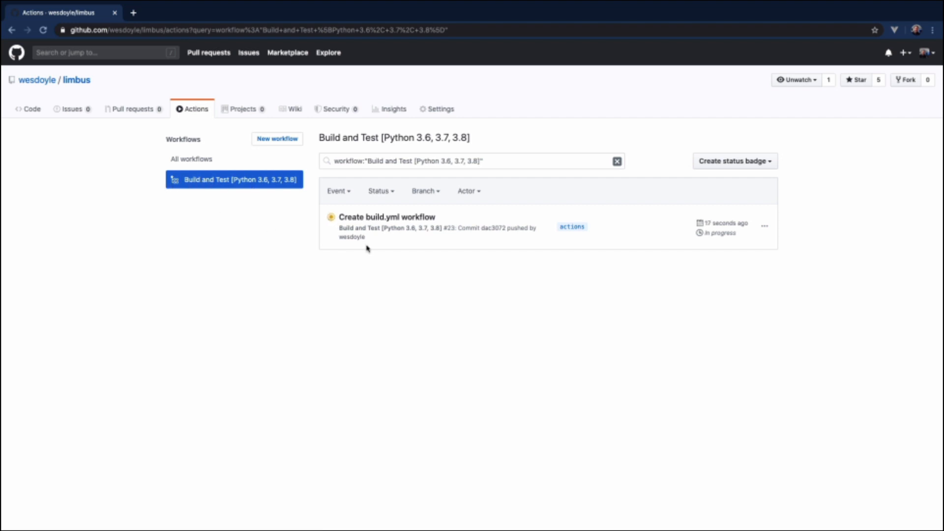
mouse_move(387, 216)
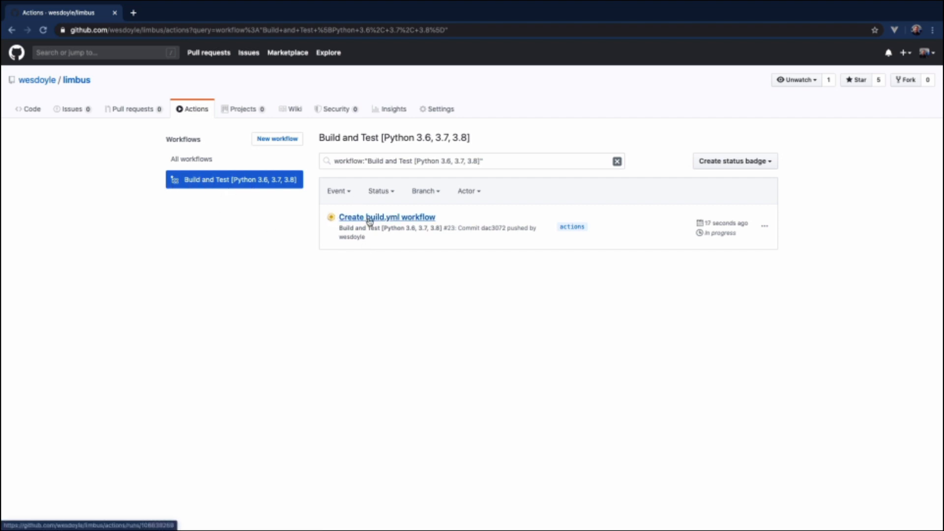
left_click(387, 216)
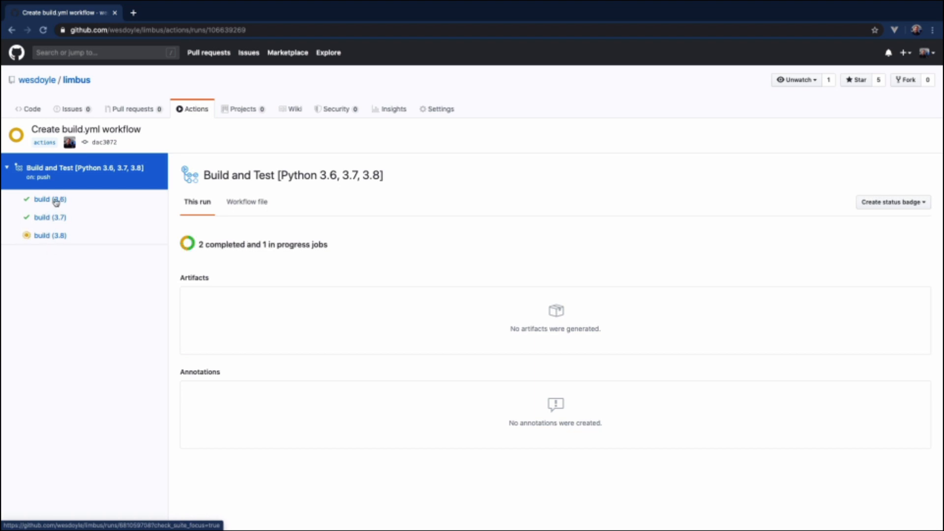
- Inspect the build (3.6) job logs: setup, dependencies, flake8 clean and 51 pytest tests passing
left_click(49, 199)
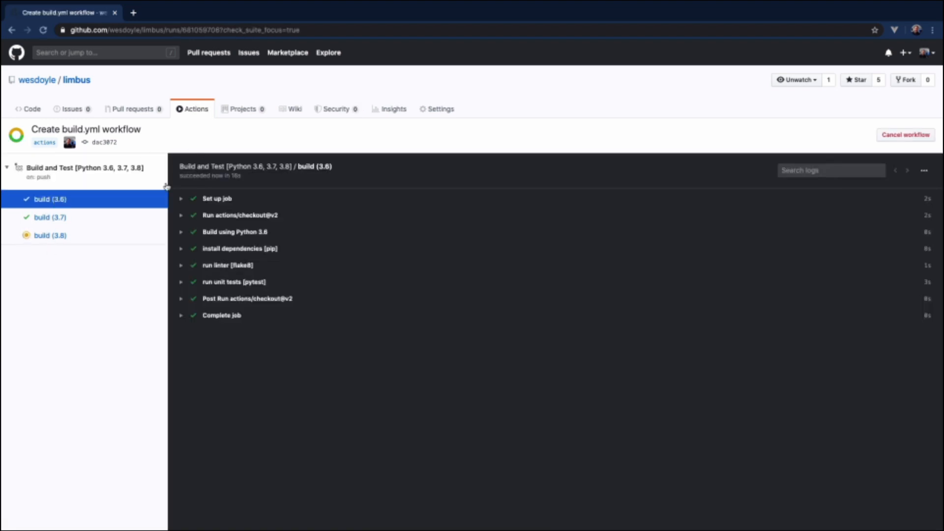
left_click(181, 198)
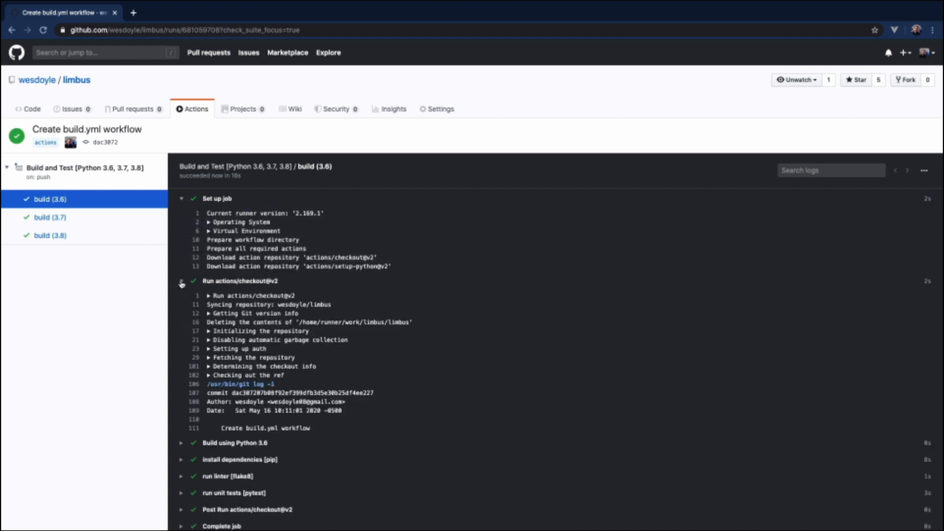
left_click(181, 443)
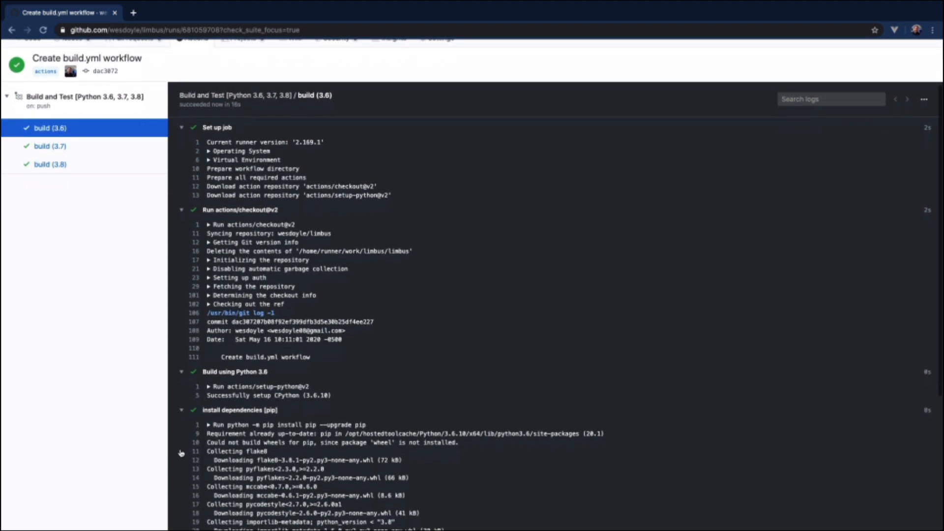
scroll("down", 3)
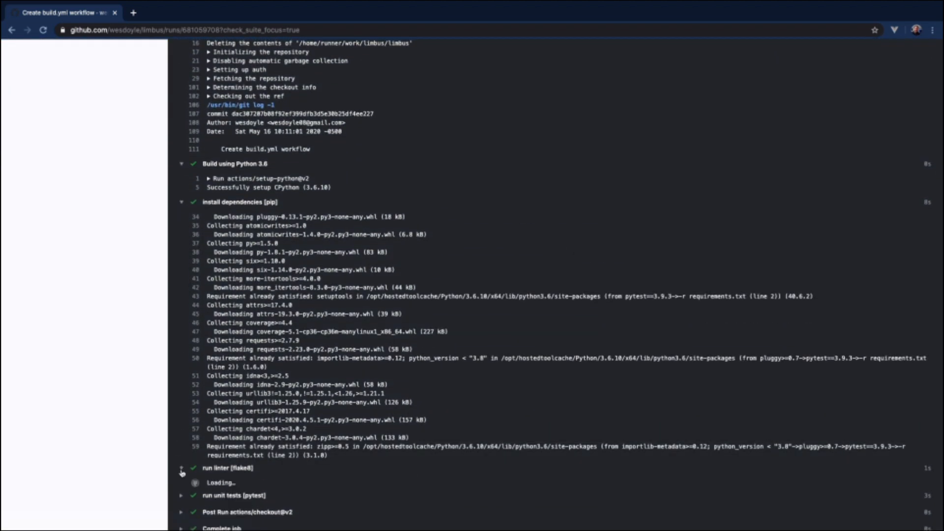
left_click(181, 468)
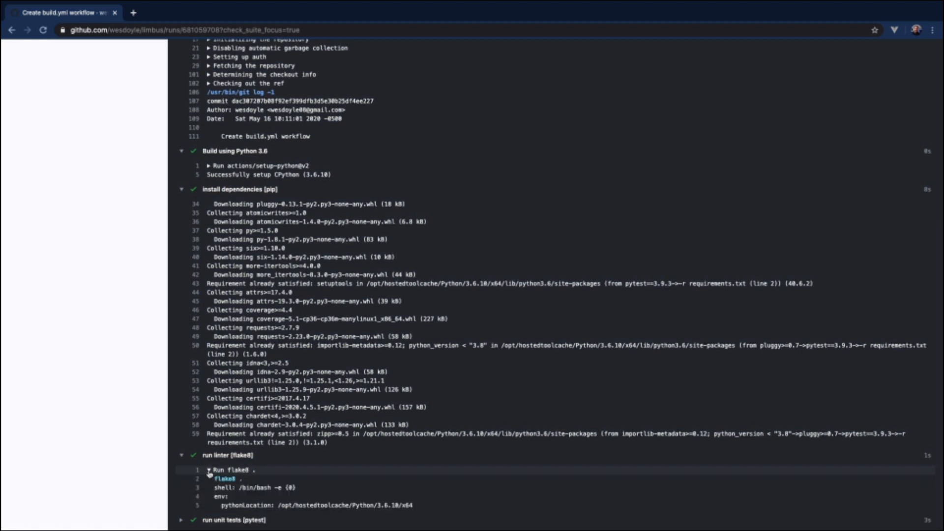
scroll("down", 3)
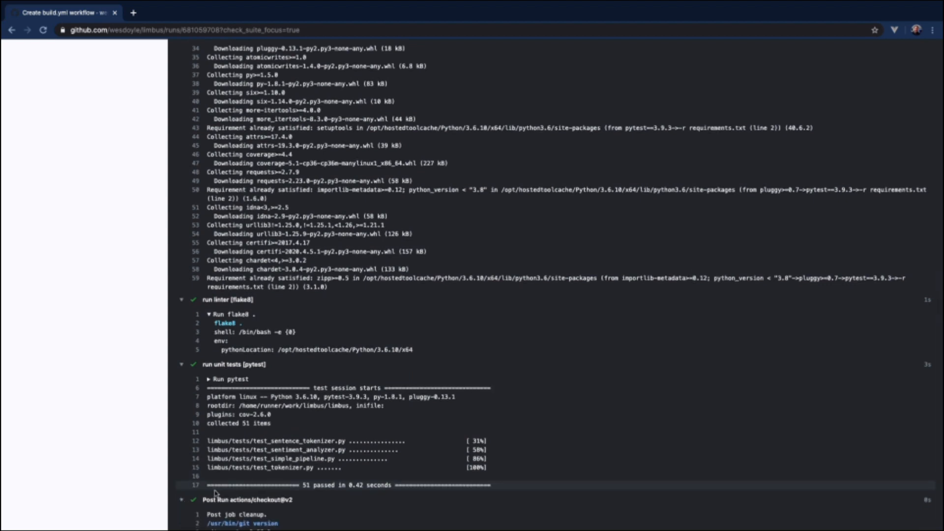
scroll("down", 3)
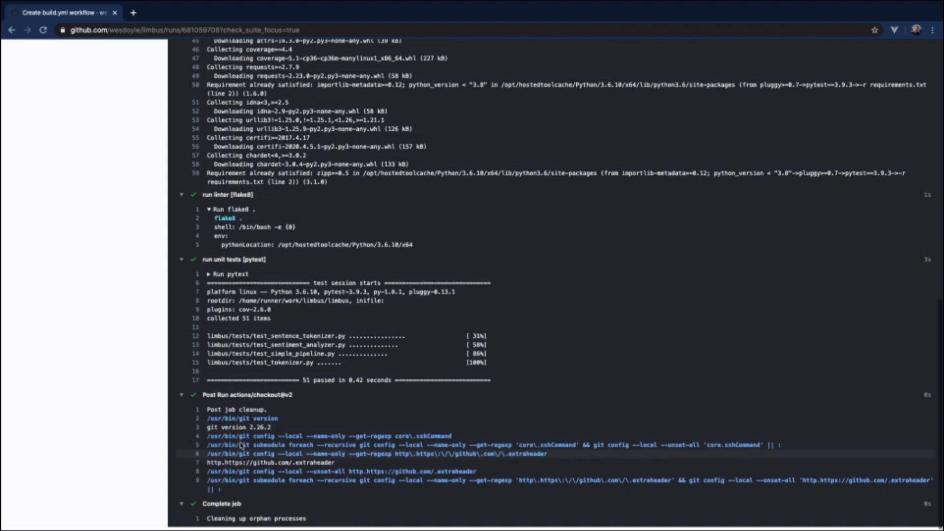
scroll("down", 3)
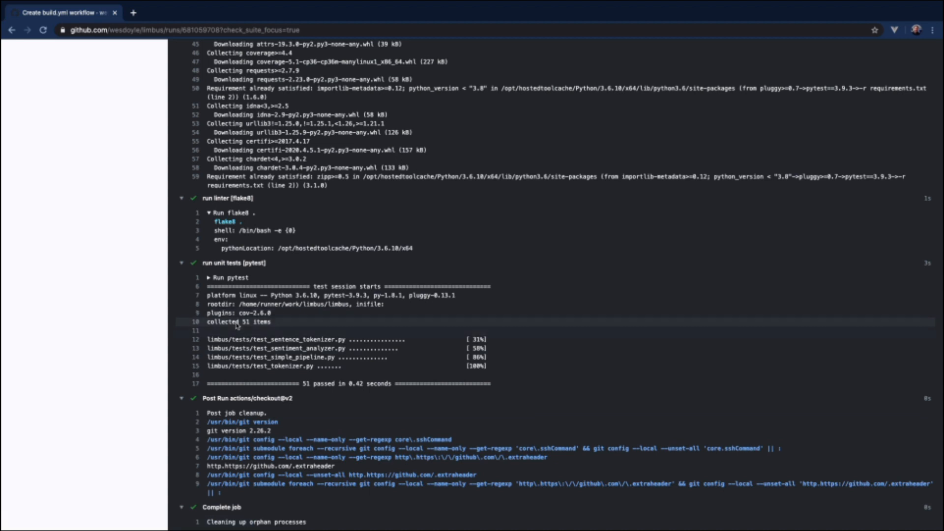
scroll("up", 3)
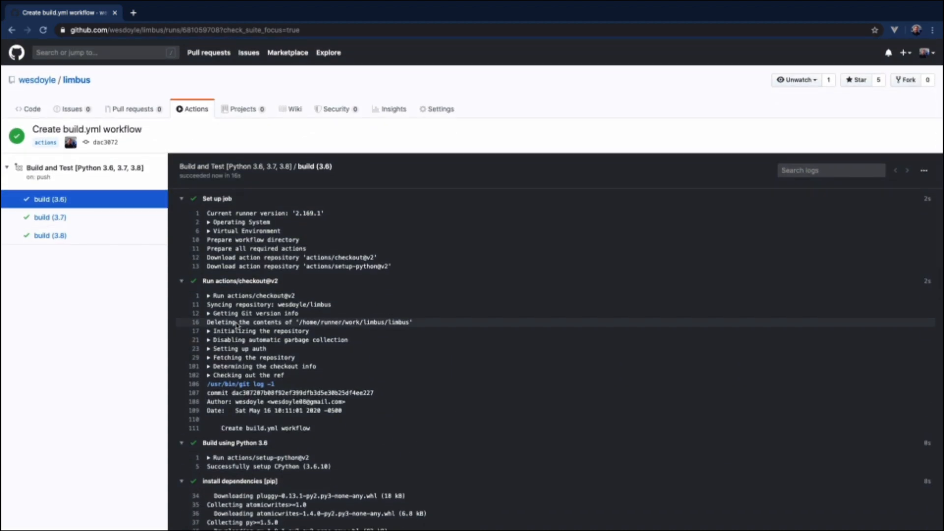
mouse_move(182, 129)
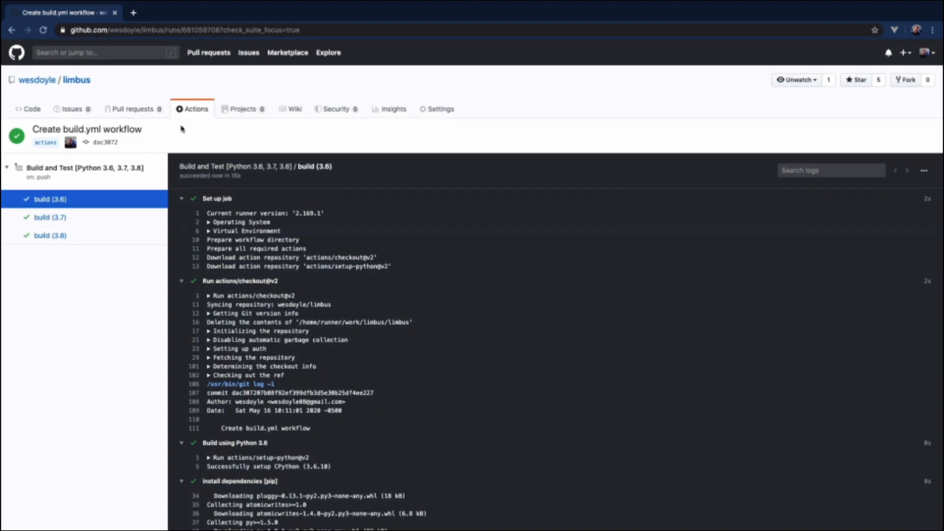
mouse_move(143, 245)
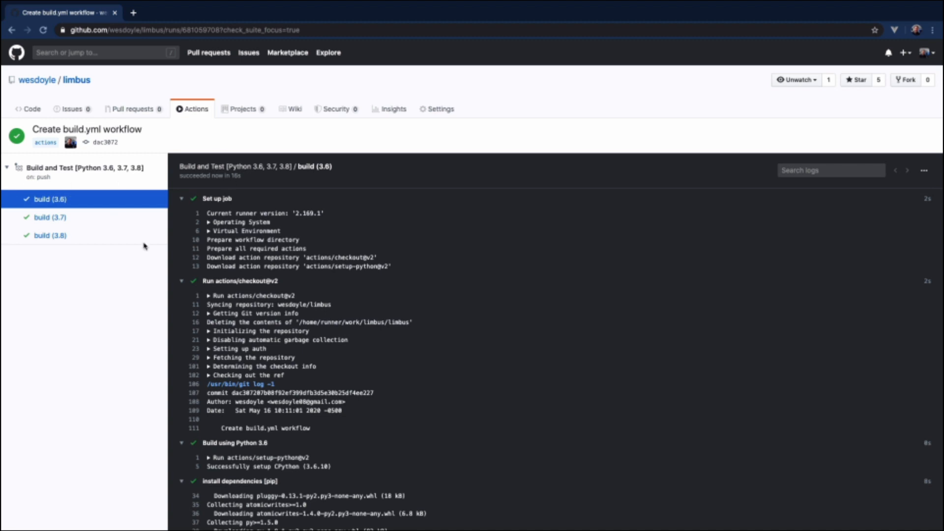
mouse_move(71, 184)
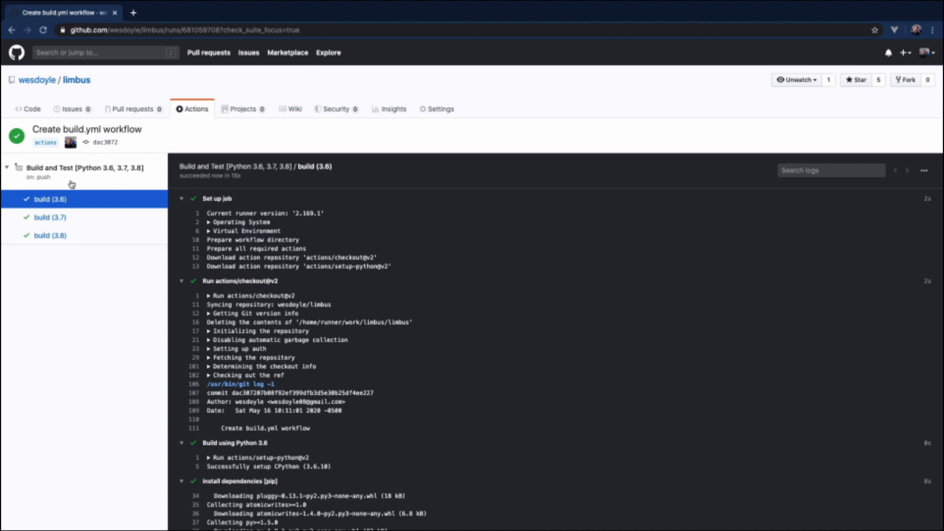
mouse_move(291, 267)
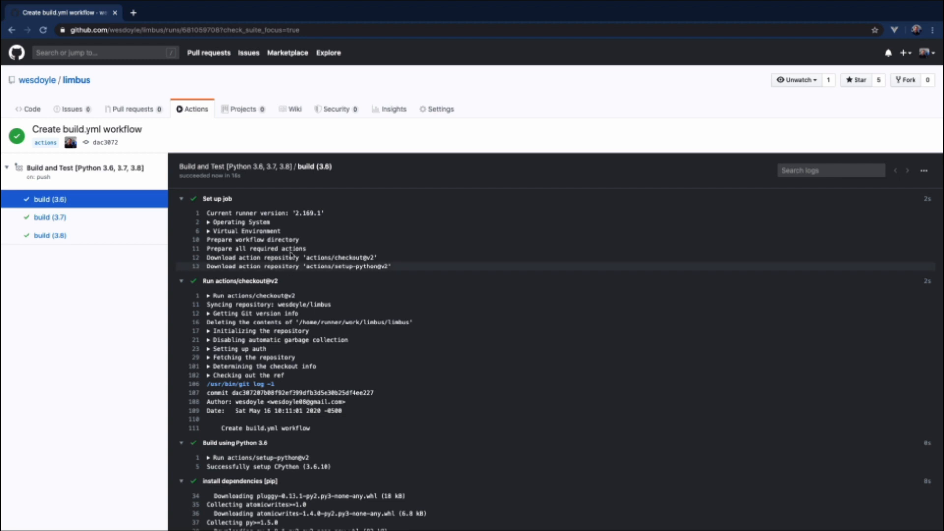
mouse_move(250, 138)
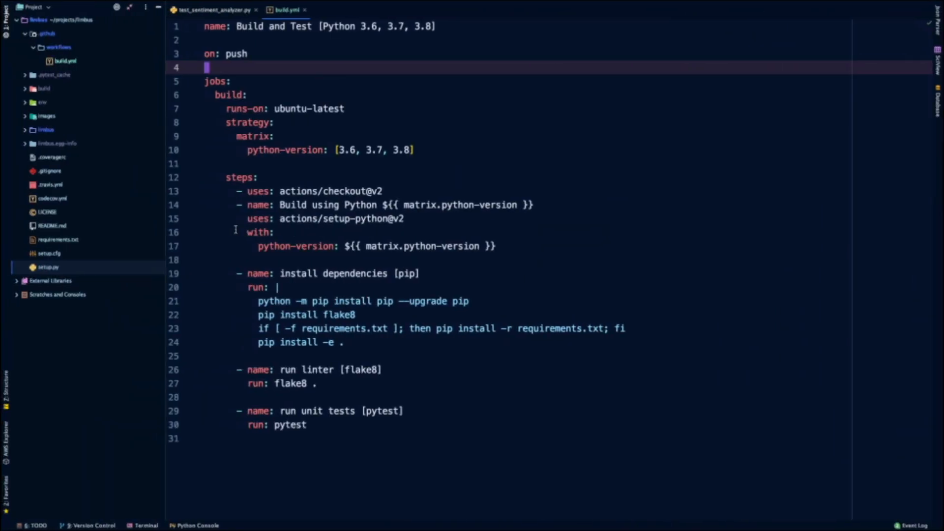
- Create an empty release.yml file in the .github/workflows folder next to build.yml
right_click(58, 47)
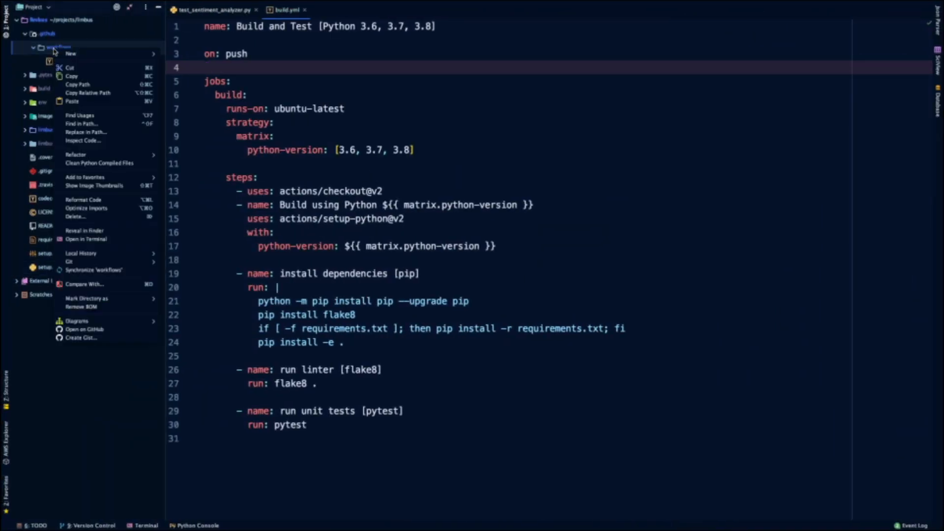
left_click(71, 53)
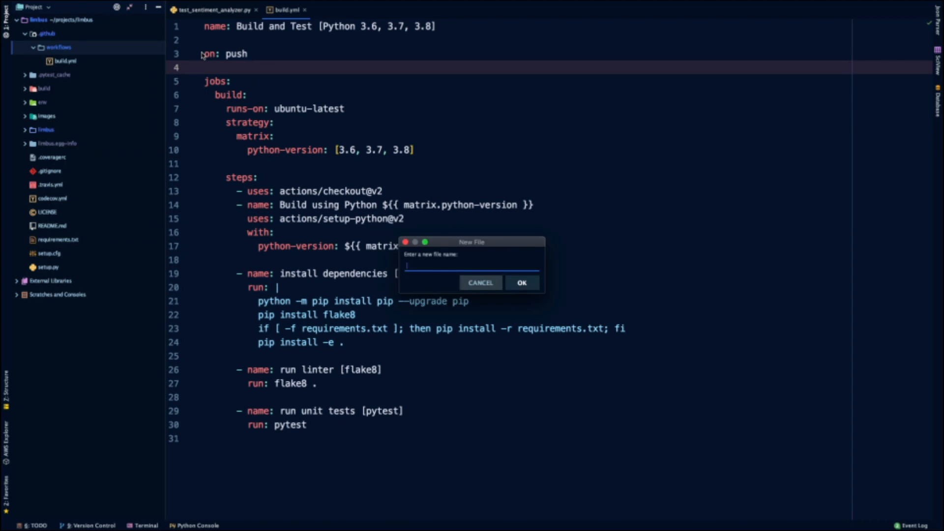
type("release.y")
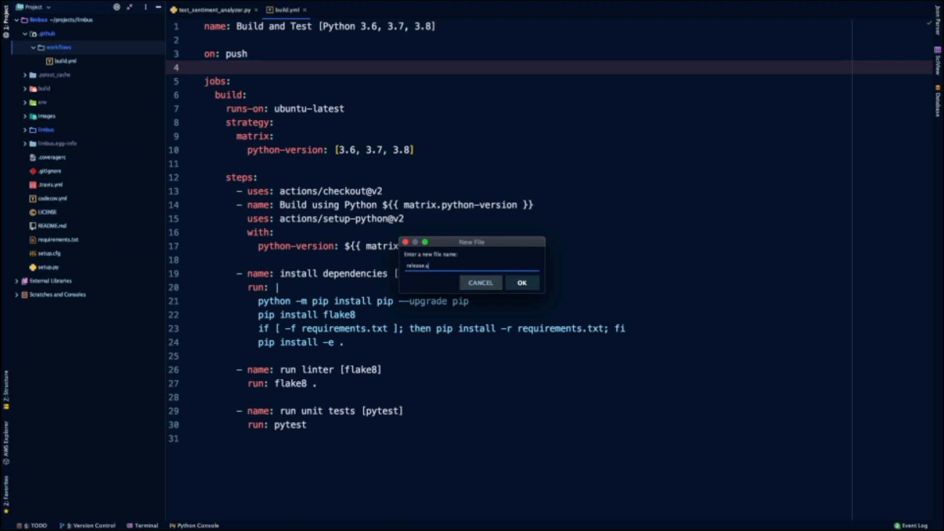
left_click(522, 282)
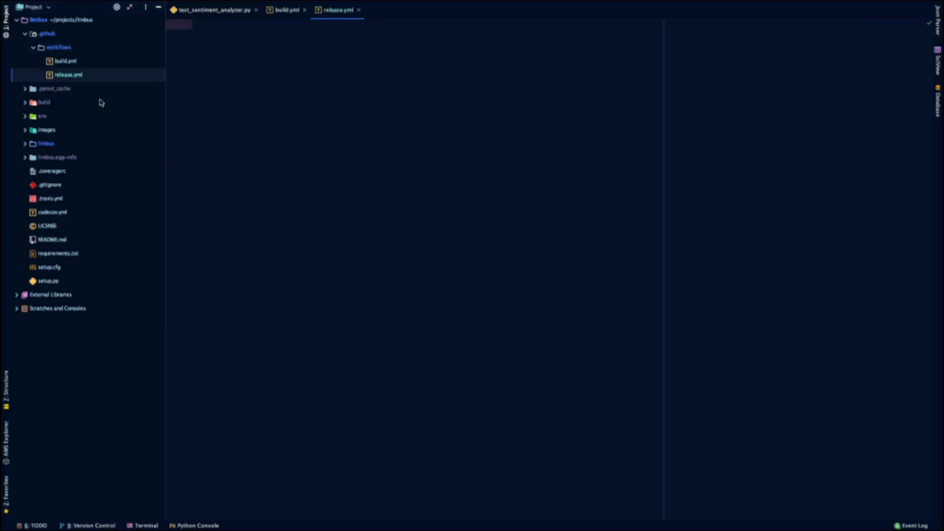
left_click(285, 10)
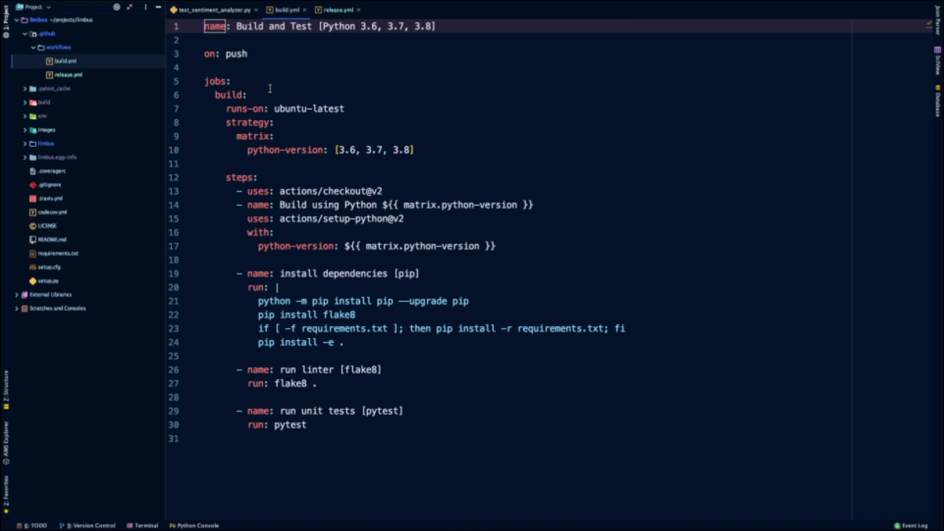
mouse_move(426, 301)
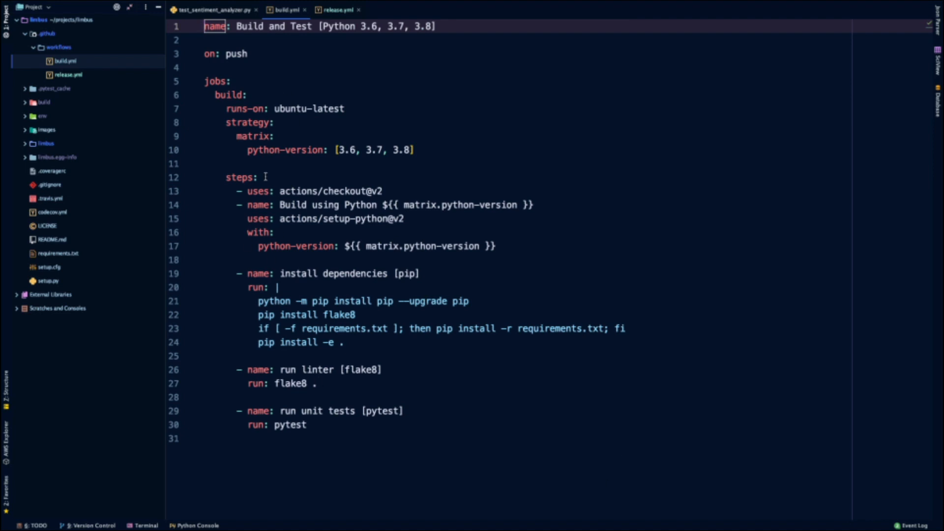
- Copy build.yml into release.yml and rename the workflow Create Release Artifact
left_click(271, 425)
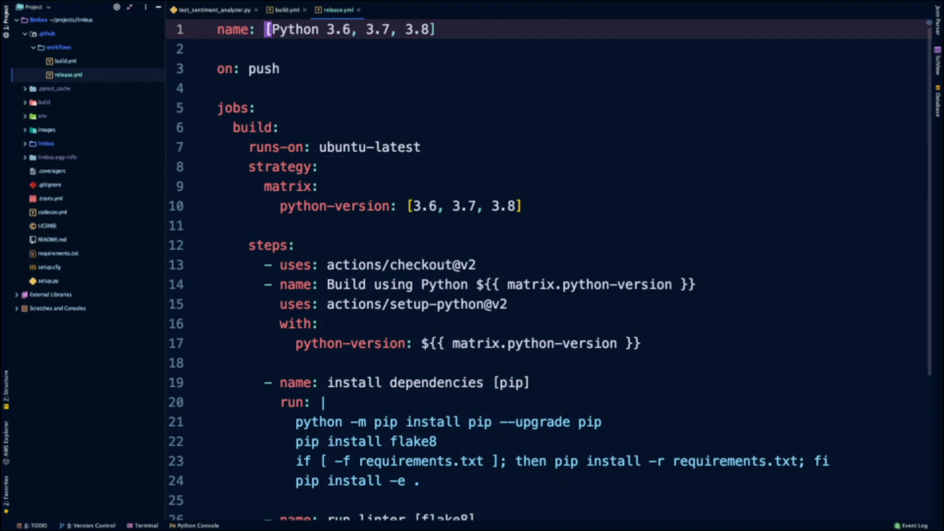
type("CRelease")
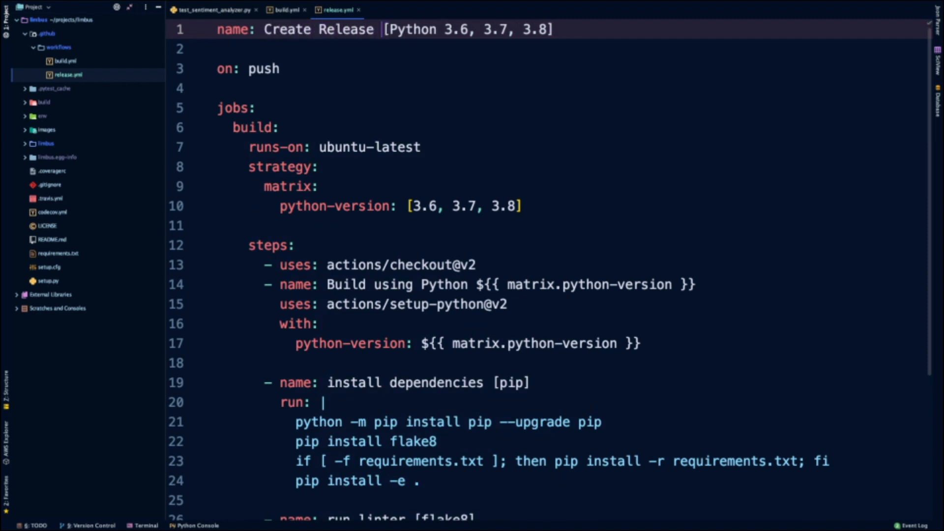
type("Artifact")
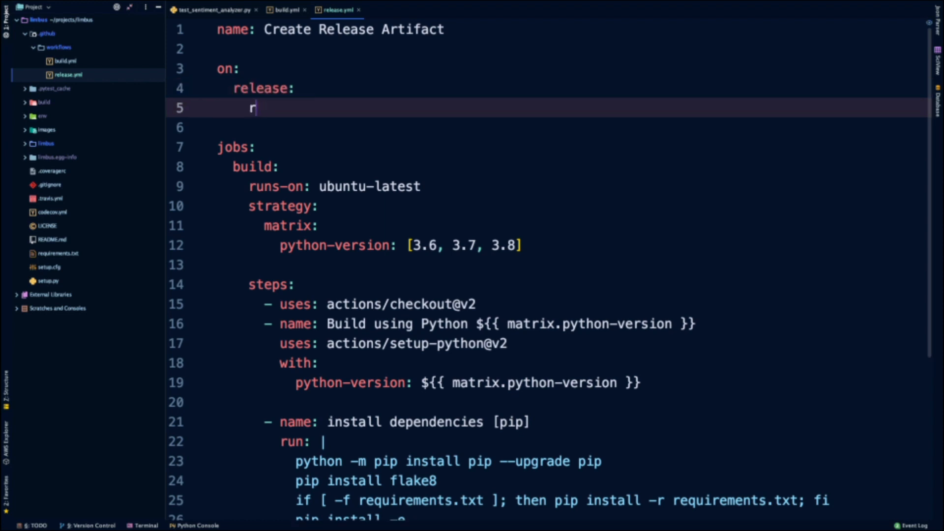
- Trigger it on release types [published] and rename the job create-release-artifact, dropping the matrix
type("type: [p]")
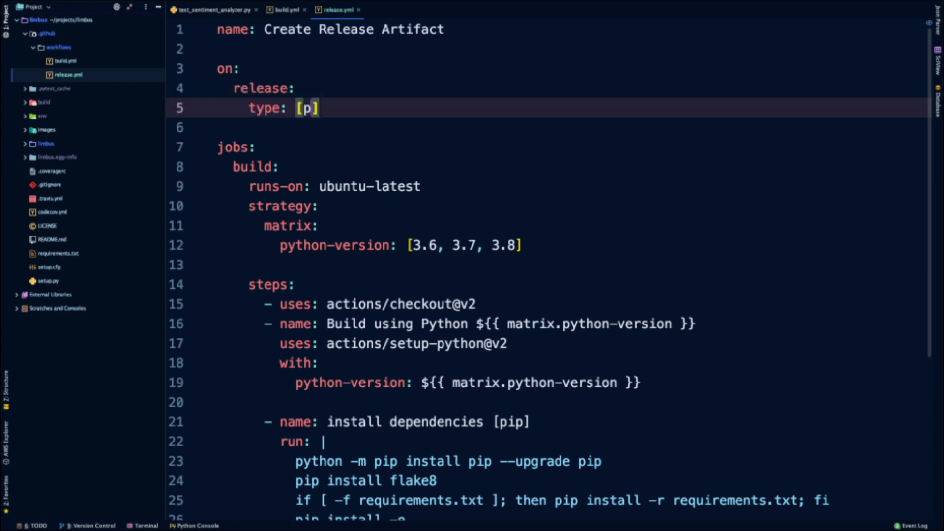
type("ublished")
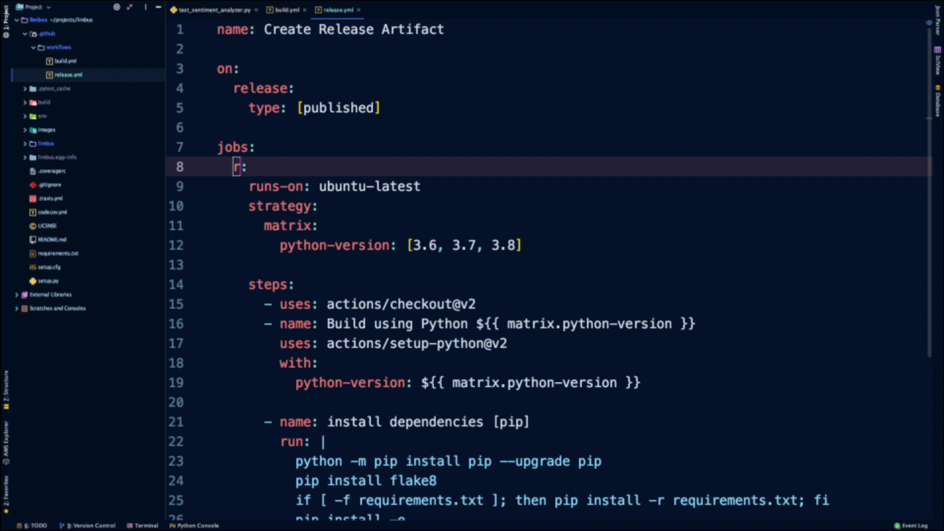
type("create-release-artifact")
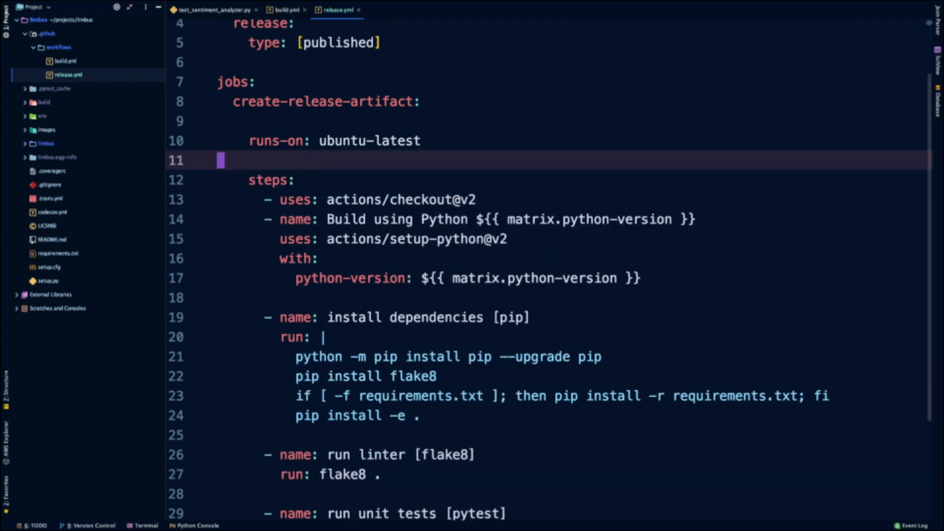
- Replace the matrix python-version references with 3.7 in the setup step's name and version
left_click(329, 199)
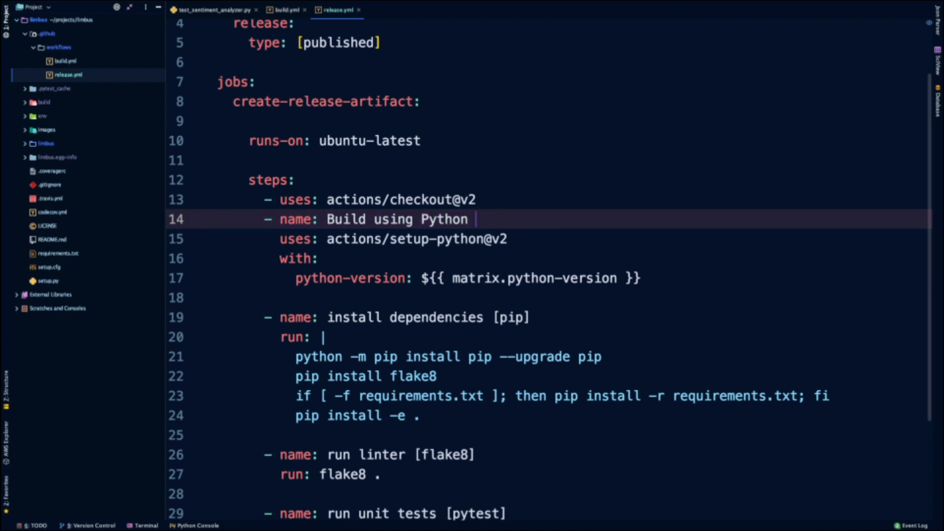
type("3.7")
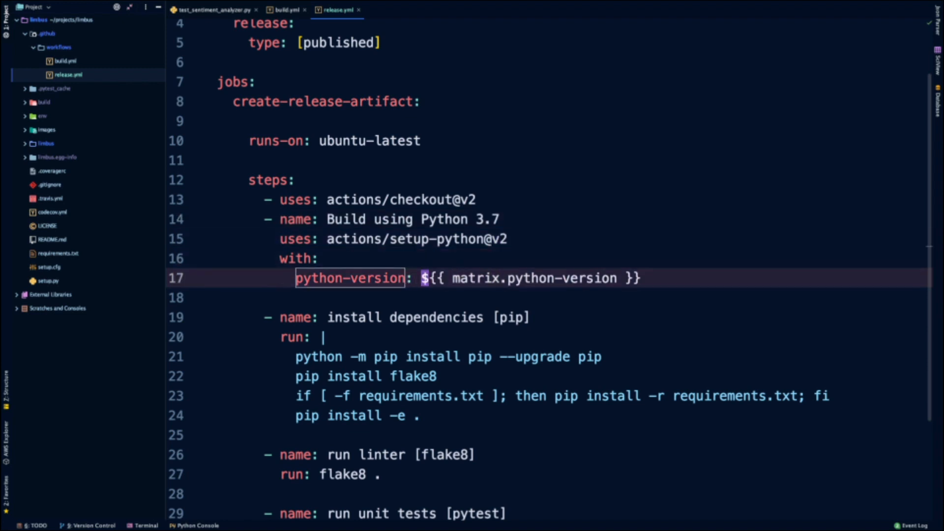
type("3.7")
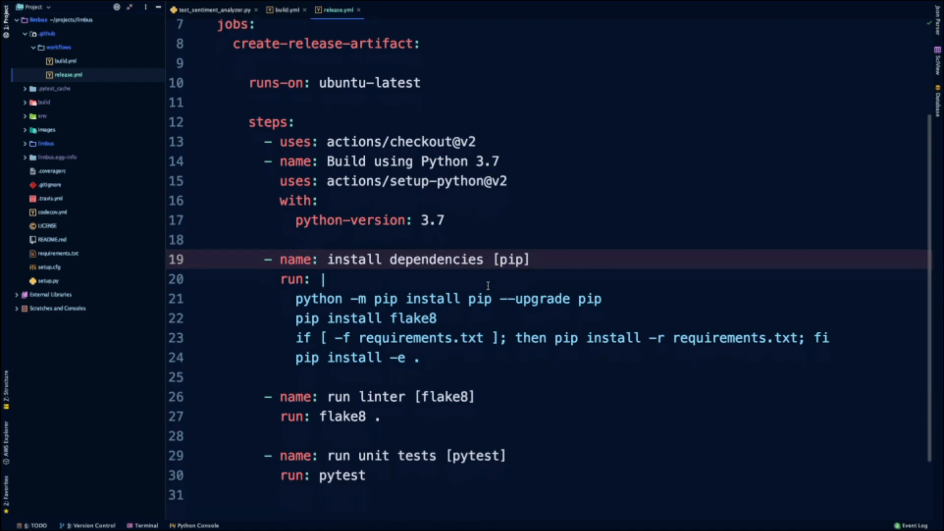
scroll("down", 3)
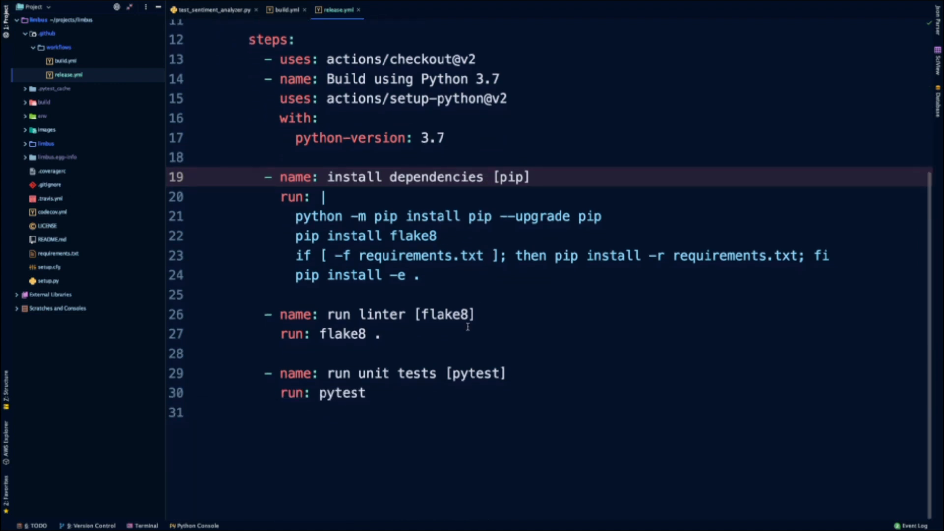
left_click(367, 392)
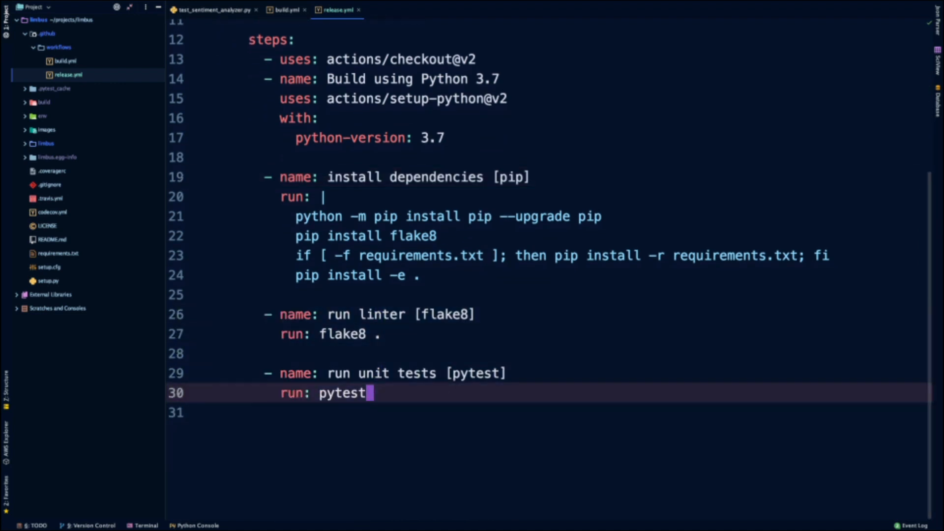
- Add a build-artifact step running python setup.py sdist after the test step
key("Enter")
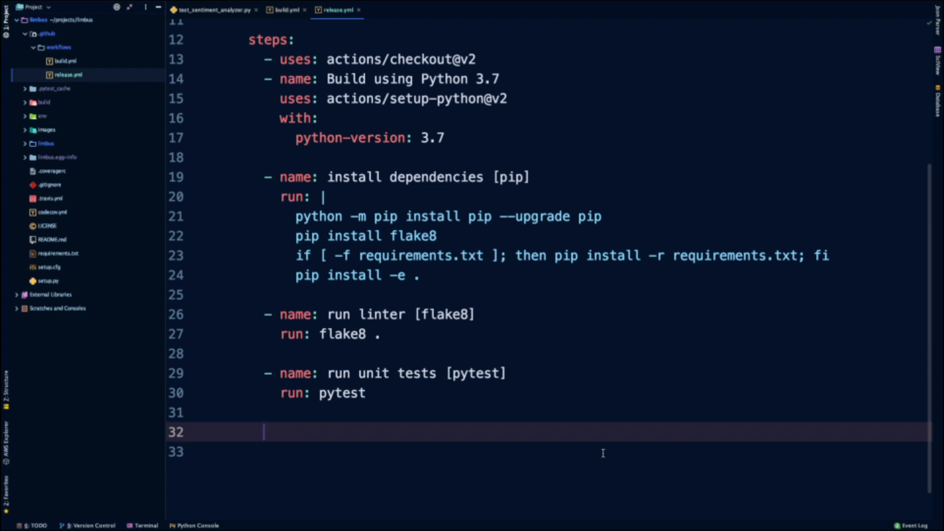
type("-n")
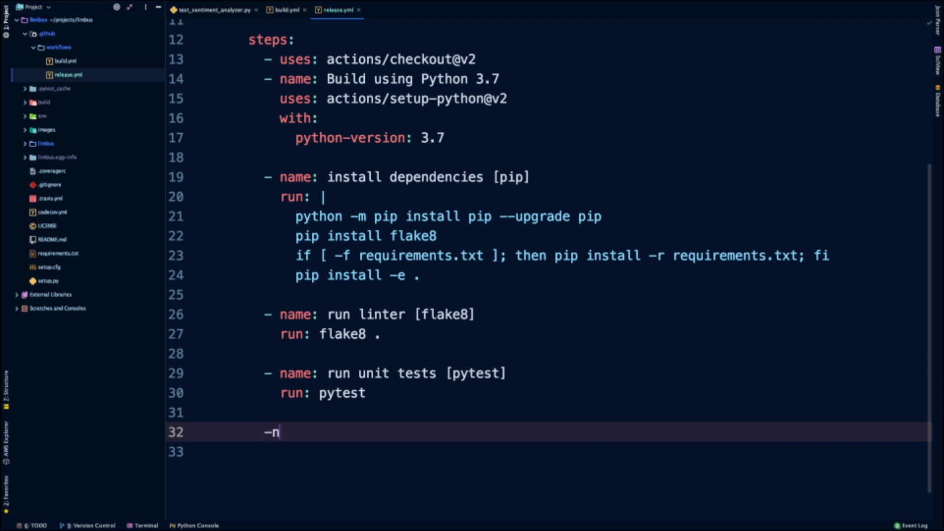
type("name: create build artifact [sdist")
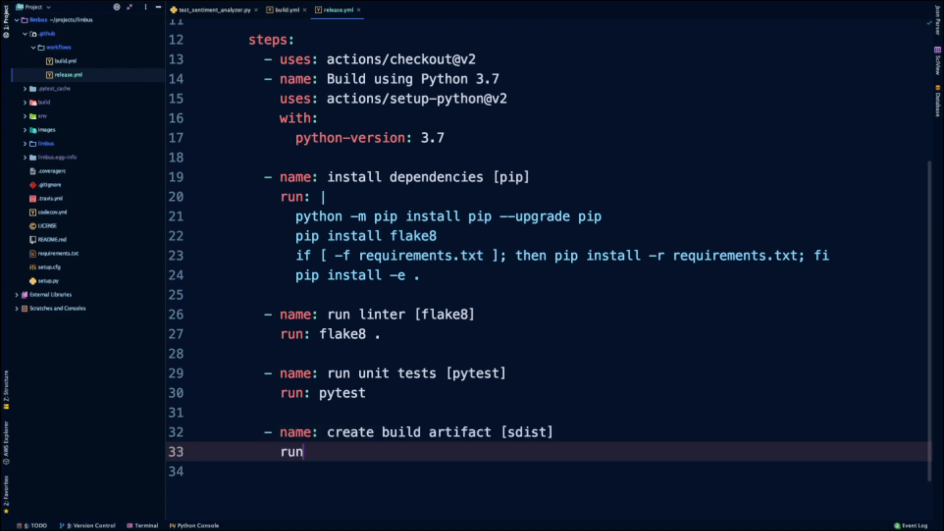
type(": python setup.")
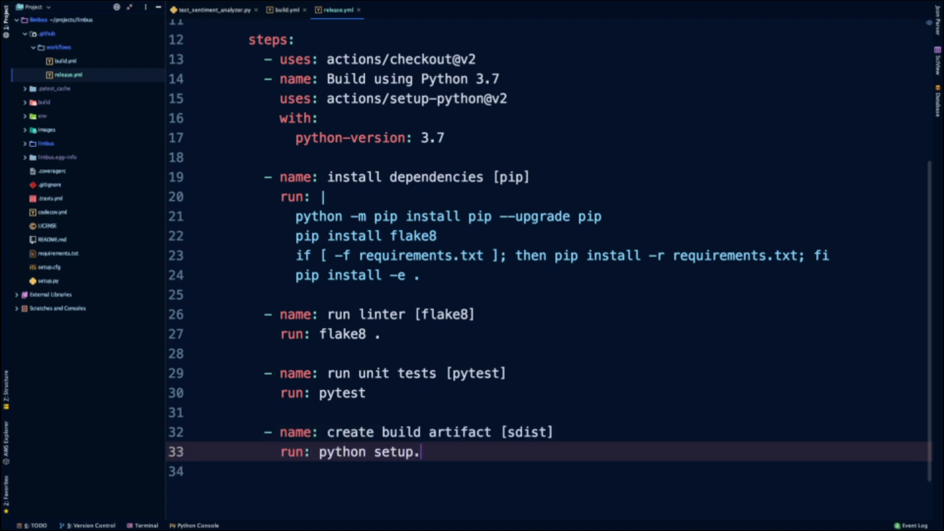
type("py sdi")
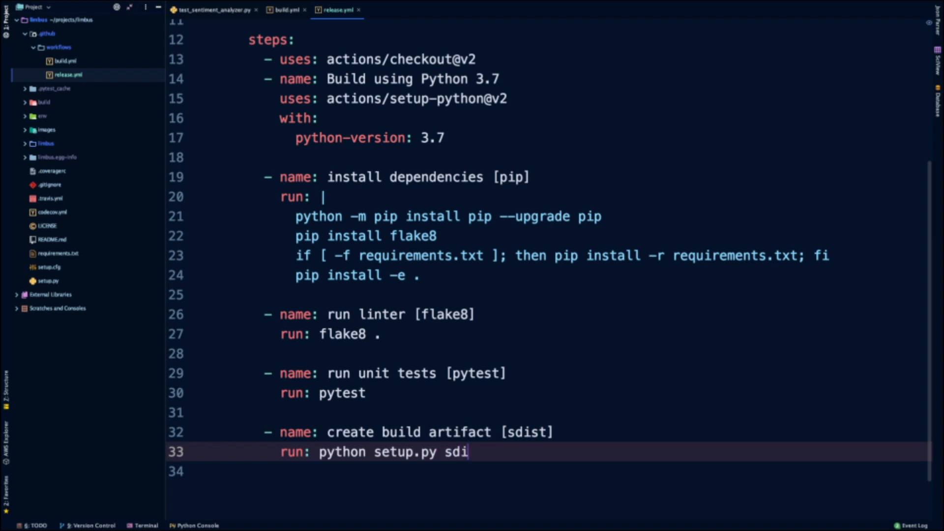
type("st")
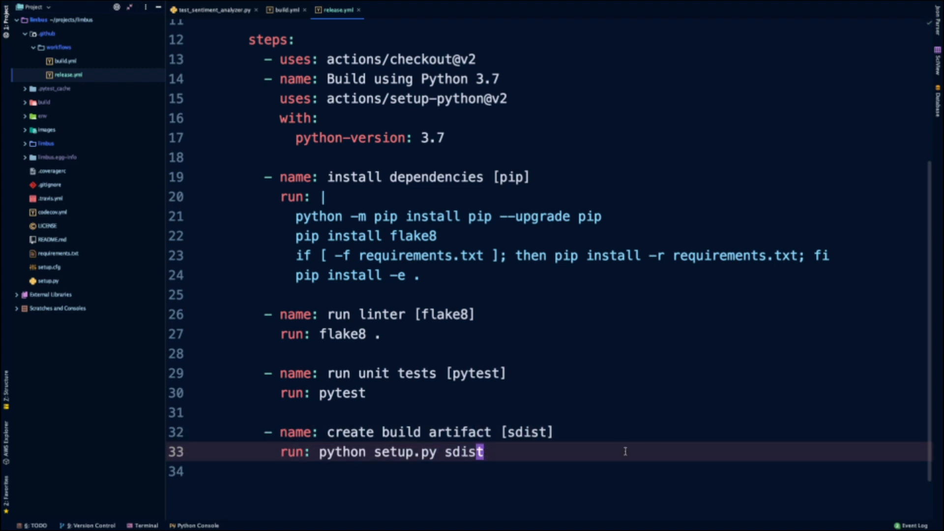
scroll("down", 3)
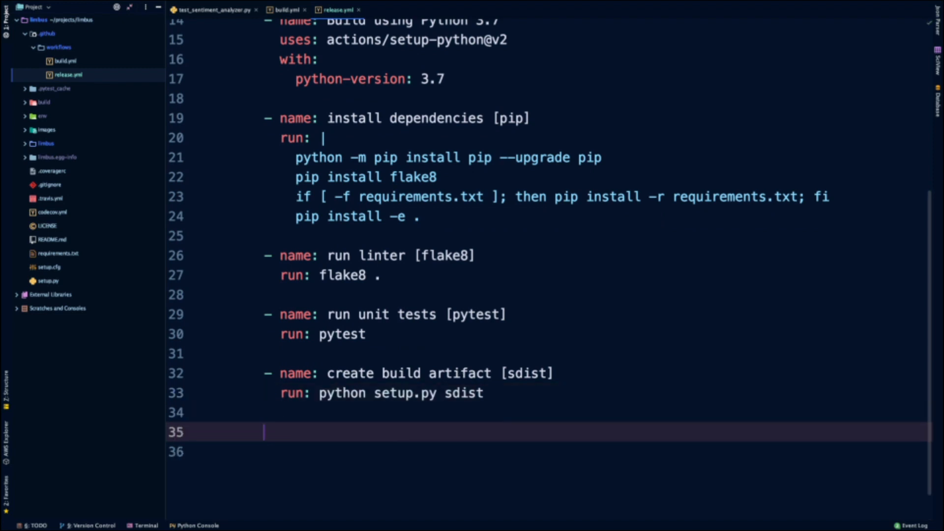
scroll("down", 3)
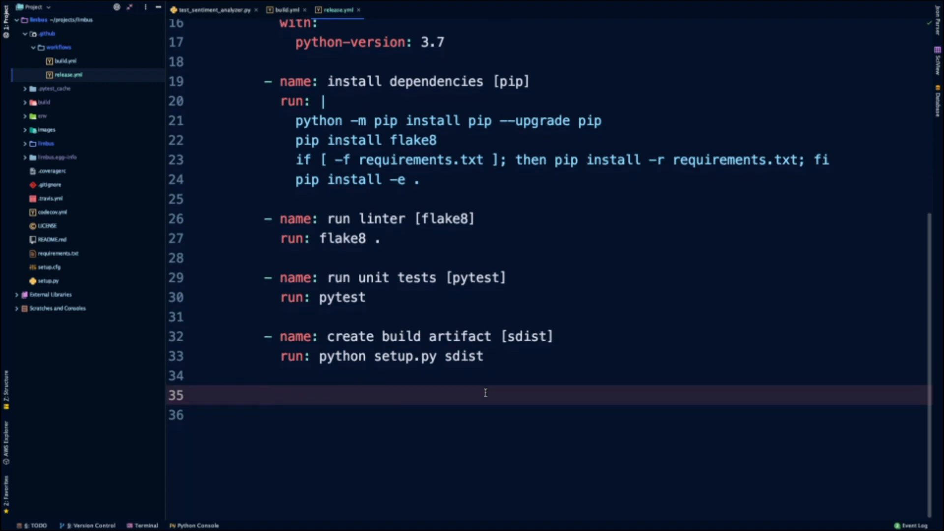
- Add a get release name step with id get_release_name and a run key
type("-")
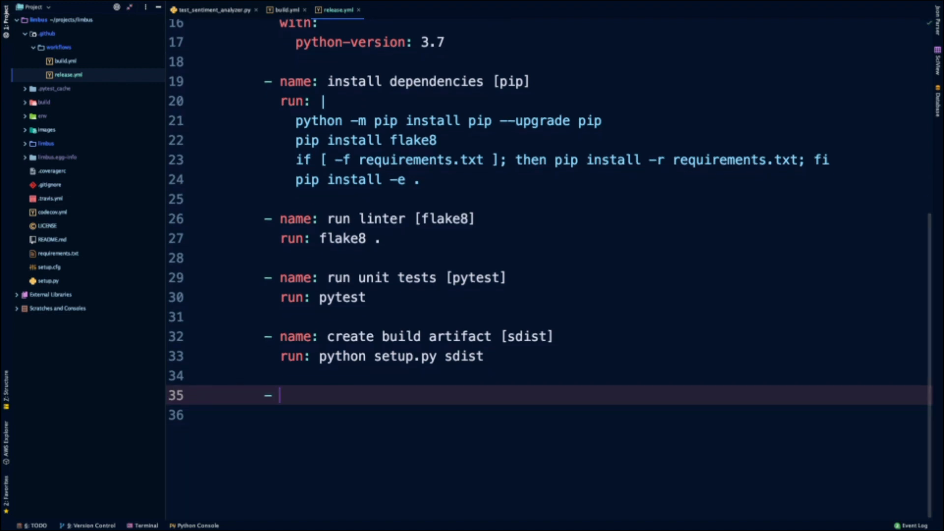
type("name: get")
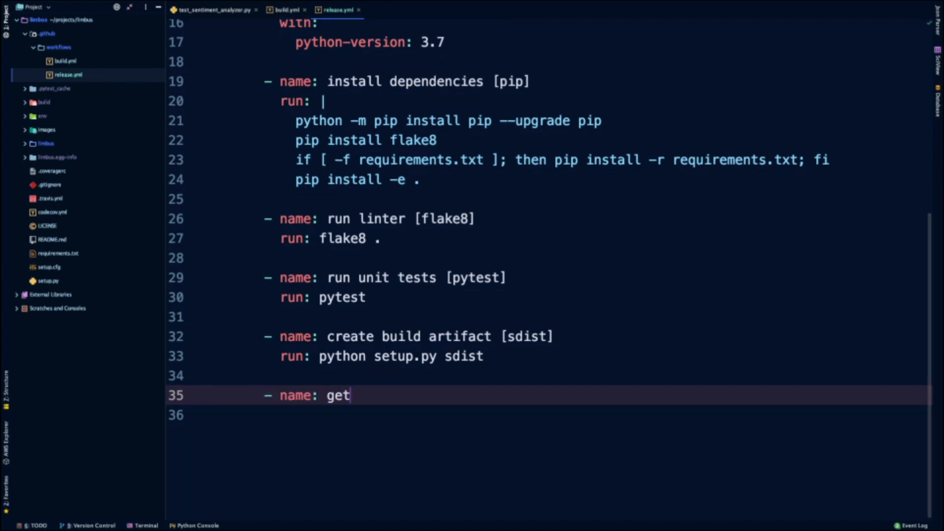
type("release name")
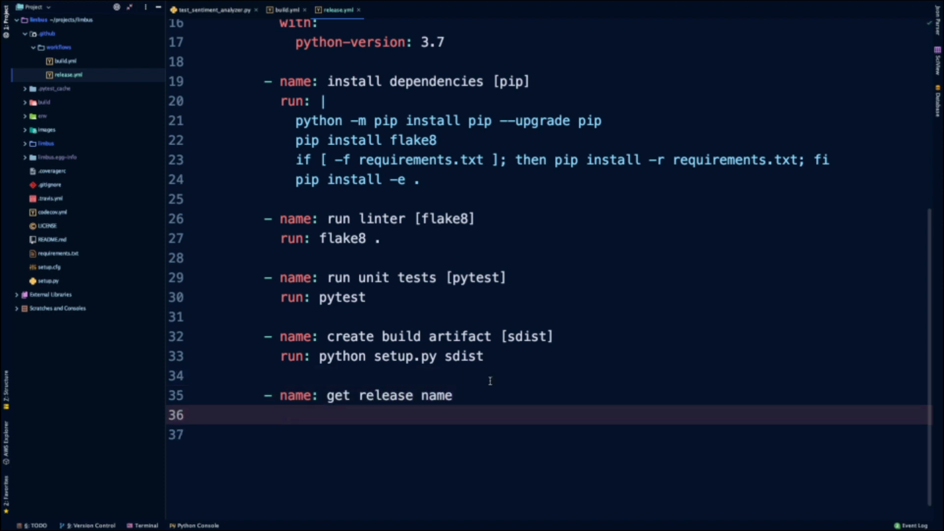
type("id:")
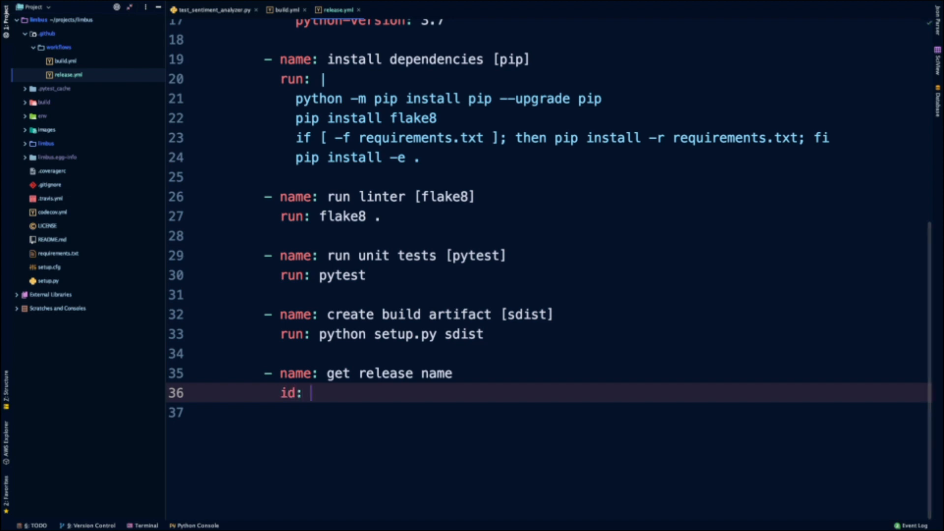
type("get_rele")
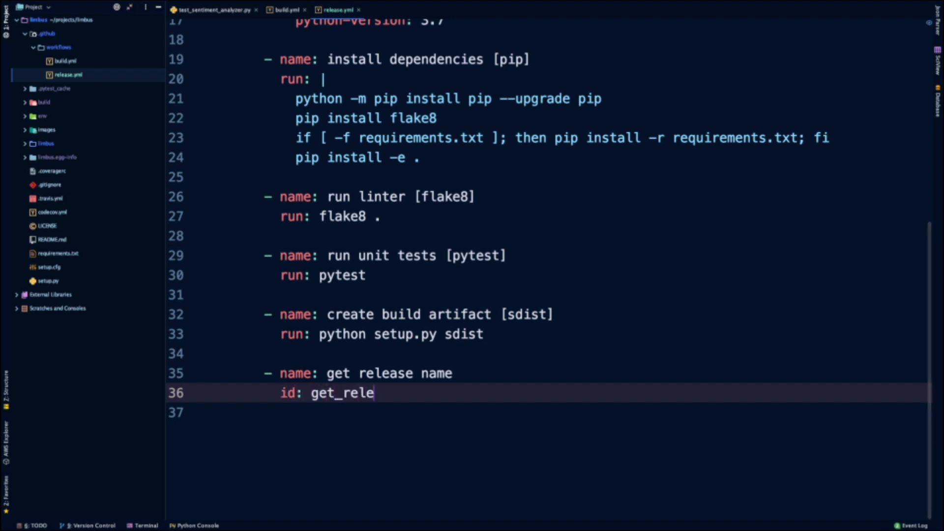
type("ase_name")
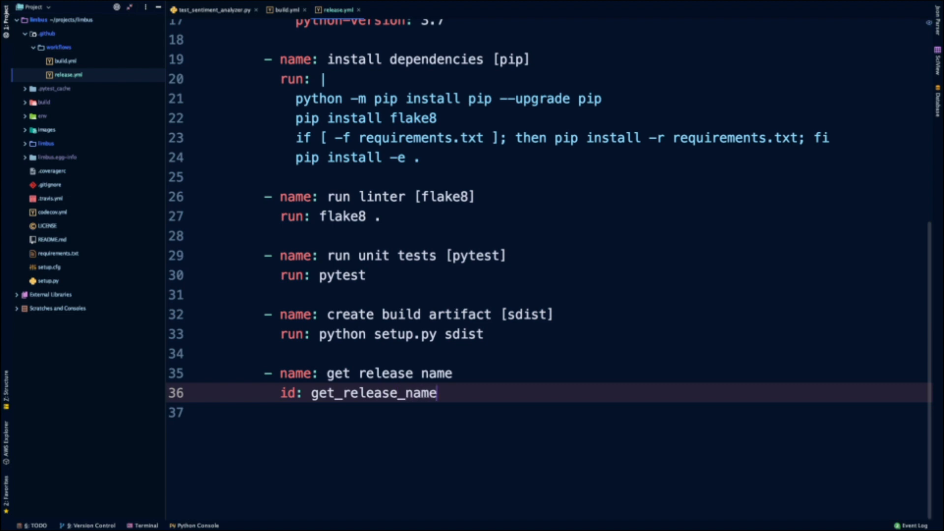
type("run:")
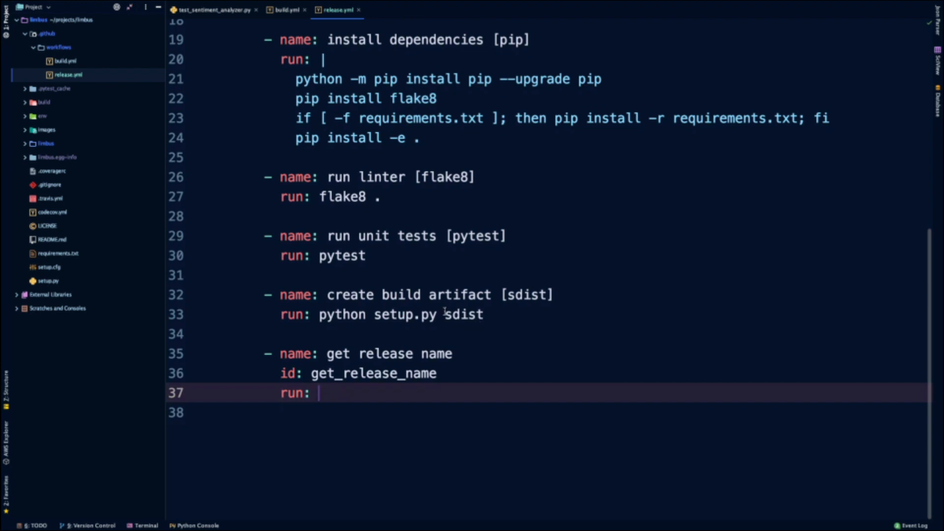
mouse_move(331, 345)
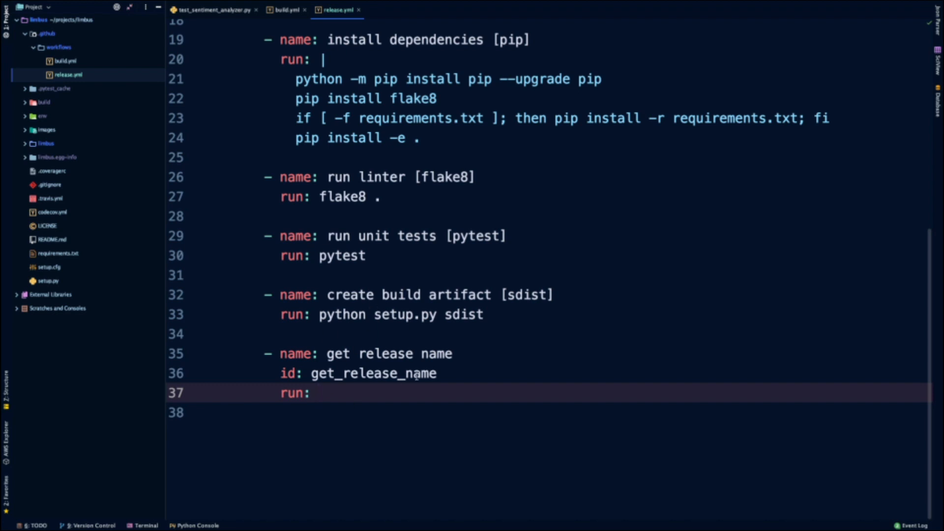
- Set its command to echo ::set-output name=VERSION::${GITHUB_REF/refs\/tags\//}
type("echo")
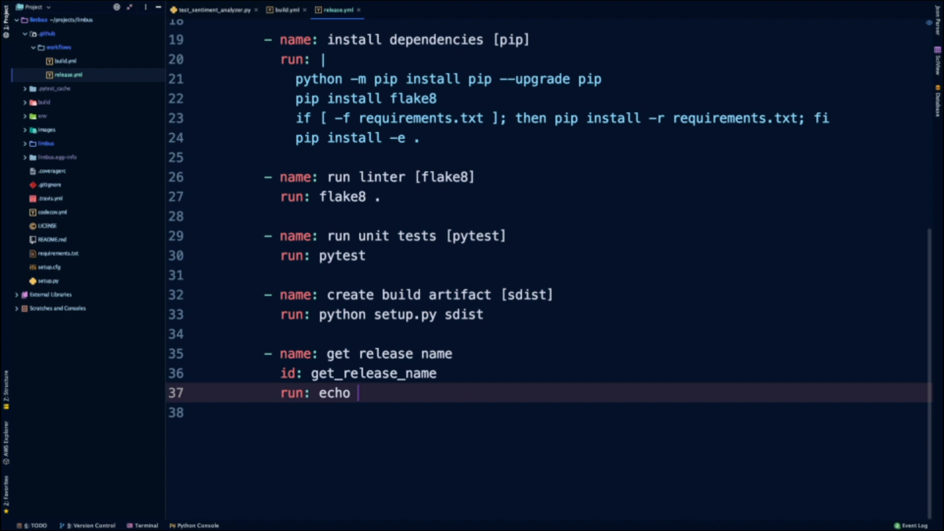
type("::set")
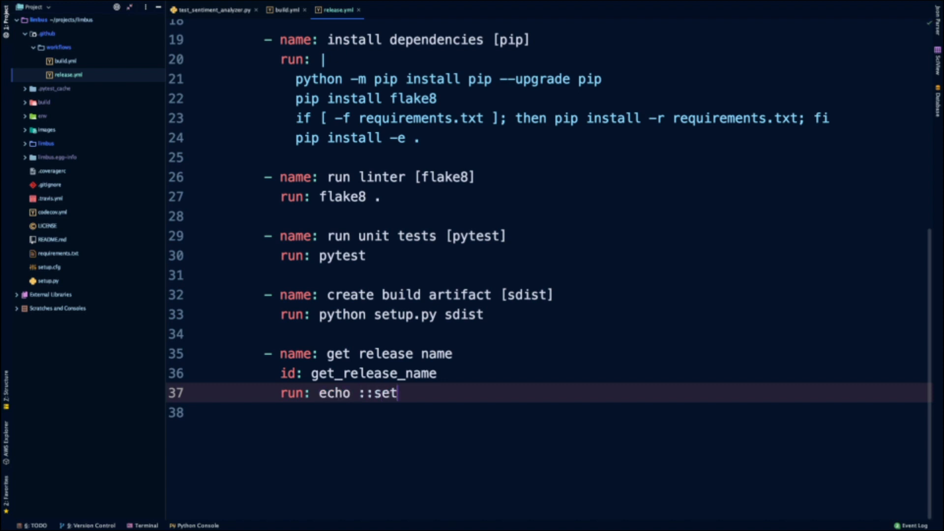
type("-out an")
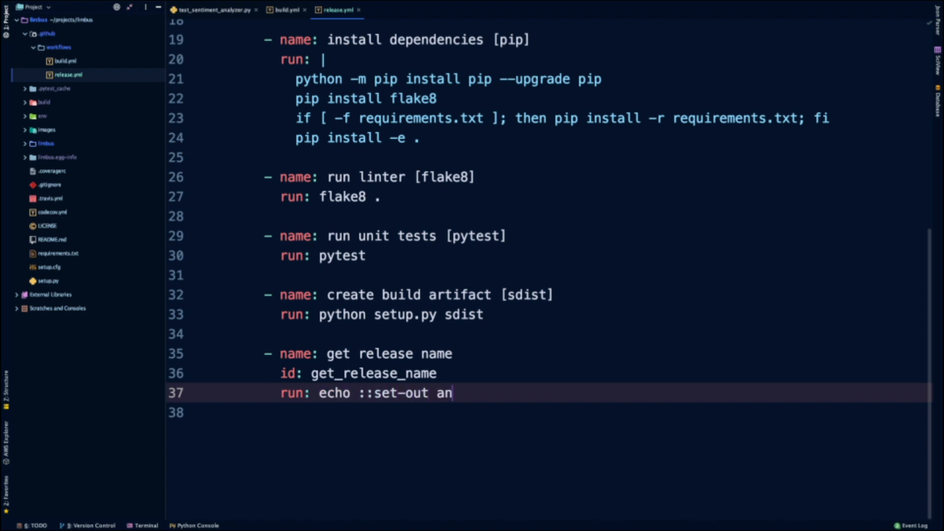
type("ame=VERSIO")
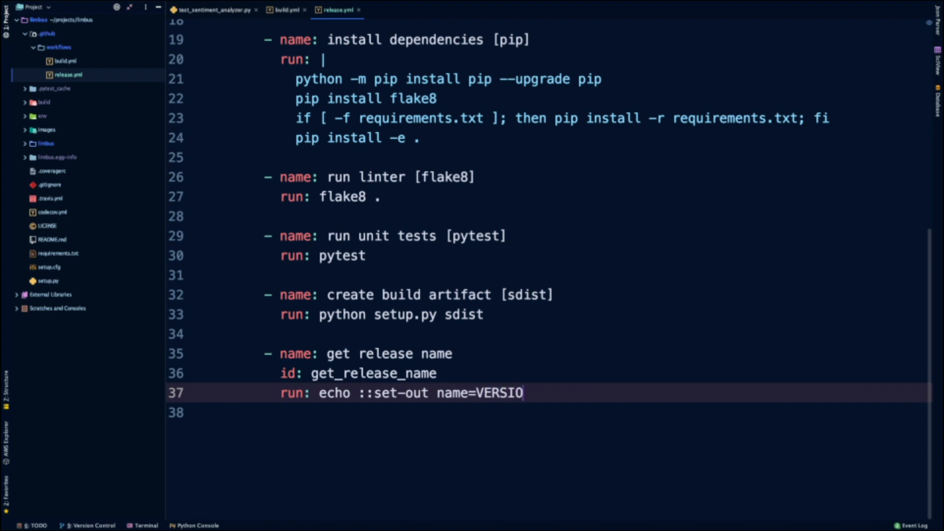
type("N::")
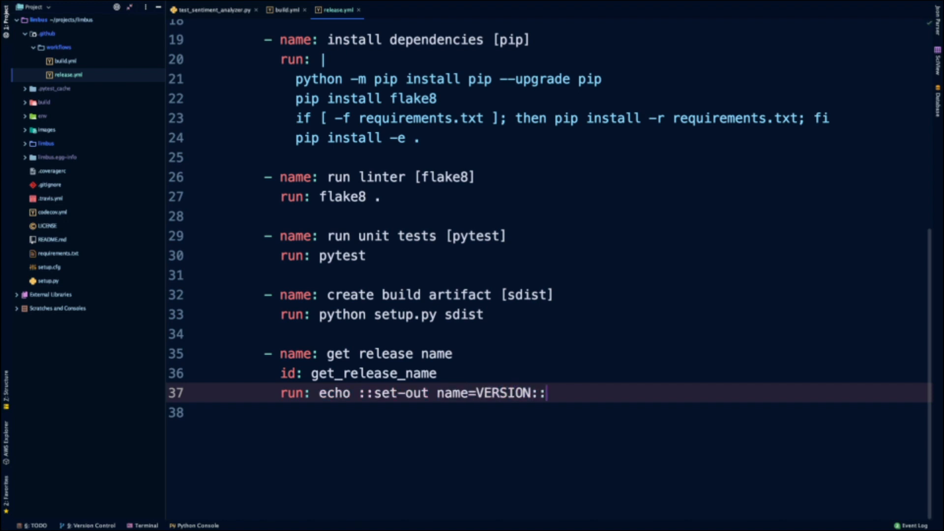
type("$")
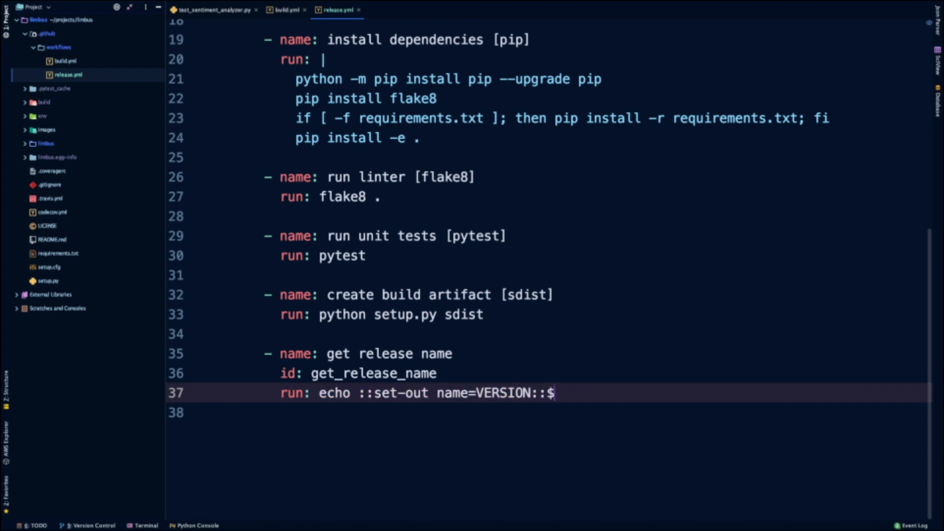
type("{GI")
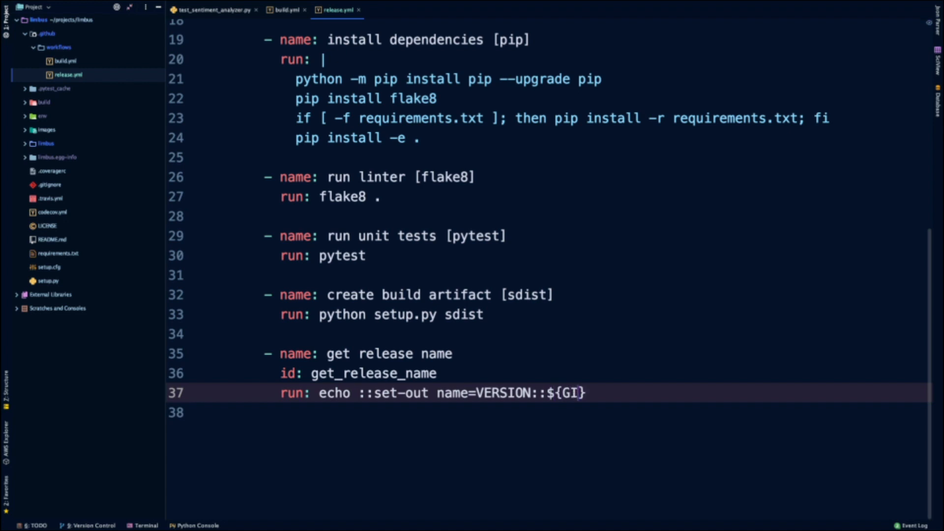
type("THUB_REF/refs\\/tags\\//")
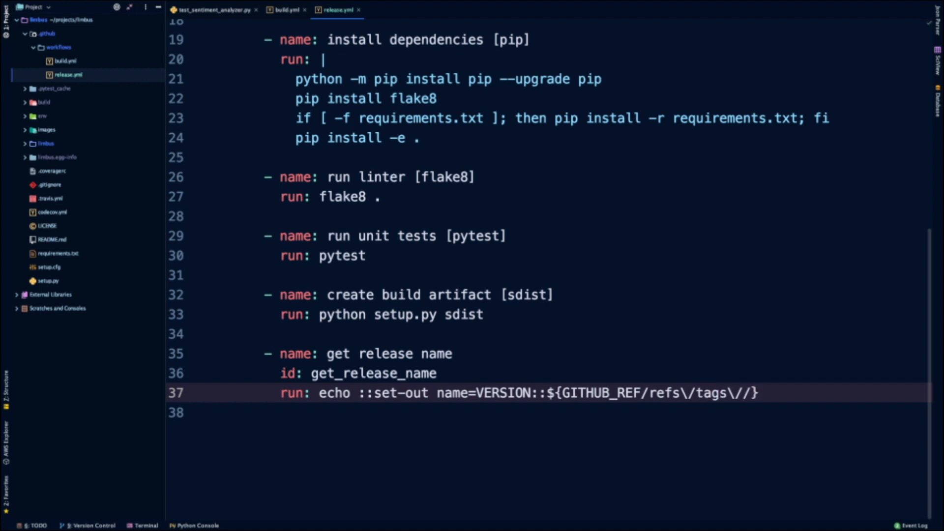
type("v")
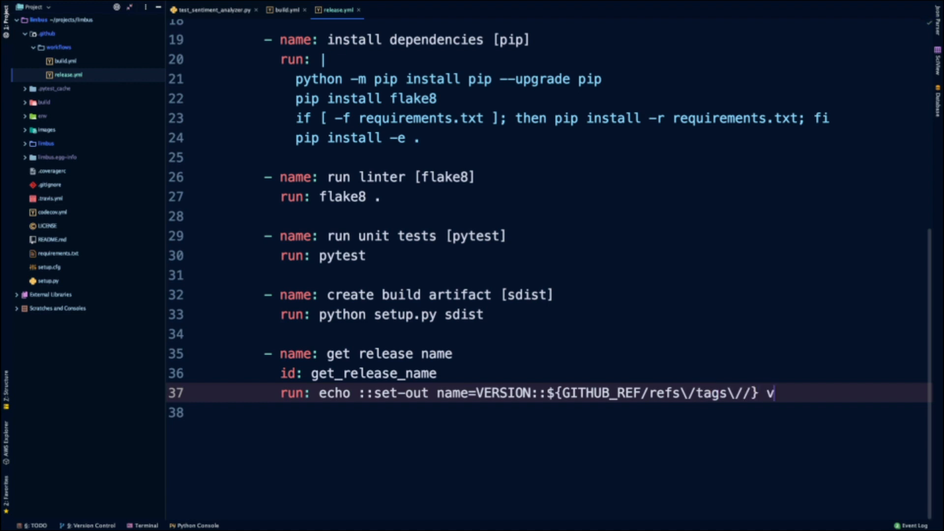
type("0.0.1")
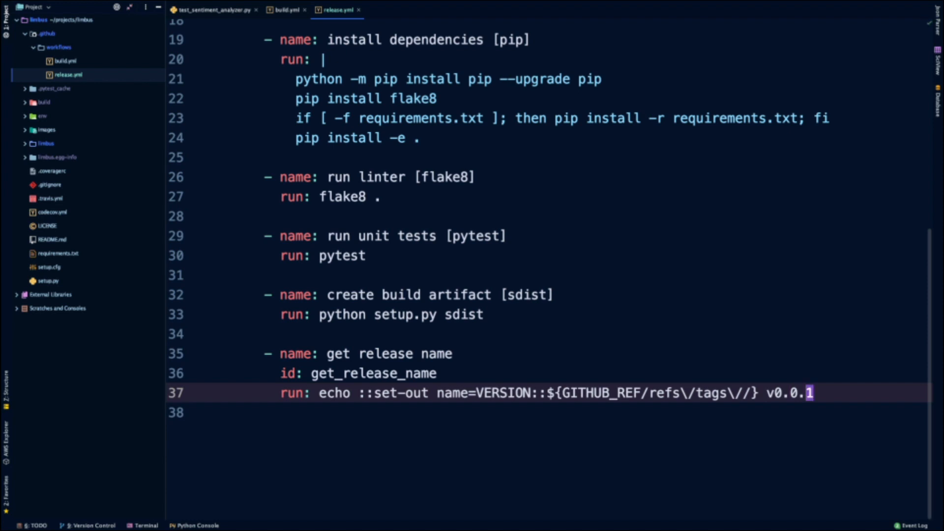
key("Backspace")
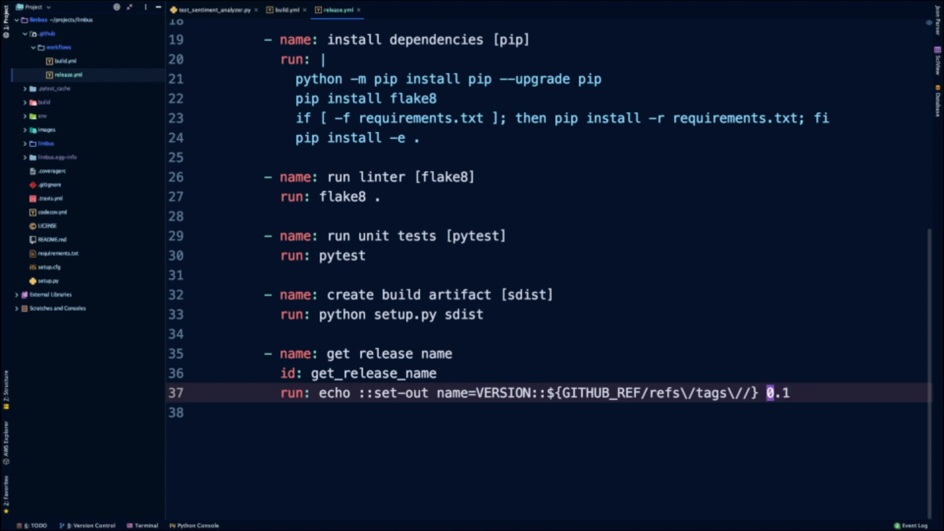
key("Backspace")
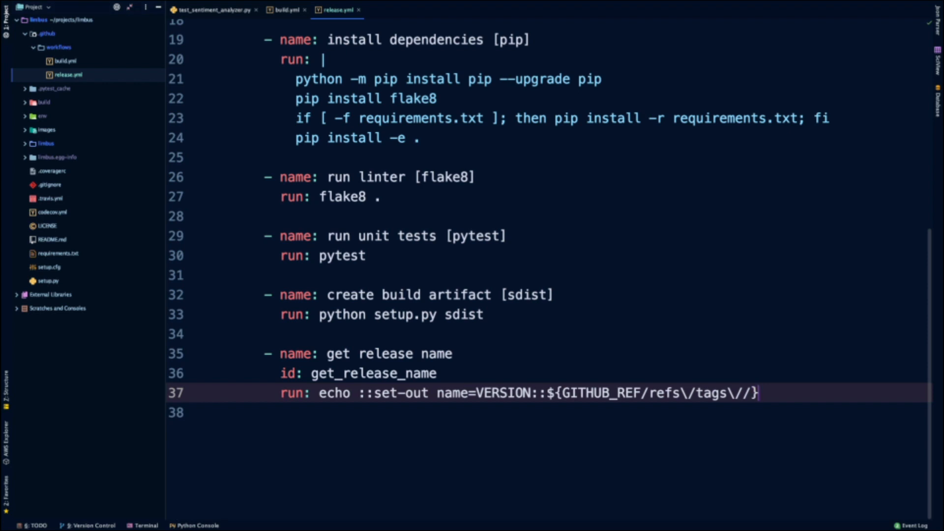
mouse_move(628, 330)
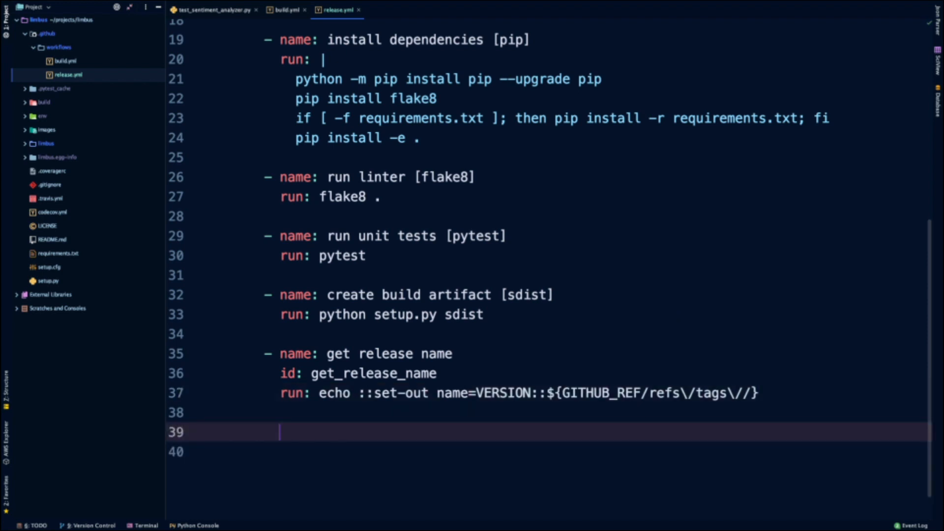
- Add an upload build artifact step using actions/upload-artifact@v2 with a with block
type("-")
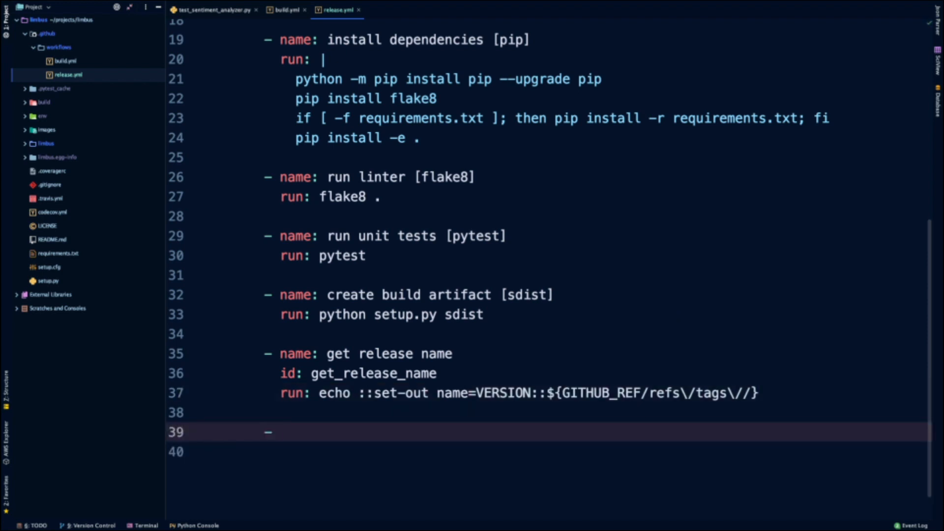
type("name: upload build artifac")
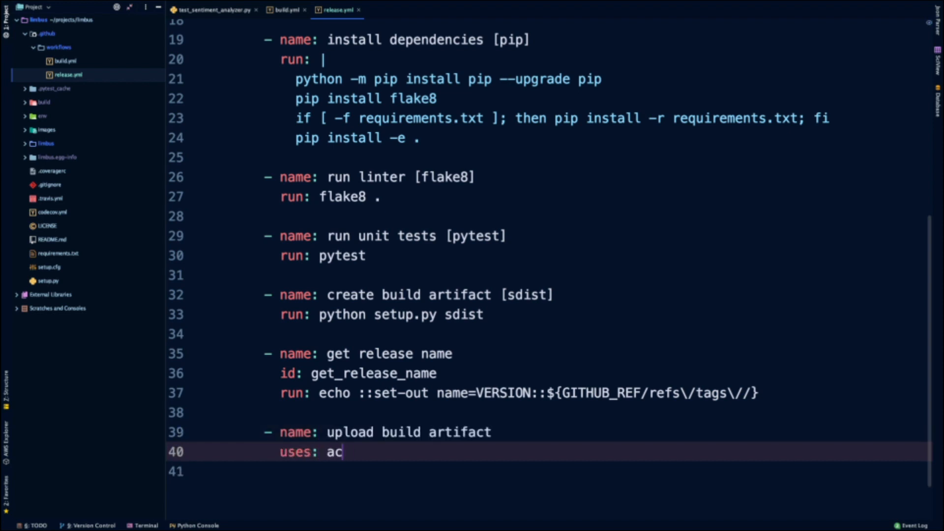
type("tions/upload-art")
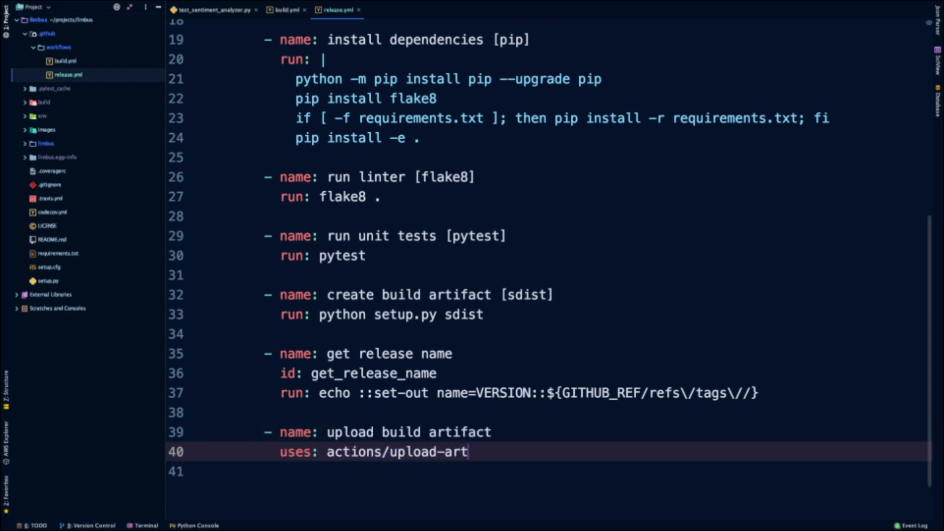
type("ifact@v2")
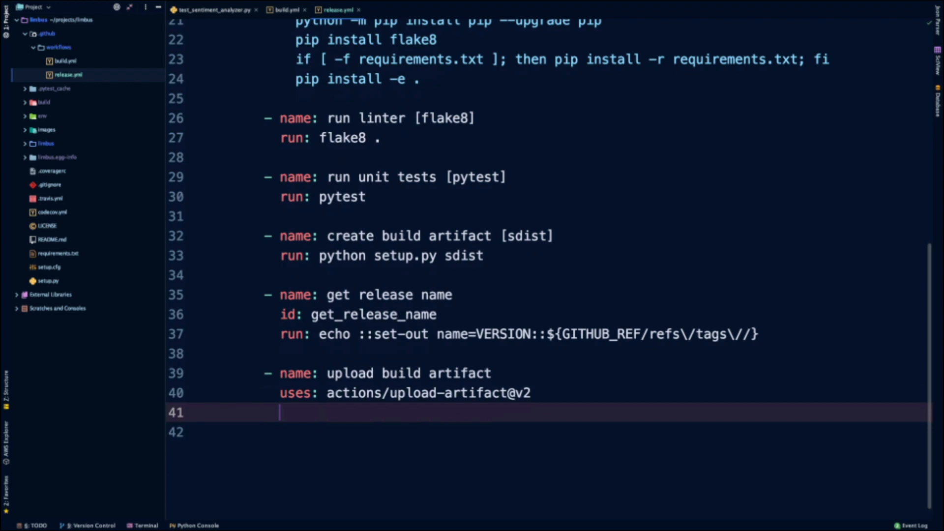
type("with:")
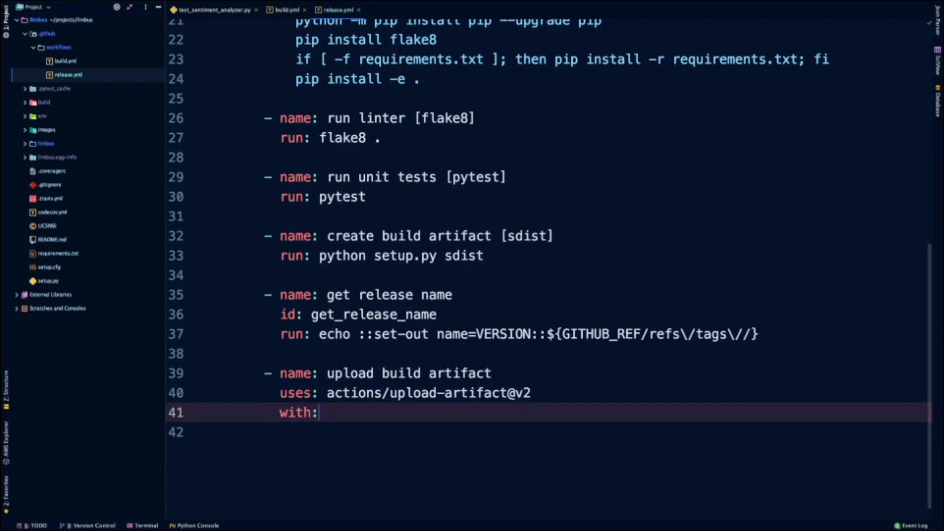
- Name the artifact limbus-${{ steps.get_release_name.outputs.VERSION }}
type("name: l")
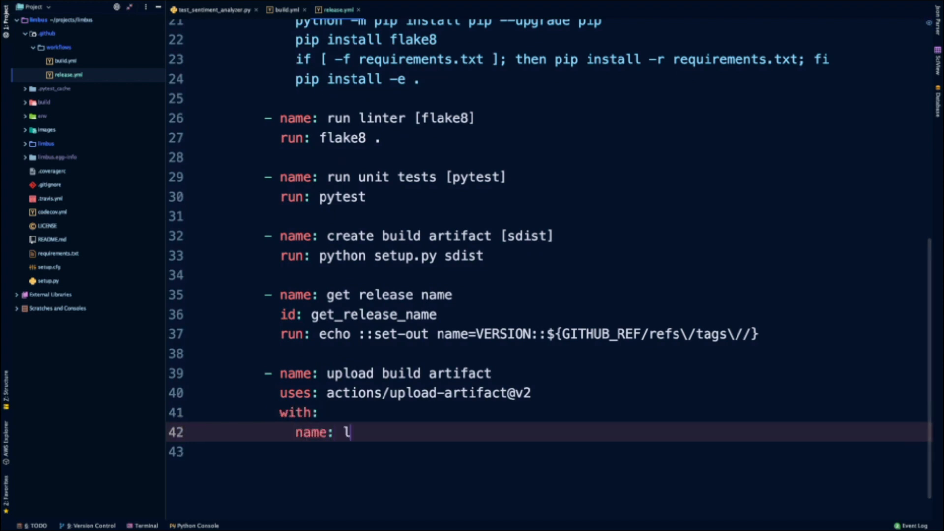
type("imbus")
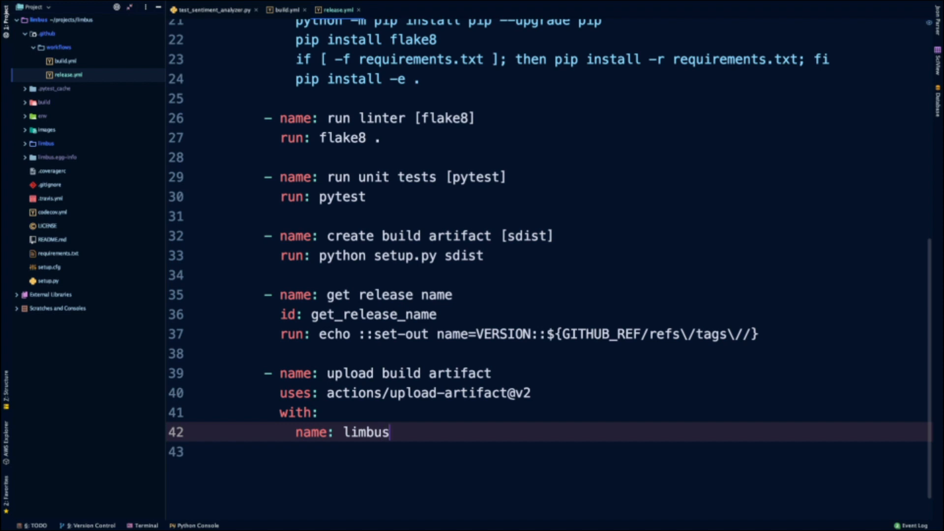
type("-${{")
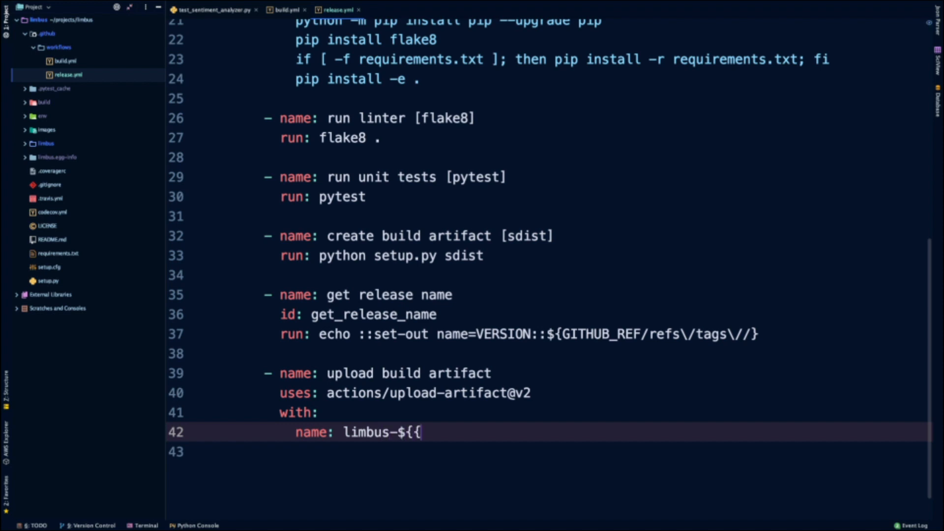
type("}}")
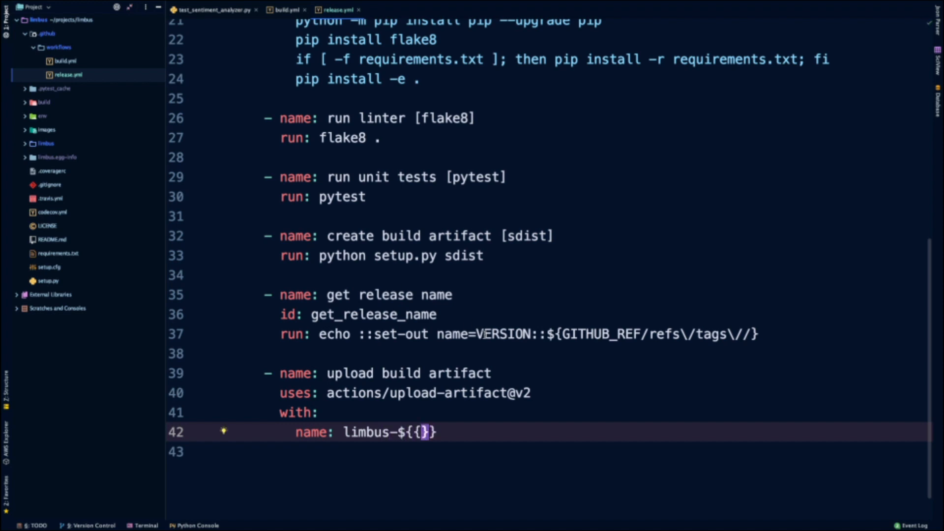
type("steps")
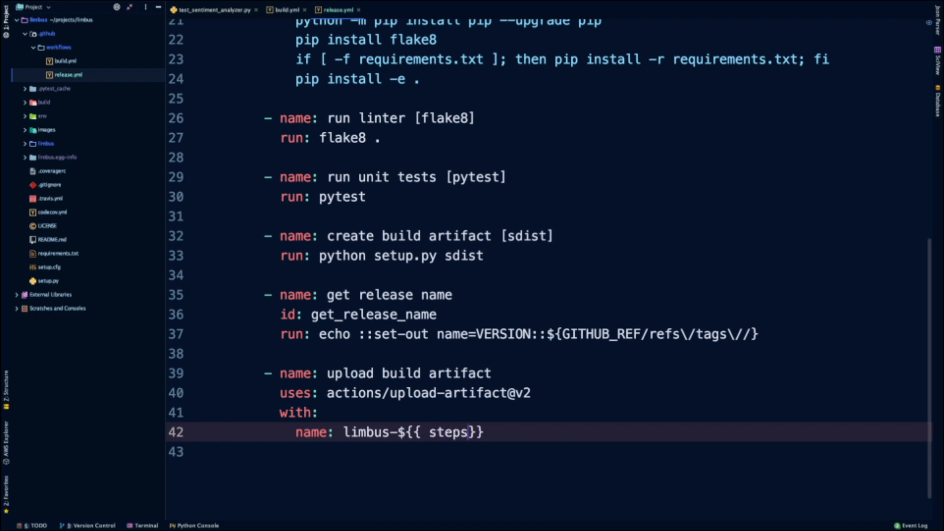
type(".get_")
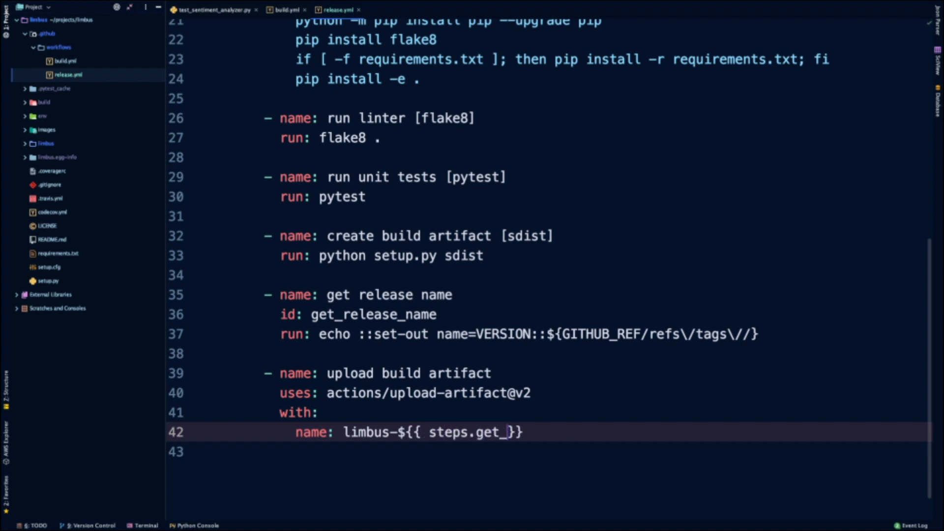
type("rel")
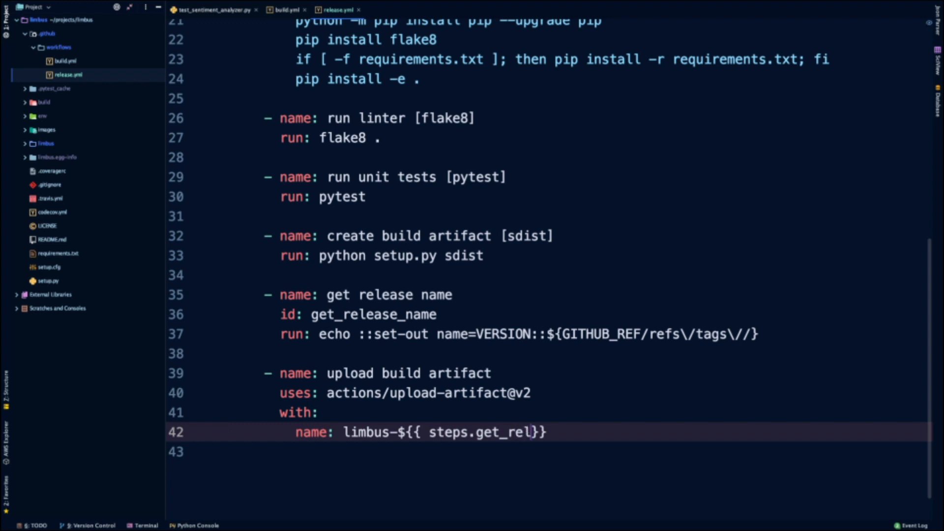
type("ease_name.outputs.")
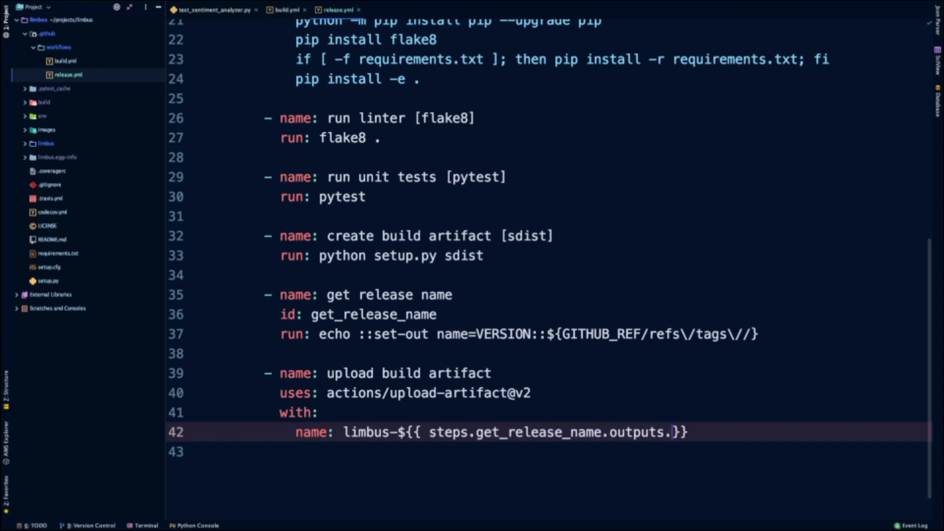
type("VERSION")
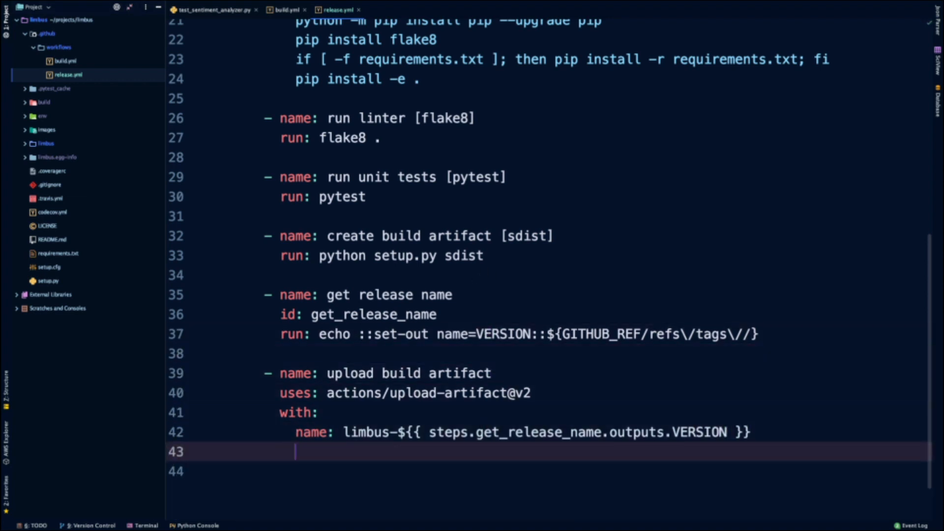
- Set the artifact path to dist/* so the sdist output is uploaded
type("path: dis")
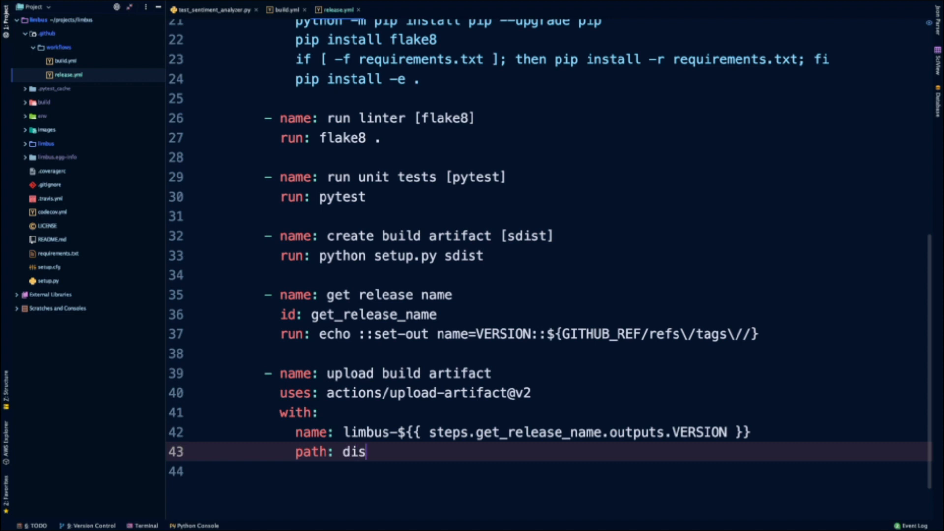
type("t/*")
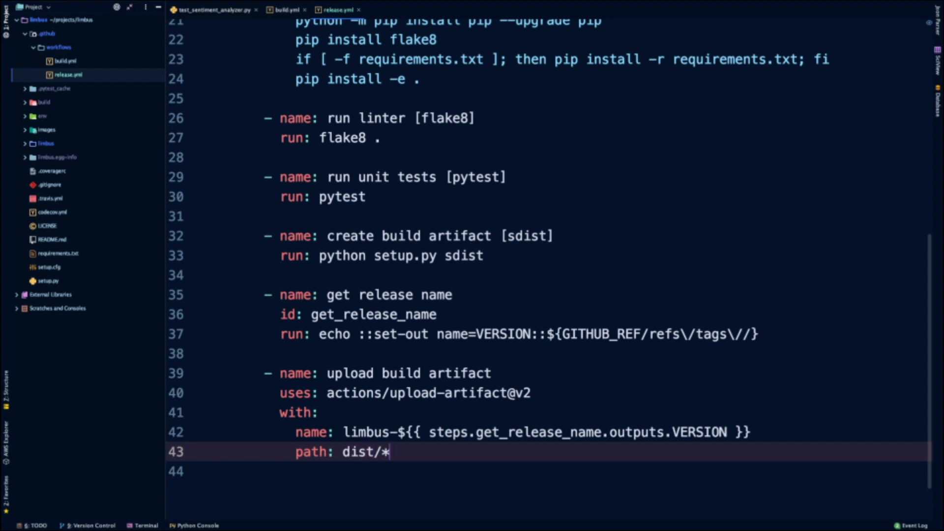
left_click(386, 295)
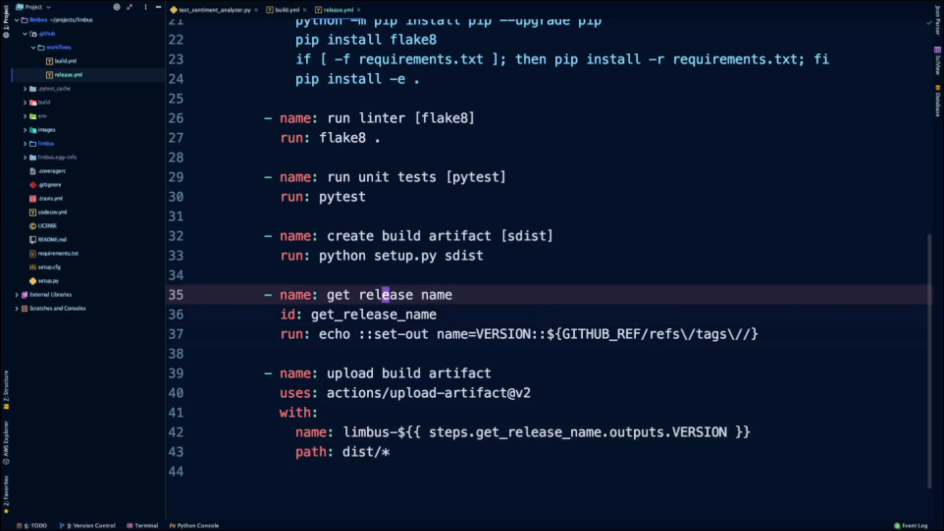
left_click(386, 256)
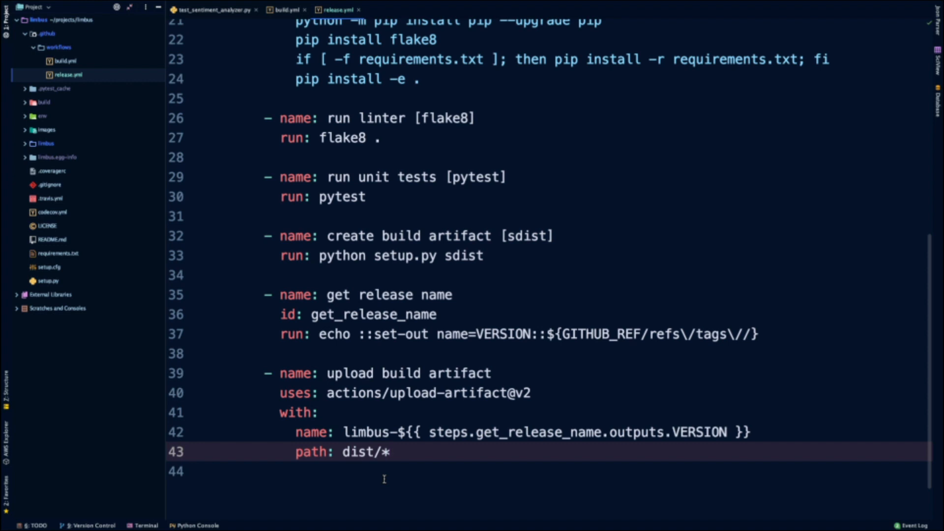
type("..")
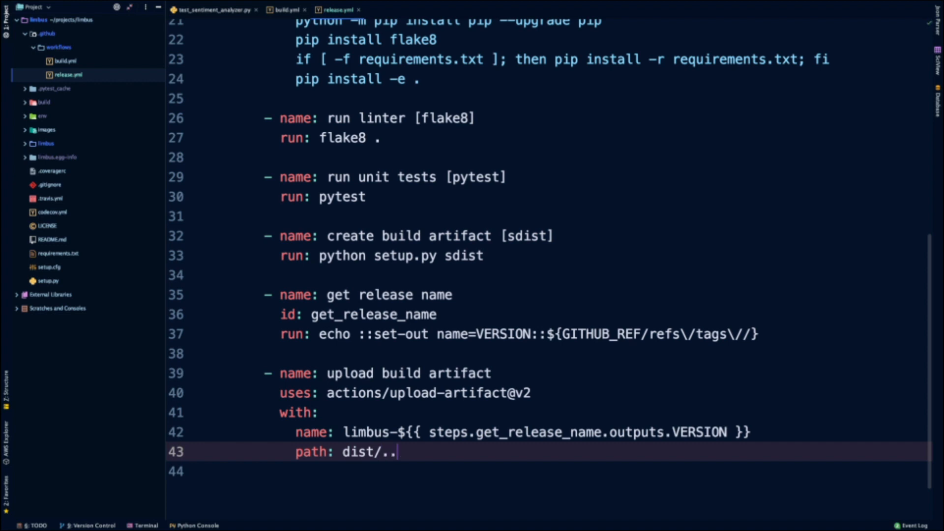
type(".ta")
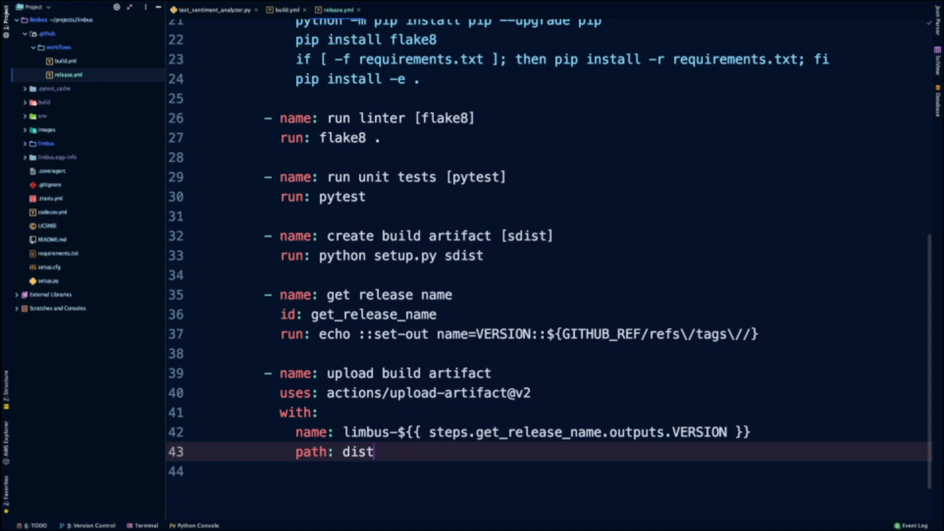
type("/*")
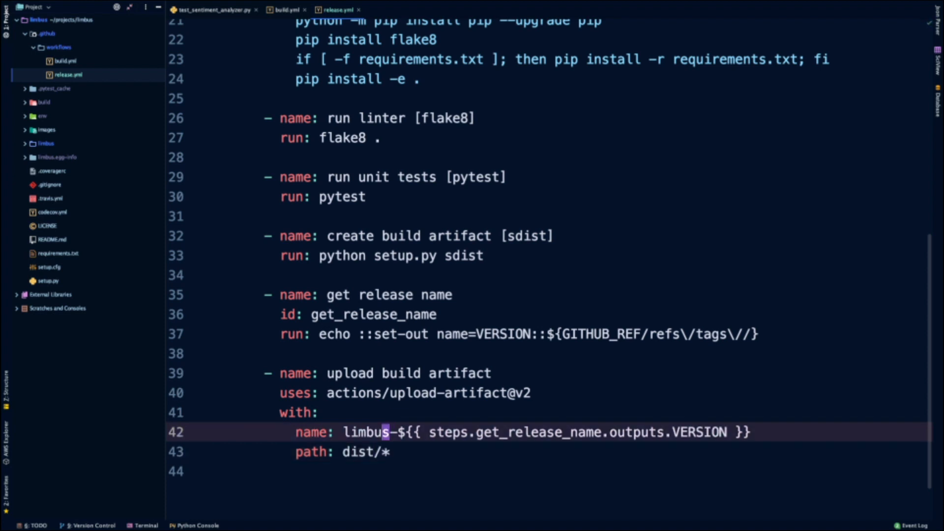
left_click(385, 452)
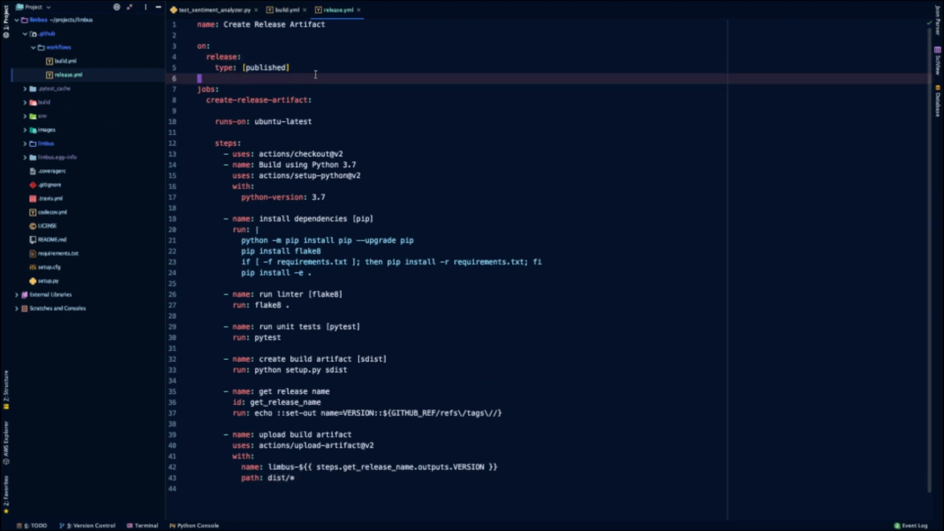
- Commit release.yml as "Add release workflow" and push it to GitHub
double_click(207, 90)
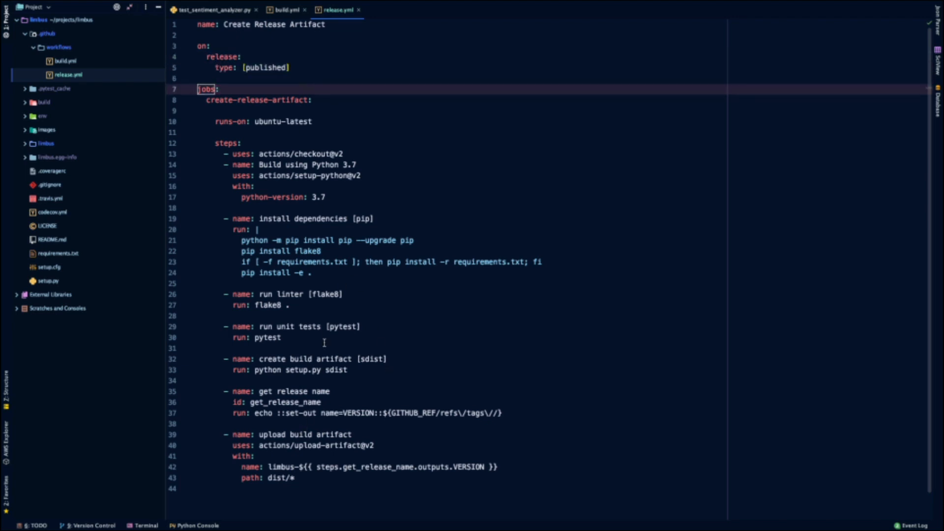
mouse_move(286, 276)
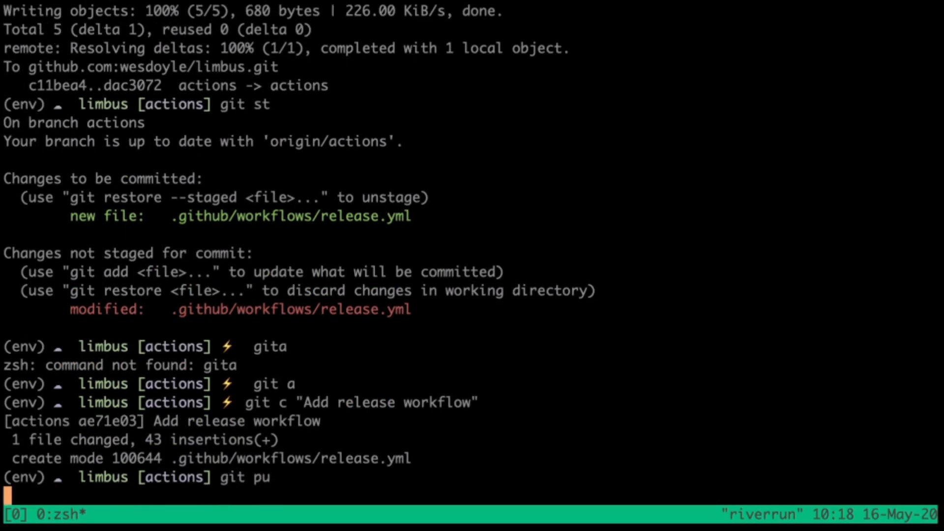
key("Return")
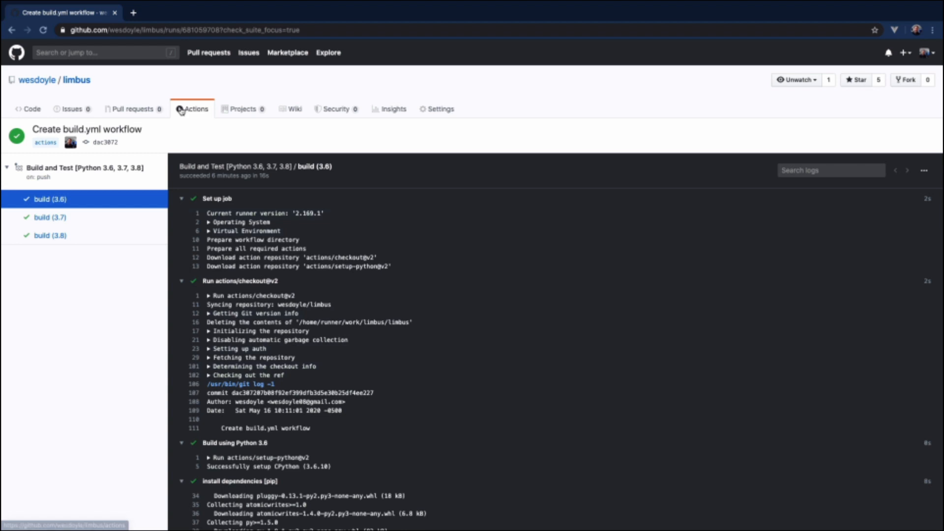
- From Actions, open the Add release workflow run with its Build and Test jobs
left_click(196, 109)
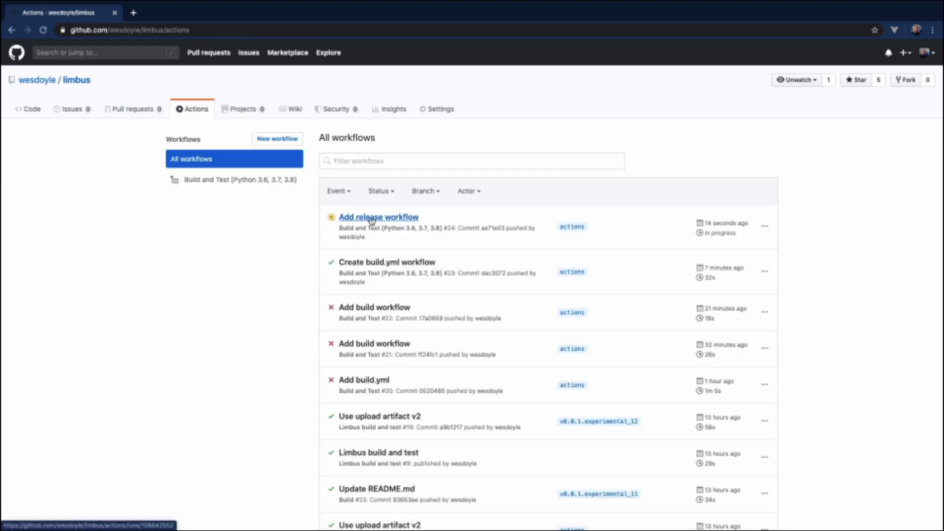
left_click(379, 217)
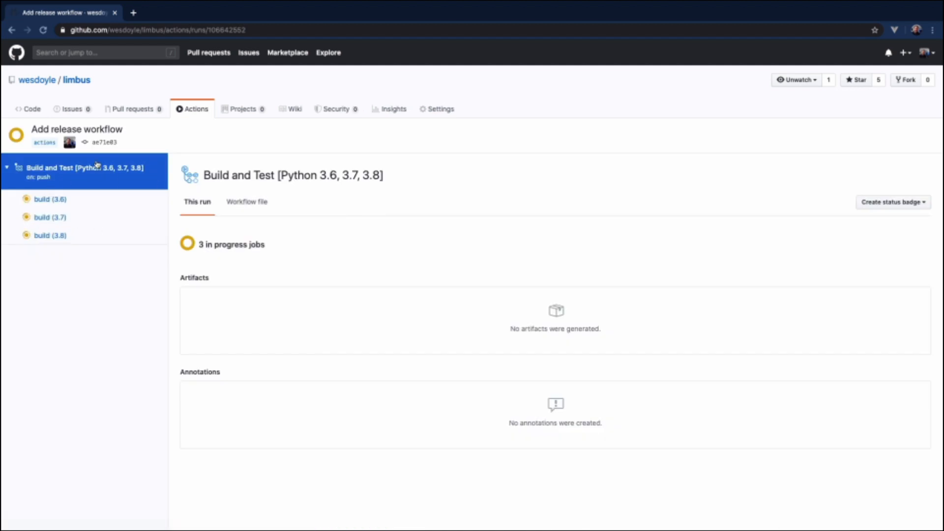
mouse_move(92, 260)
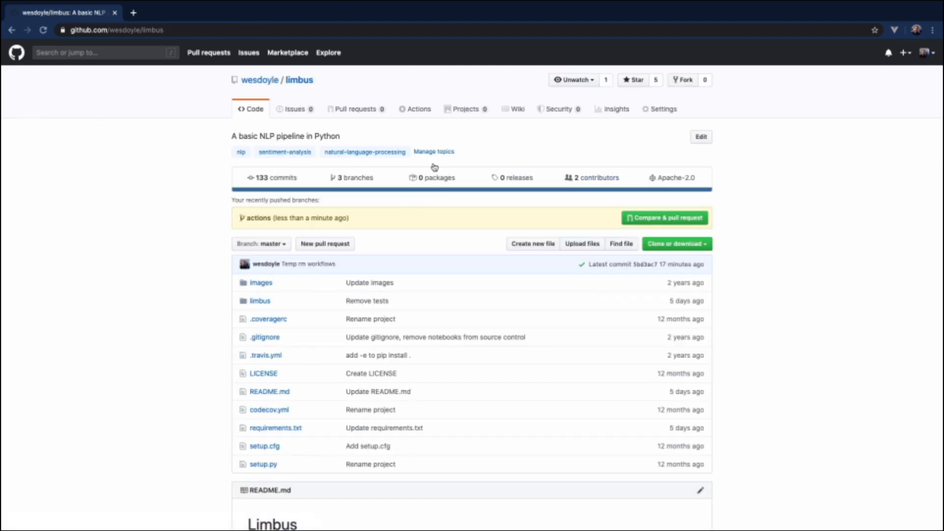
- Draft a new release from the Releases page titled v.0.0.1-exp
left_click(517, 177)
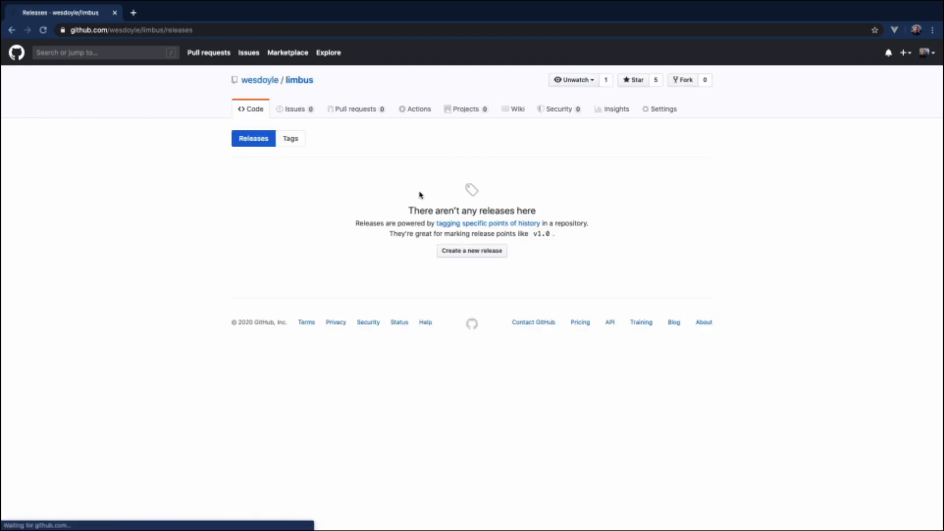
left_click(471, 251)
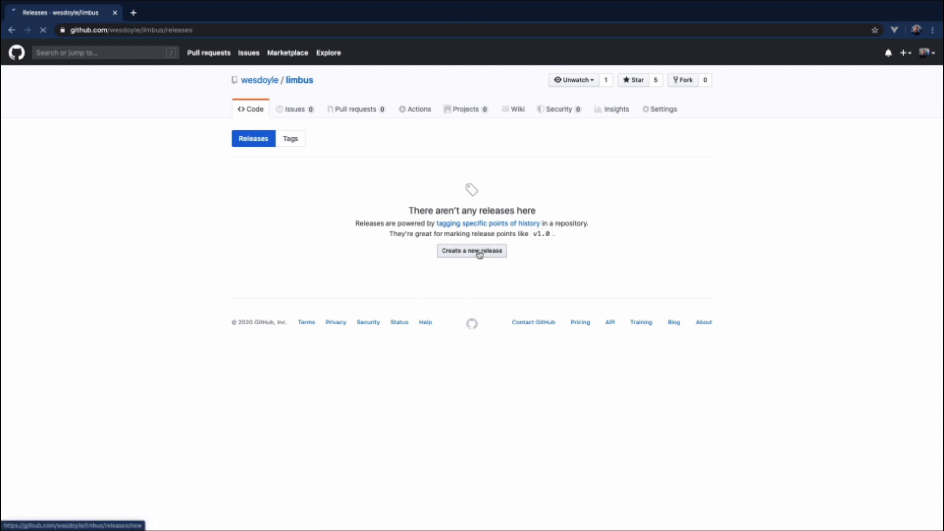
left_click(471, 251)
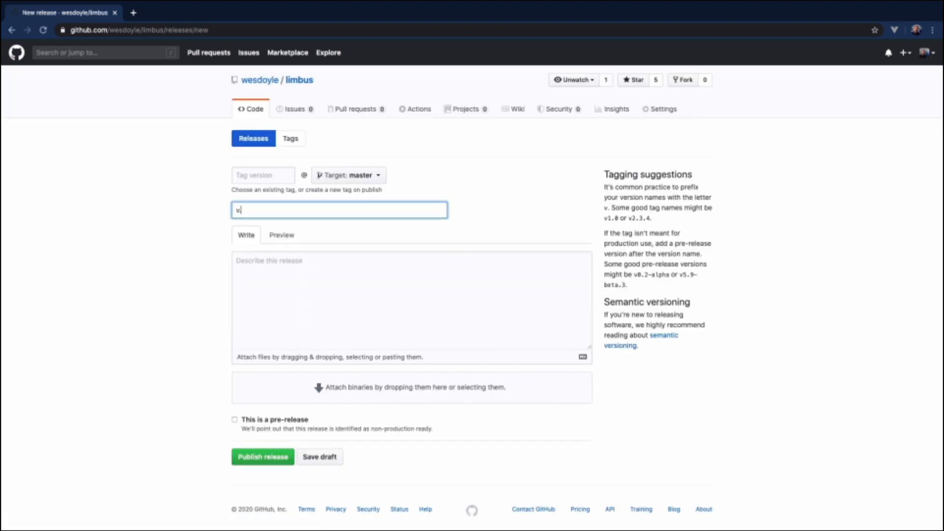
type(".0.0.")
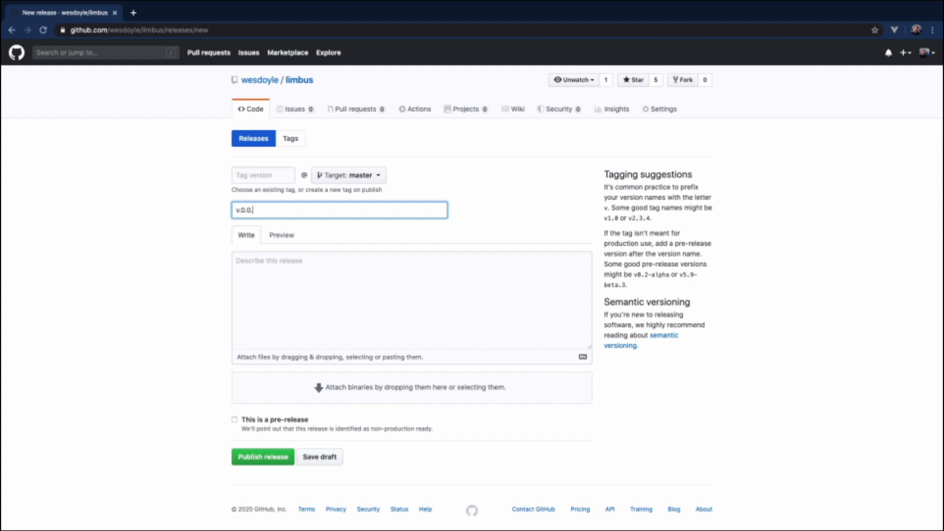
type("1-")
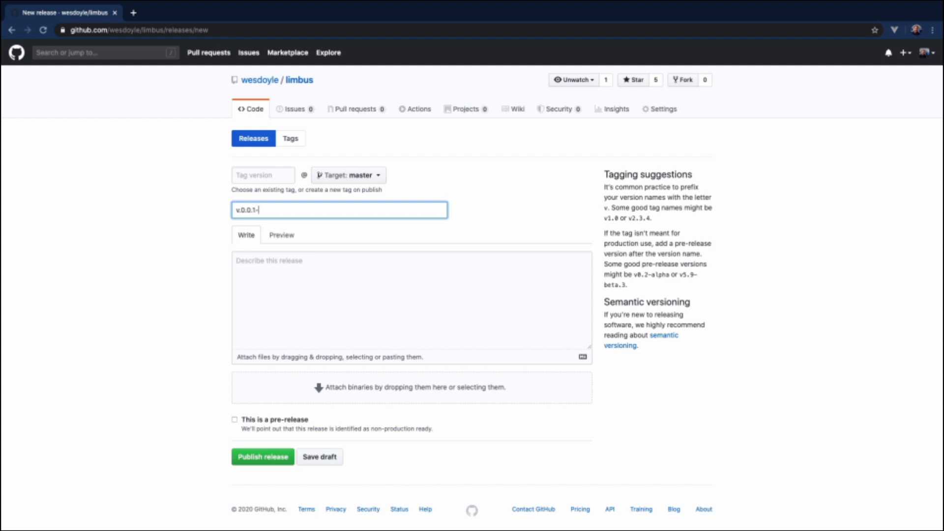
type("ex")
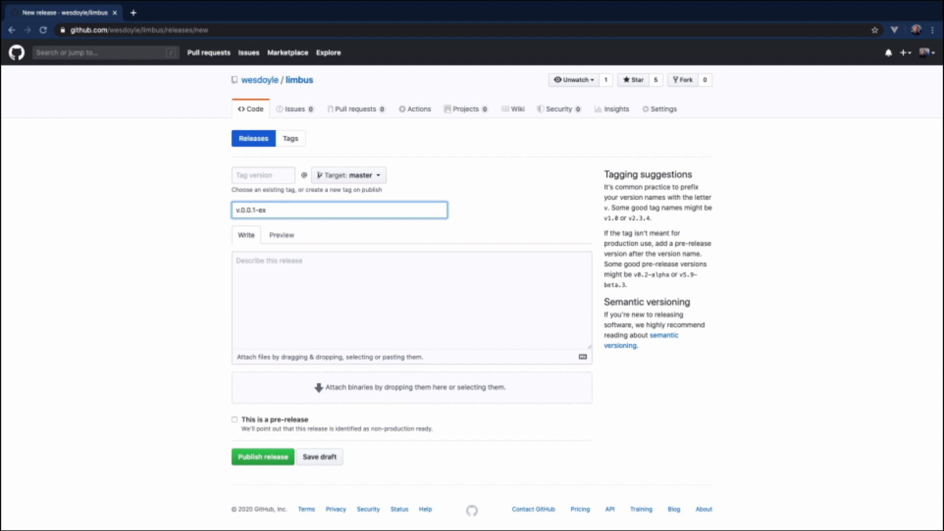
type("p")
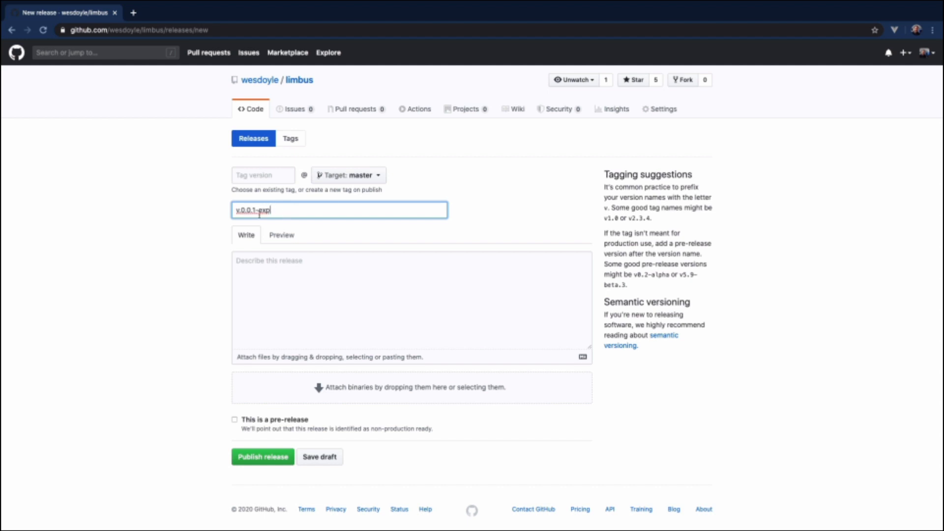
- Tag it v.0.0.1-exp targeting the actions branch and publish the release
left_click(263, 175)
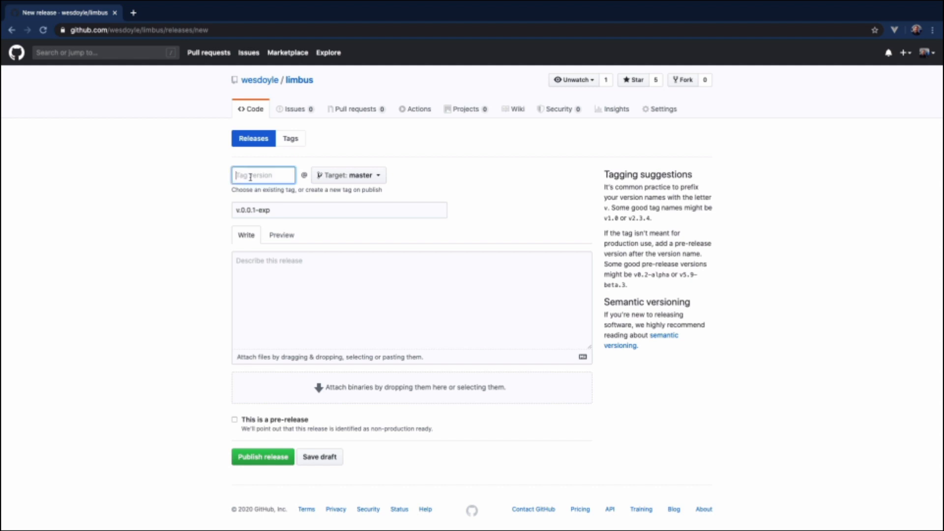
left_click(348, 175)
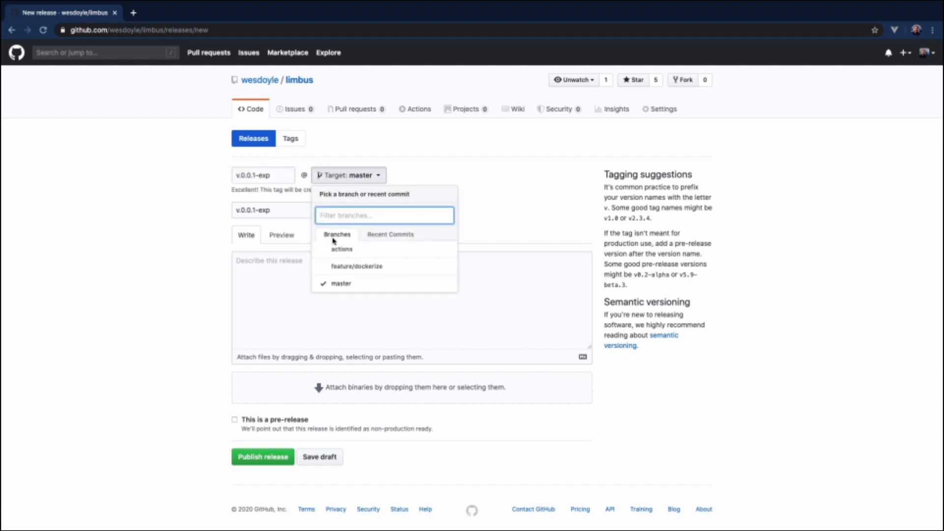
left_click(341, 249)
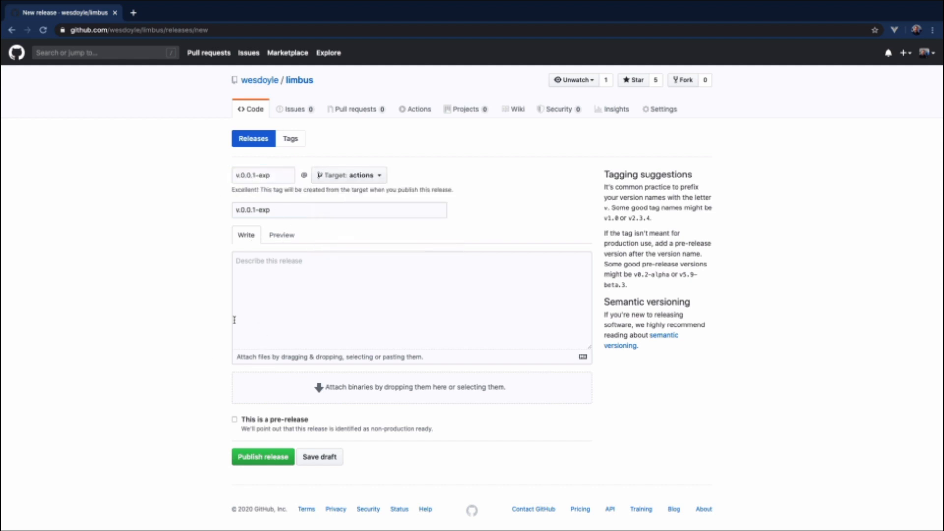
mouse_move(247, 482)
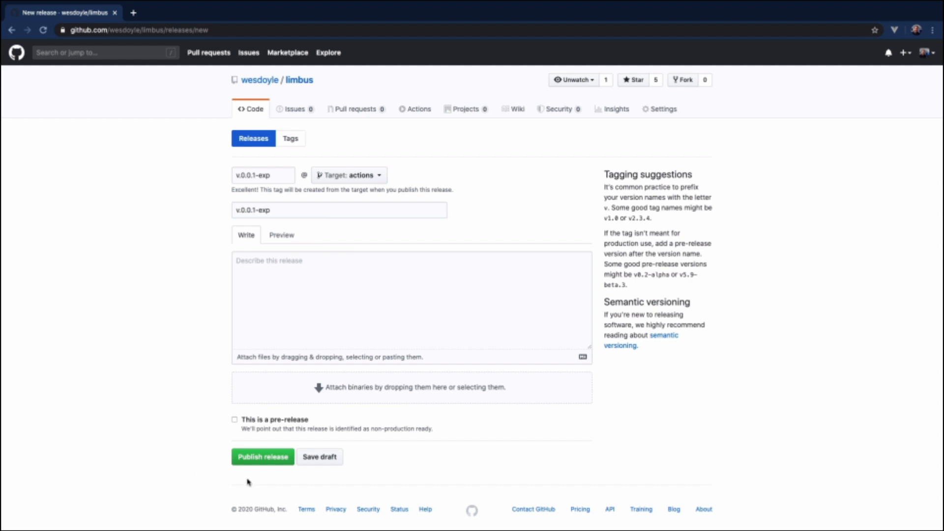
mouse_move(261, 457)
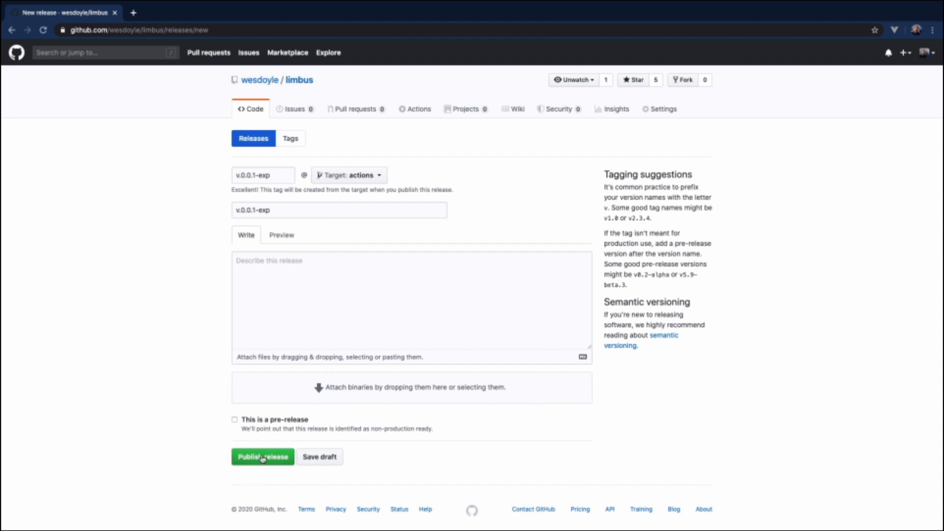
left_click(263, 458)
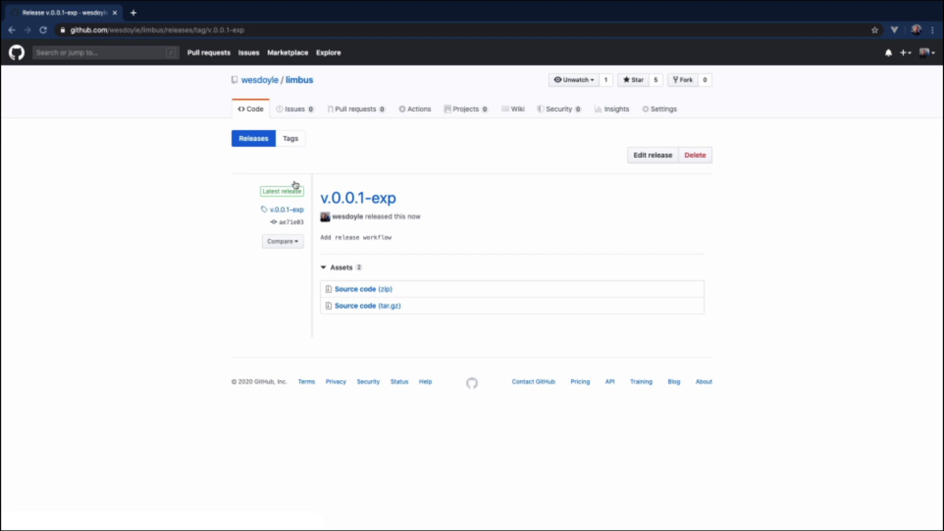
mouse_move(418, 143)
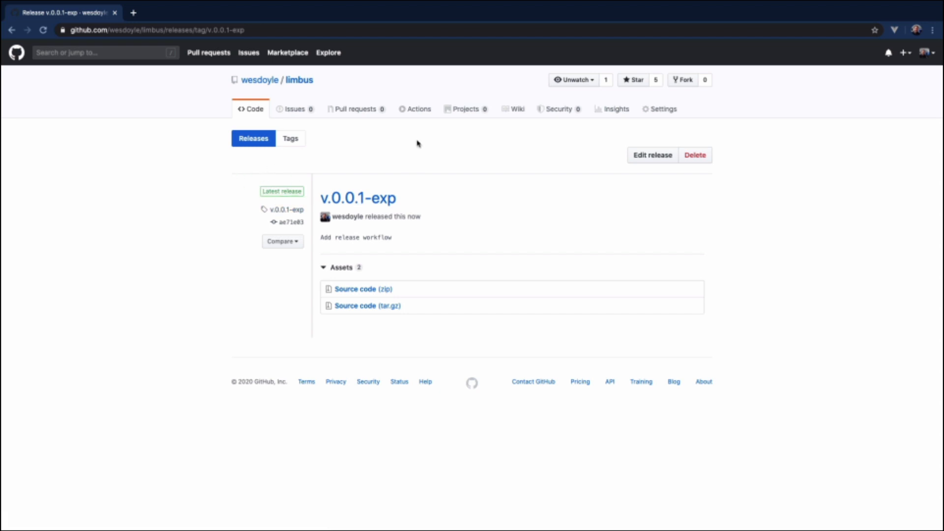
- Open the Create Release Artifact run for v.0.0.1-exp and its job details
left_click(415, 109)
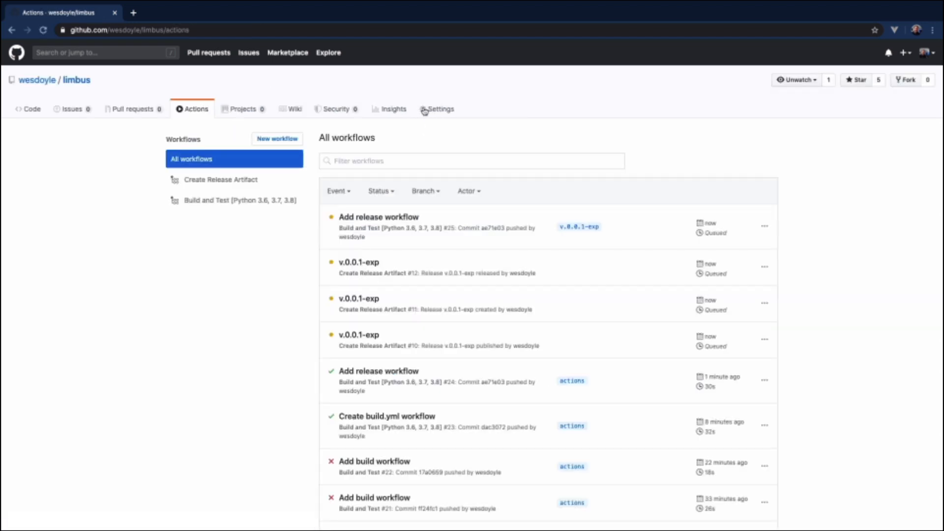
mouse_move(406, 253)
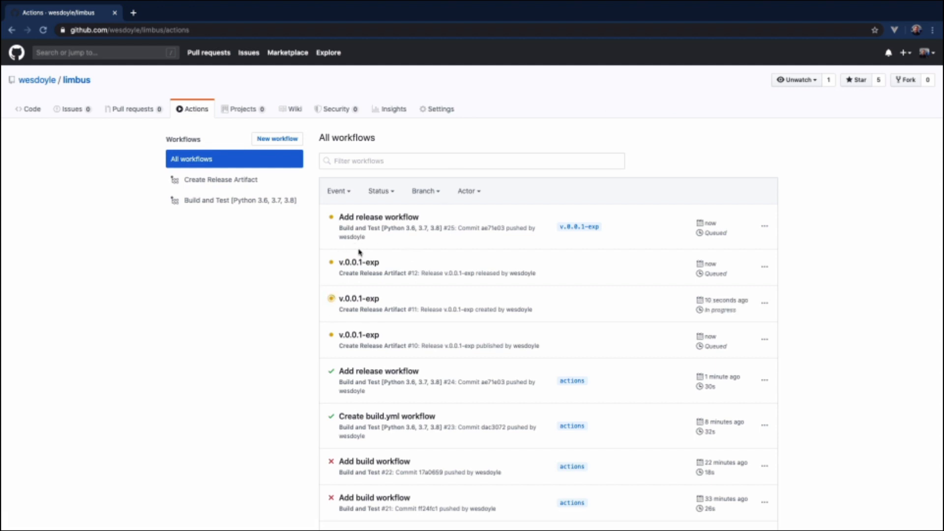
left_click(378, 216)
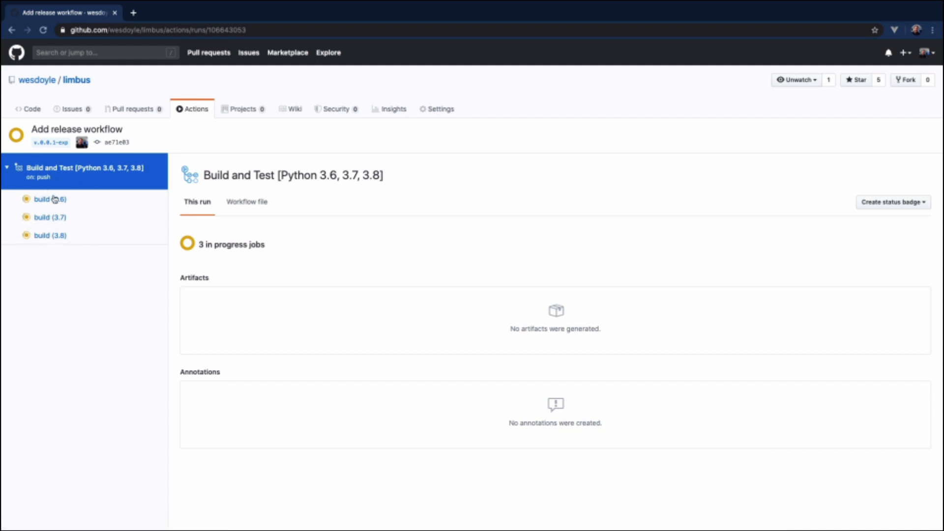
left_click(196, 110)
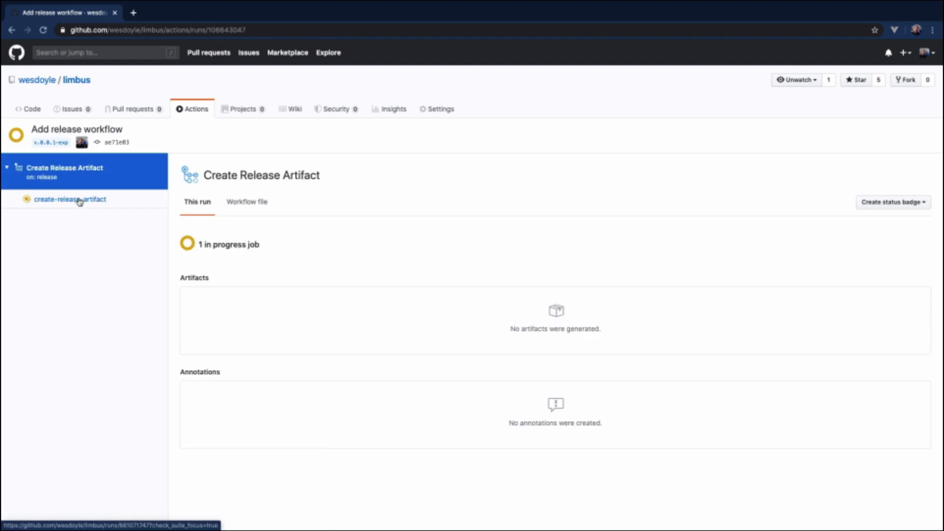
left_click(71, 200)
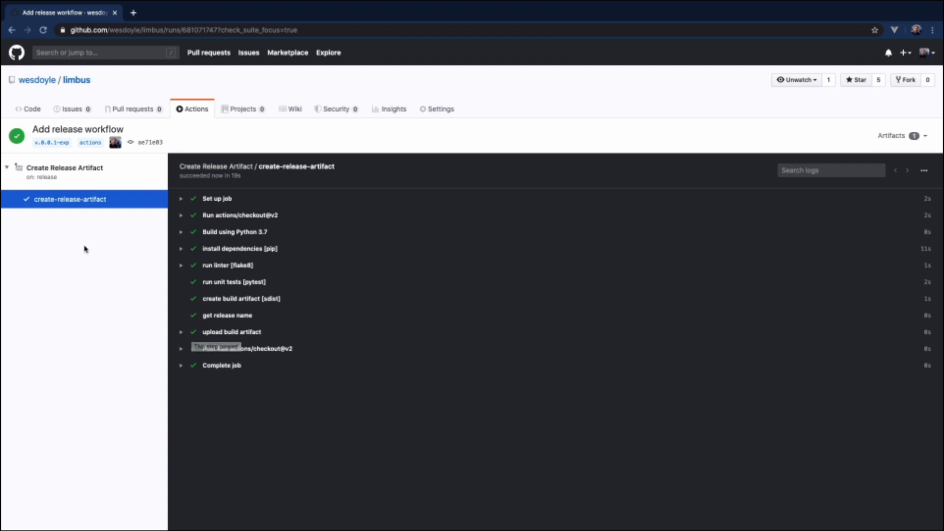
mouse_move(817, 160)
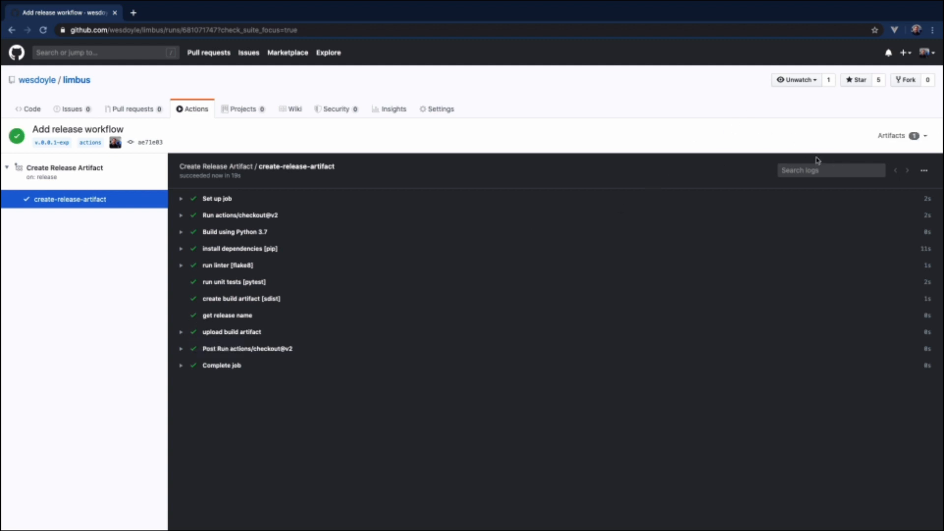
- Download the run's limbus- artifact from the Artifacts dropdown
left_click(898, 136)
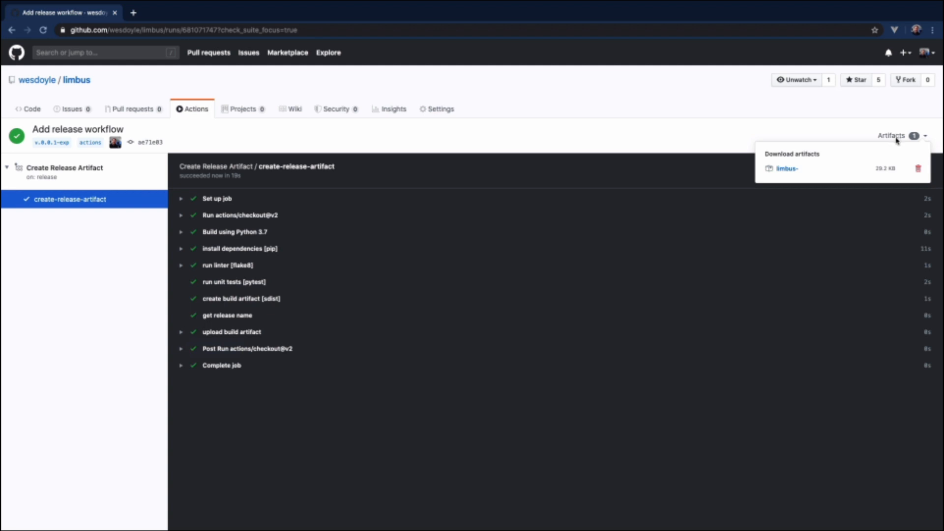
mouse_move(787, 169)
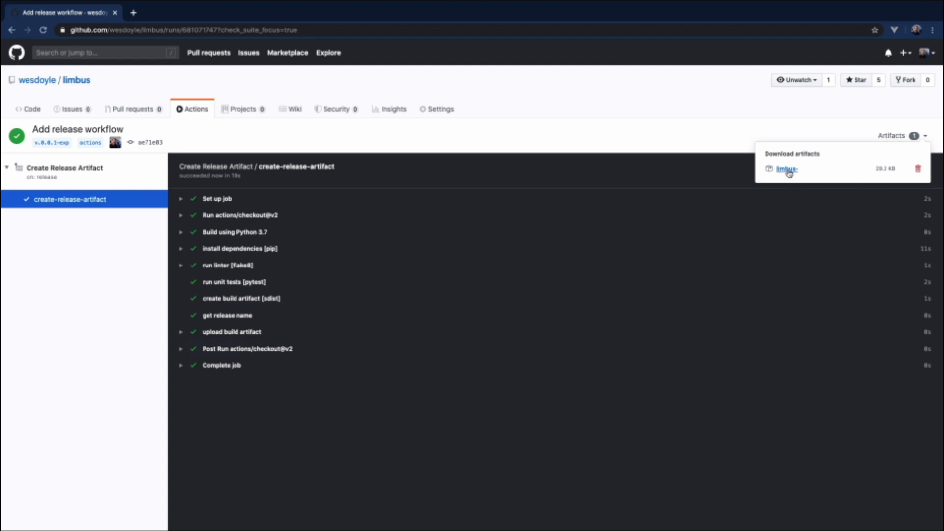
left_click(787, 168)
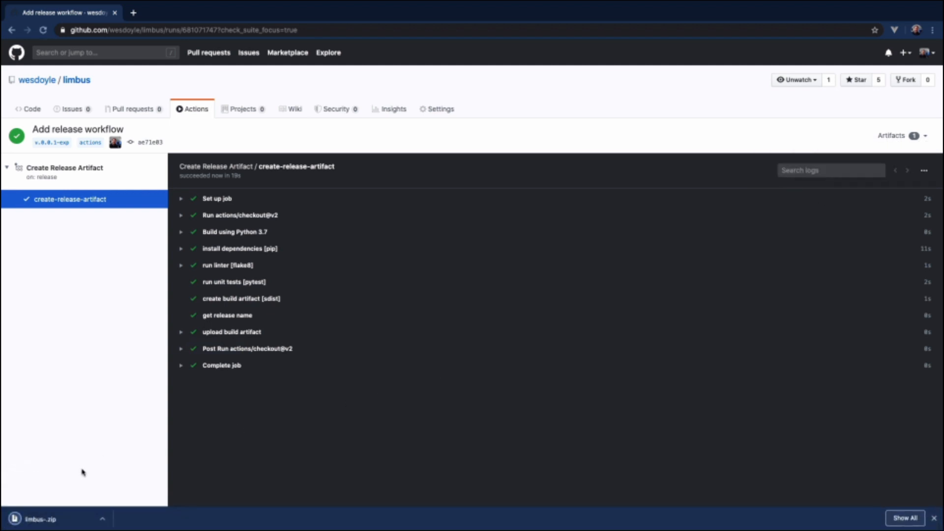
mouse_move(47, 519)
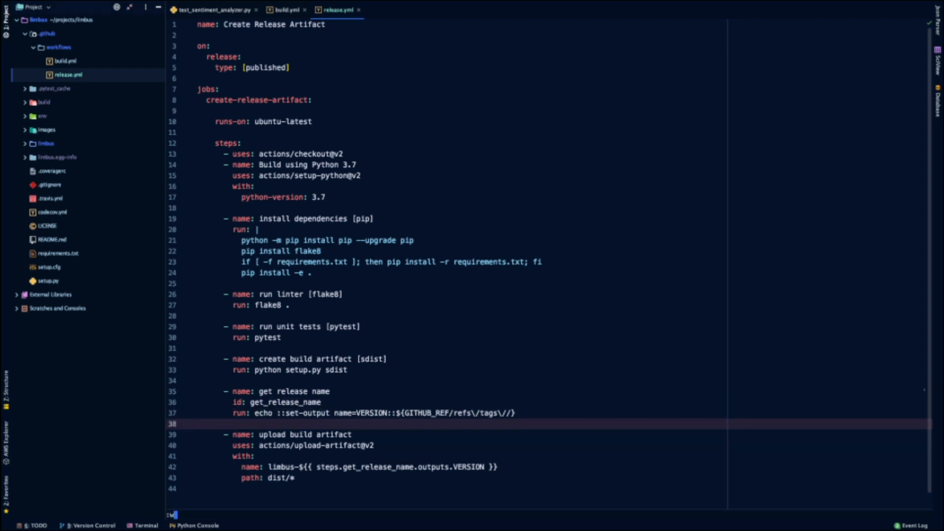
- Scroll release.yml through the get release name and upload build artifact steps
scroll("down", 3)
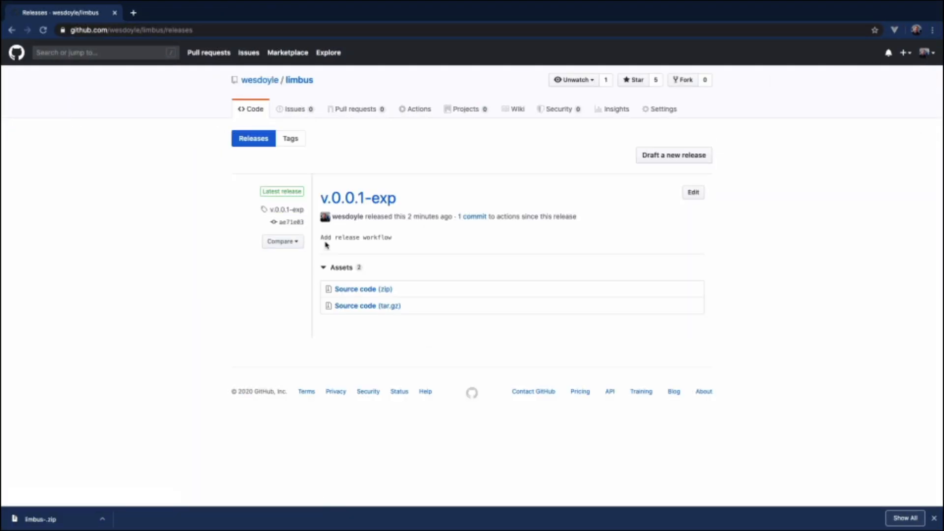
- Publish release v.0.0.1-exp_2 and open its Create Release Artifact run from Actions
left_click(672, 155)
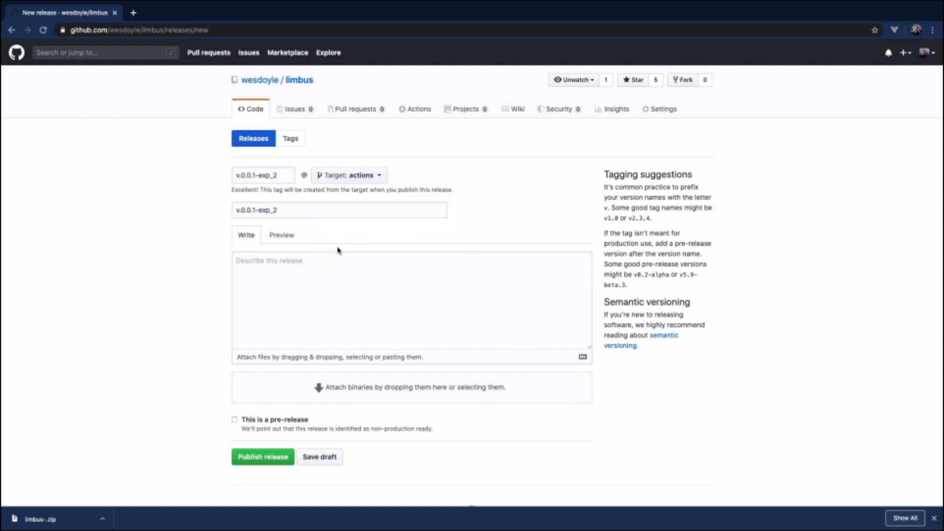
mouse_move(263, 457)
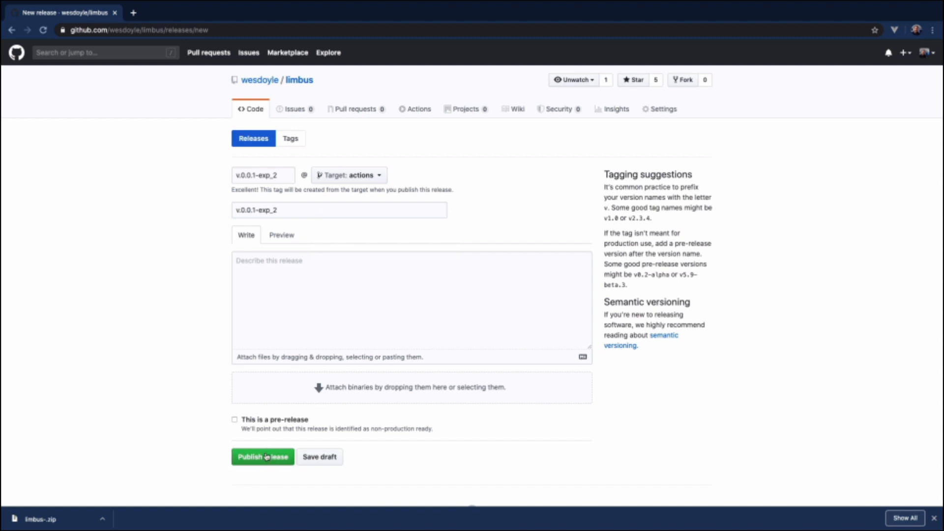
left_click(263, 456)
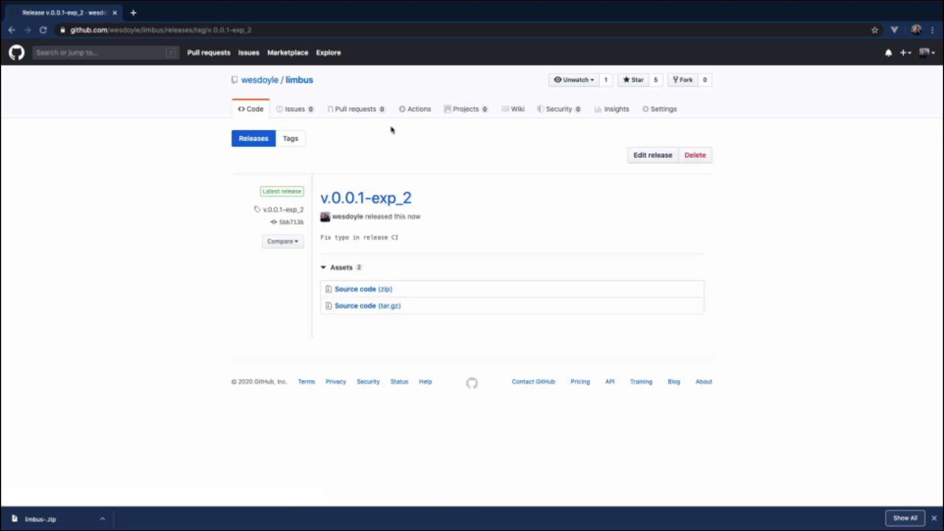
left_click(418, 110)
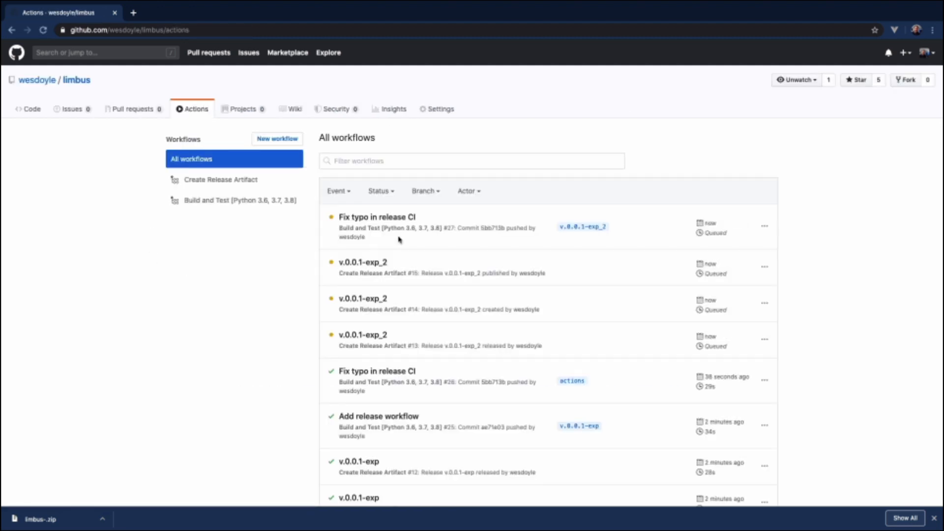
mouse_move(364, 255)
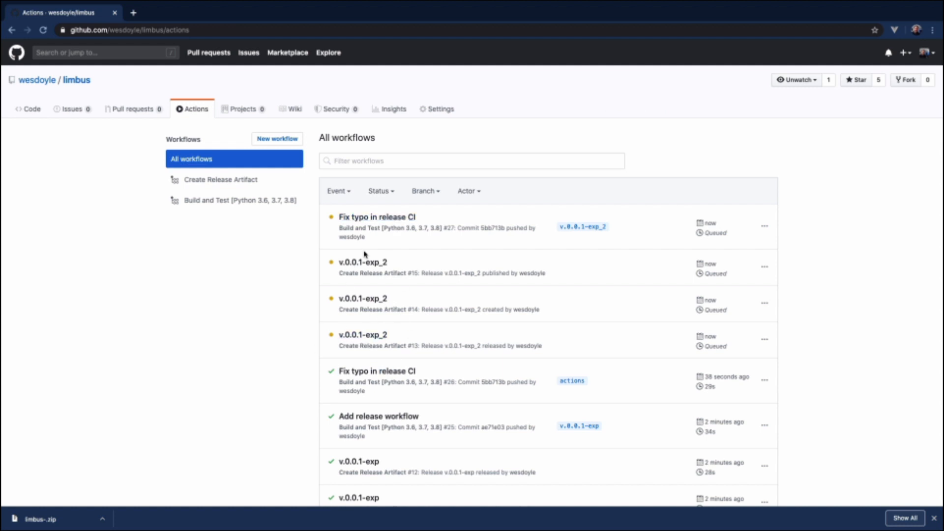
left_click(377, 216)
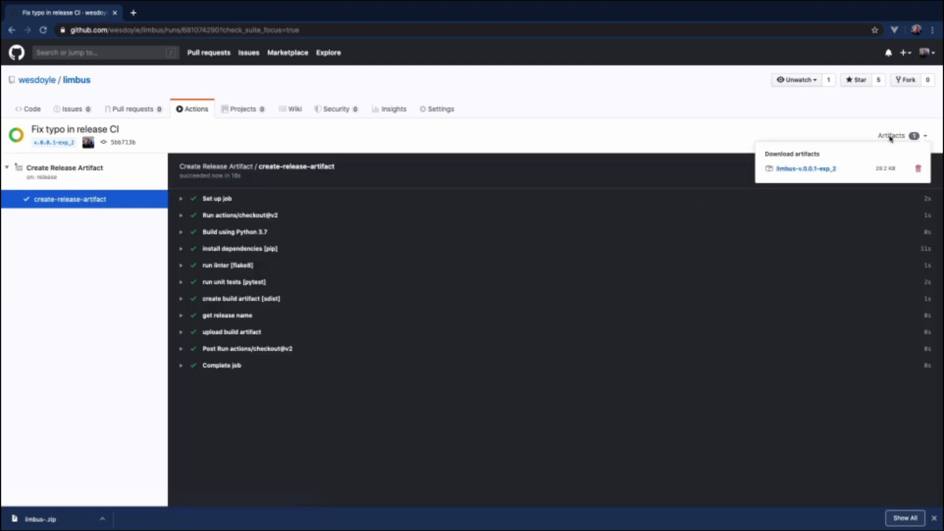
mouse_move(807, 168)
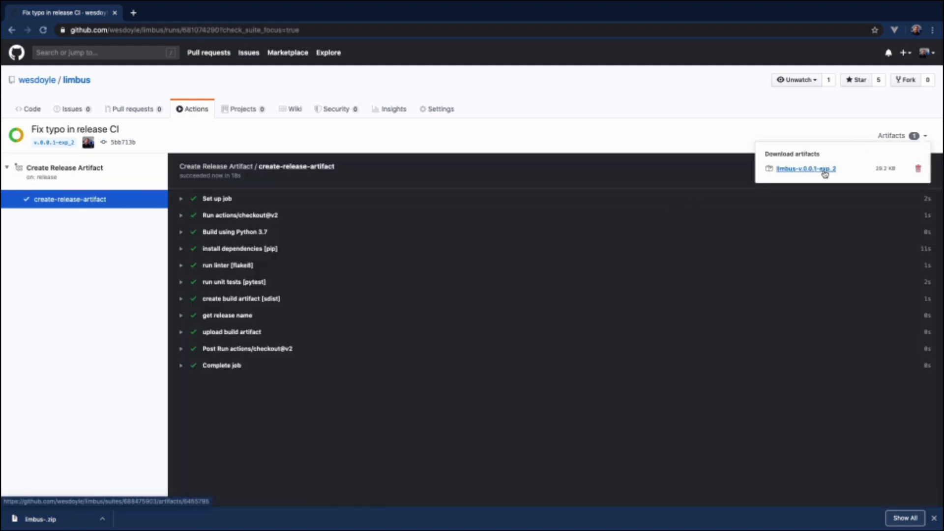
- Download the limbus-v.0.0.1-exp_2 artifact from the Artifacts dropdown
left_click(805, 168)
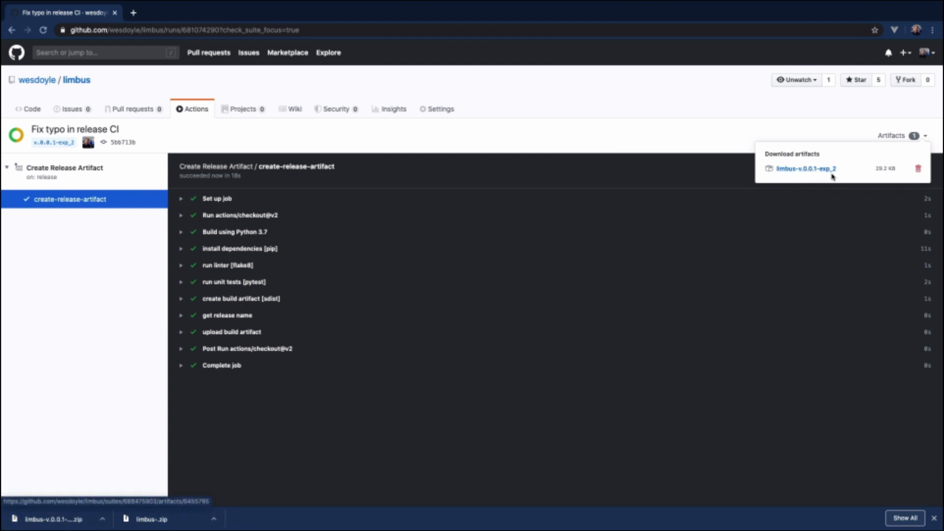
mouse_move(805, 169)
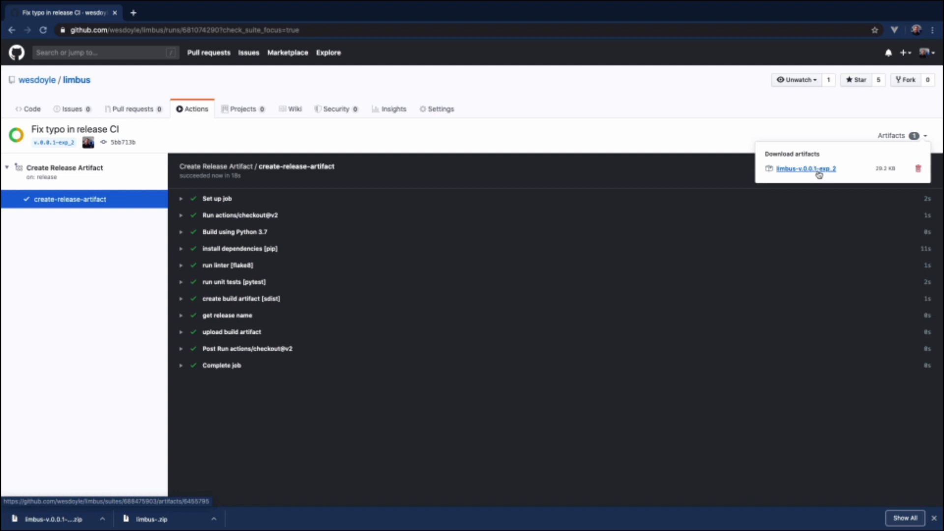
mouse_move(835, 124)
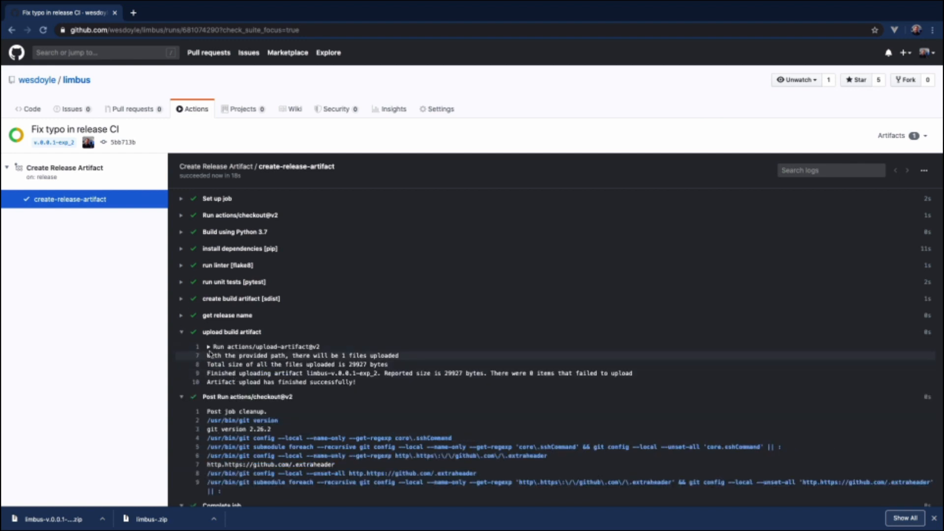
- Review the upload-artifact inputs (name limbus-v.0.0.1-exp_2, path dist/*), then collapse the logs
left_click(207, 347)
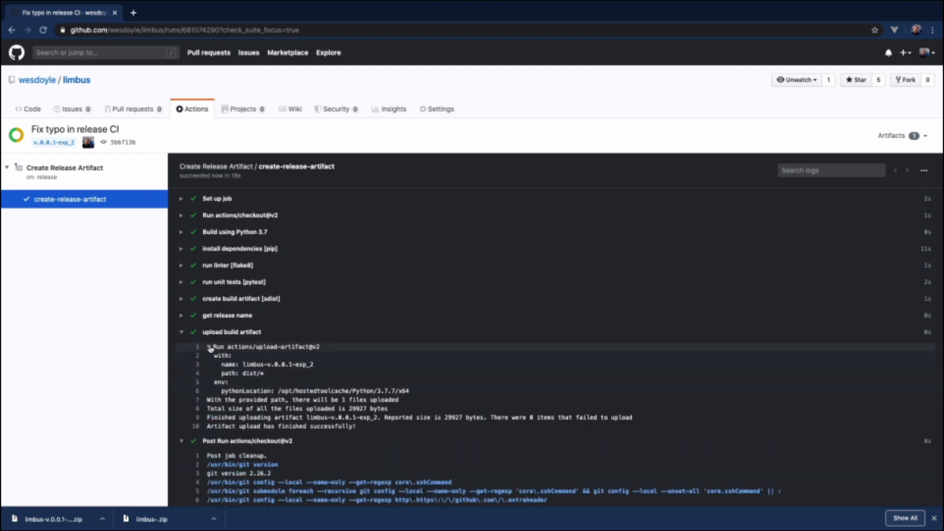
left_click(208, 347)
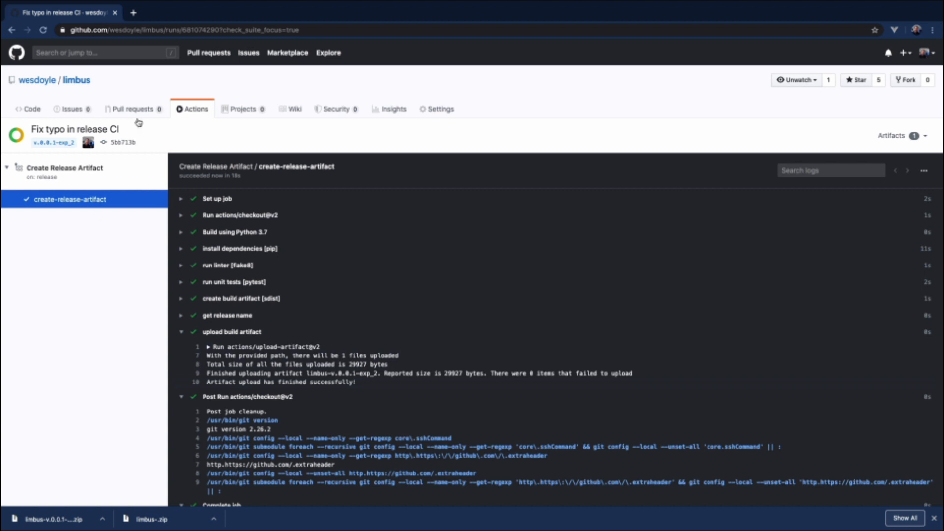
left_click(904, 136)
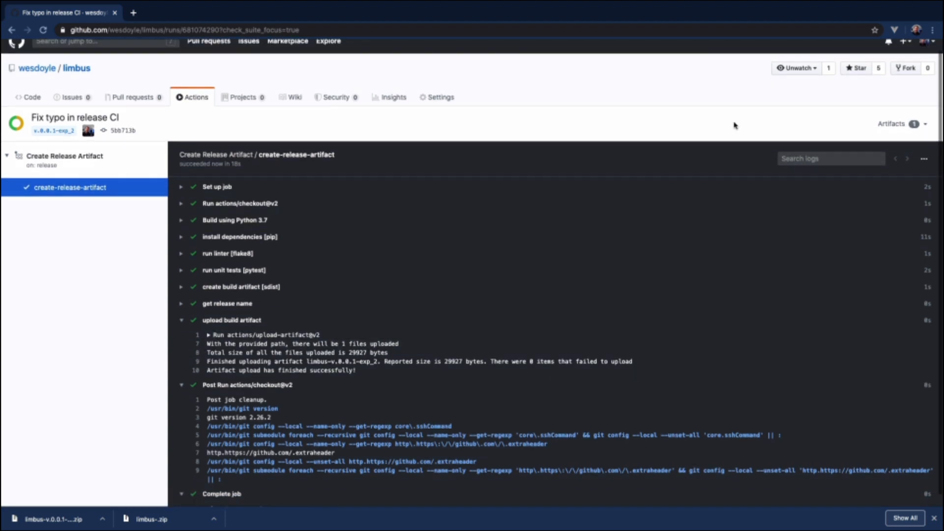
scroll("up", 3)
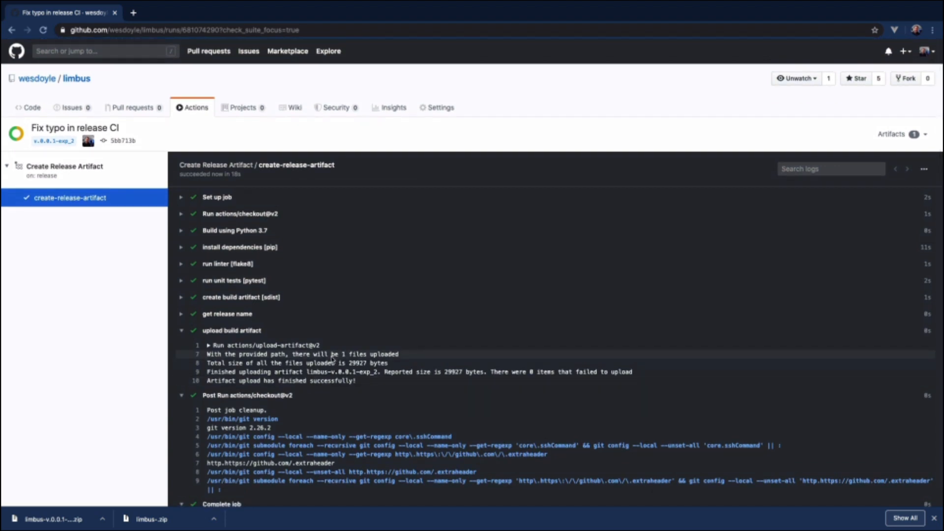
scroll("down", 3)
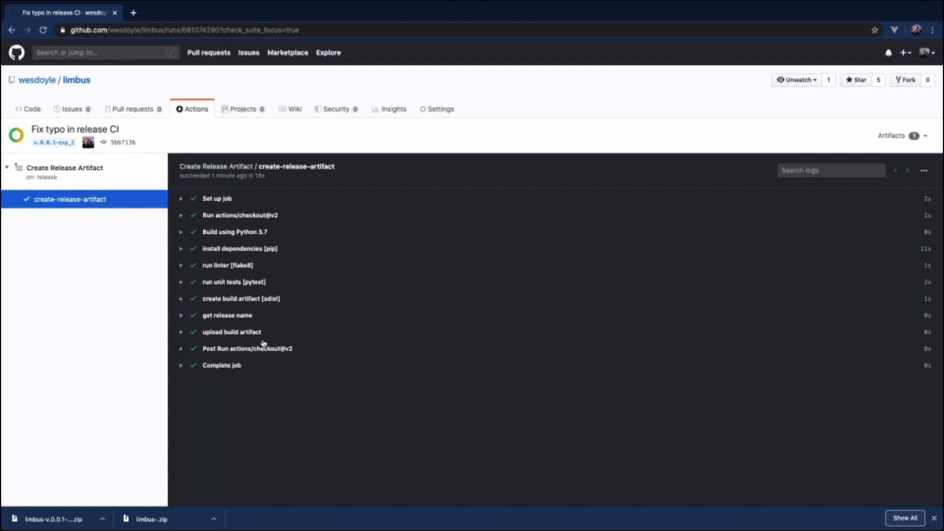
mouse_move(276, 400)
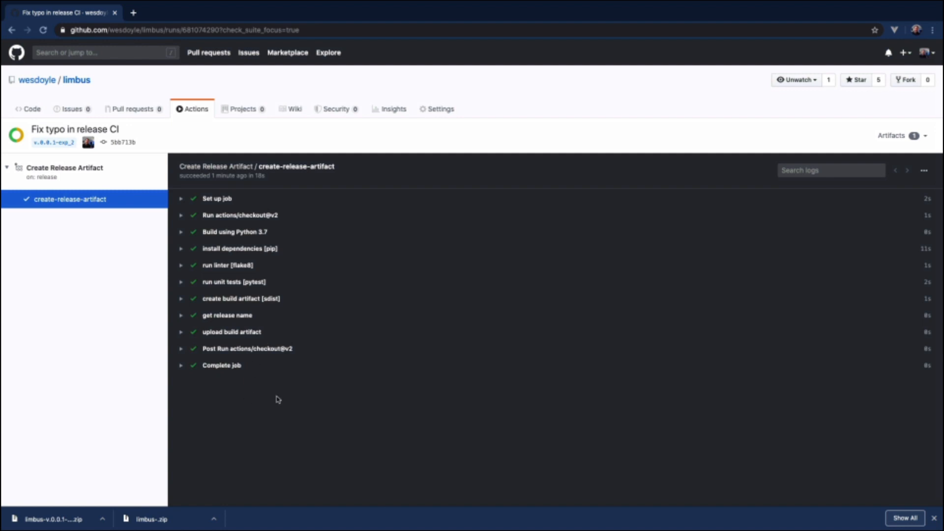
mouse_move(270, 248)
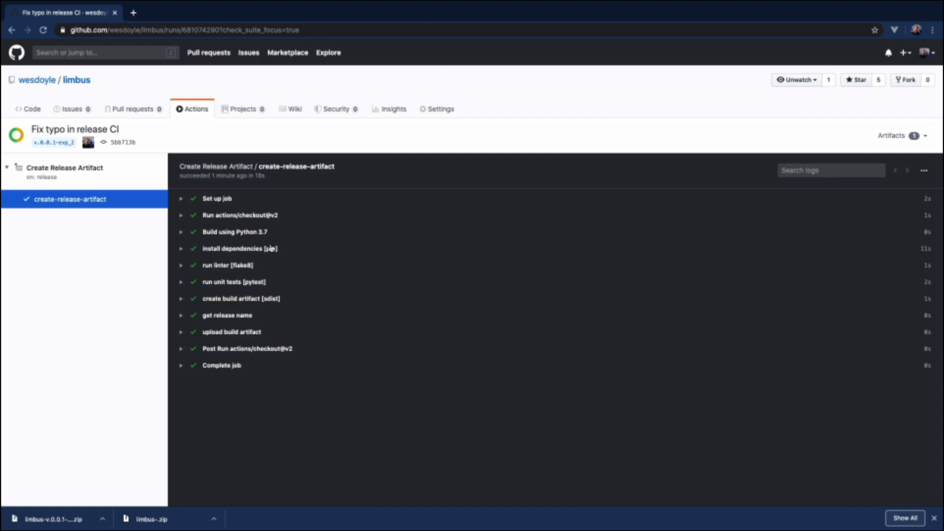
mouse_move(139, 233)
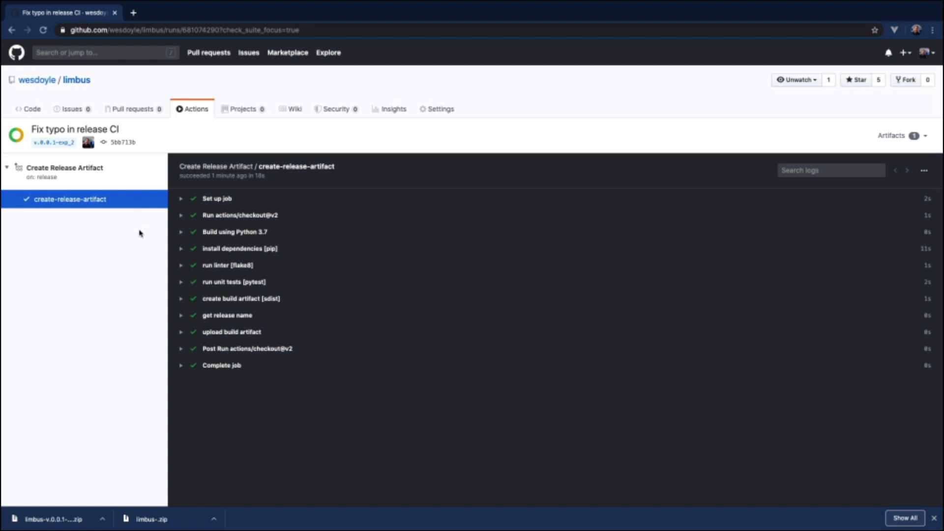
mouse_move(158, 139)
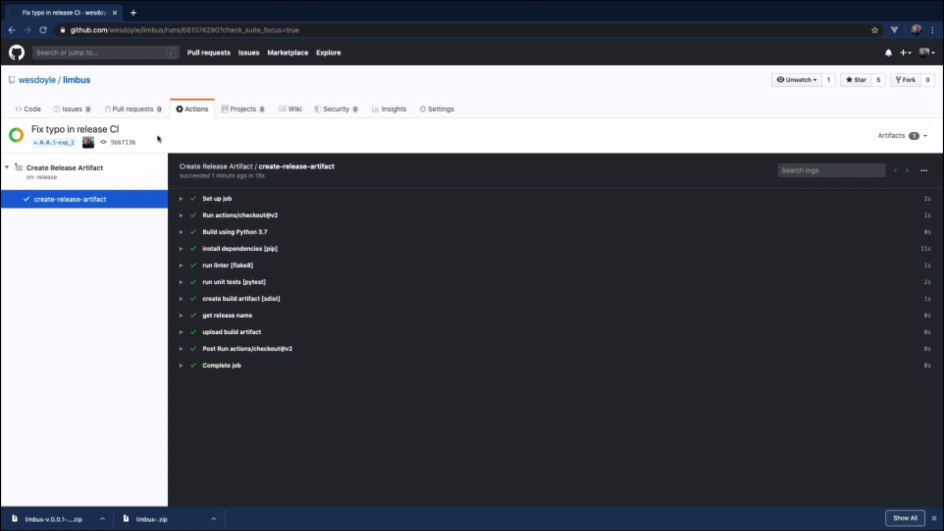
mouse_move(181, 151)
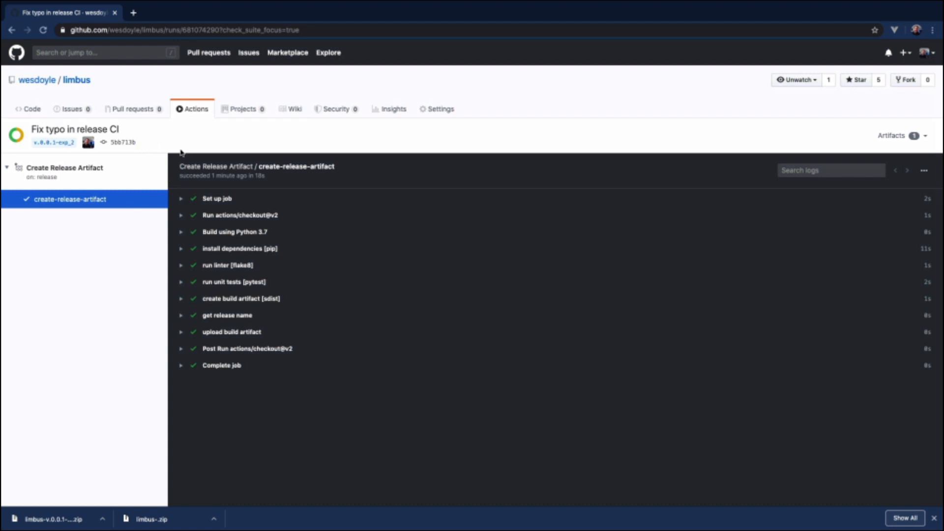
mouse_move(88, 247)
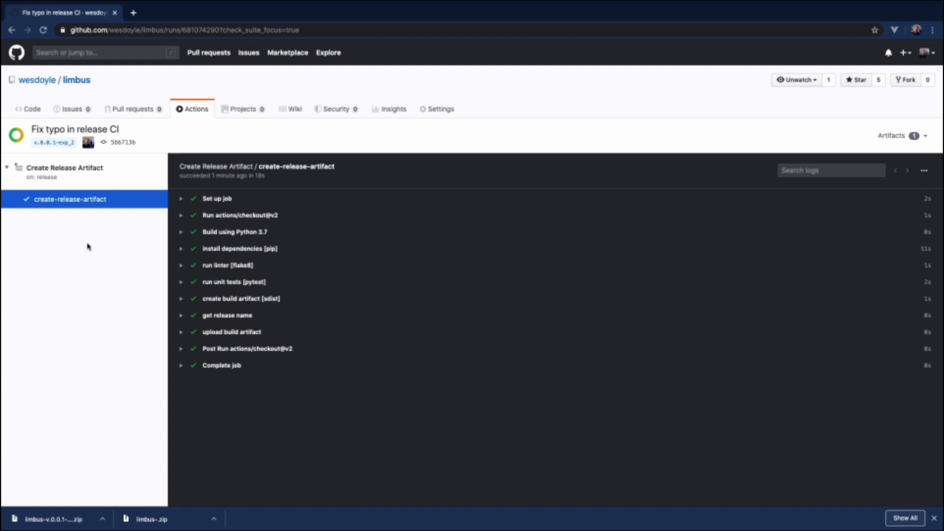